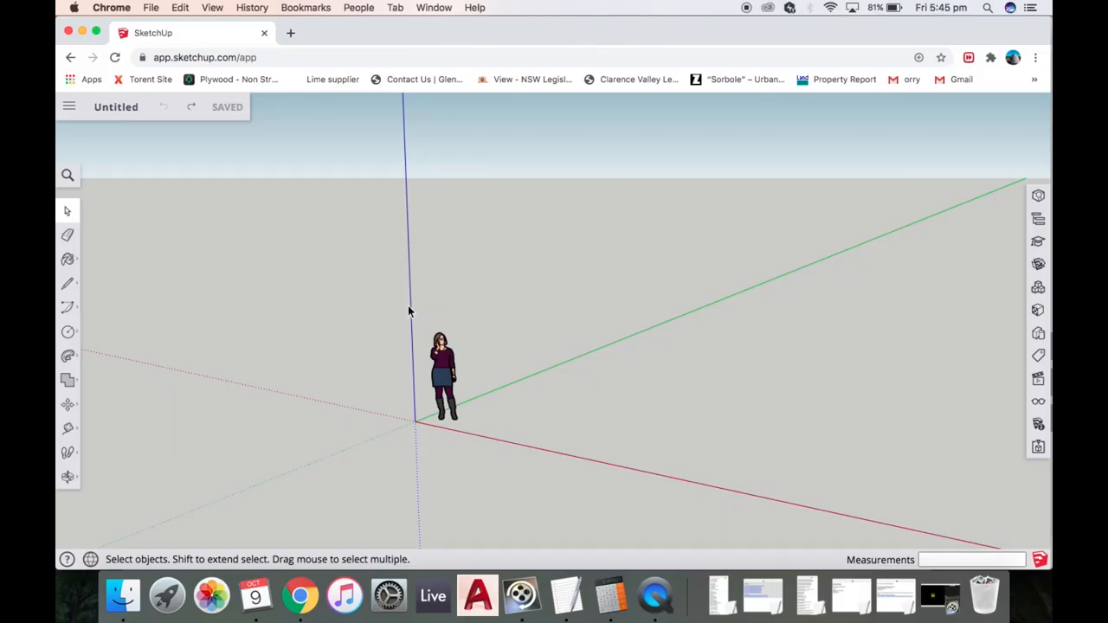
mouse_move(434, 436)
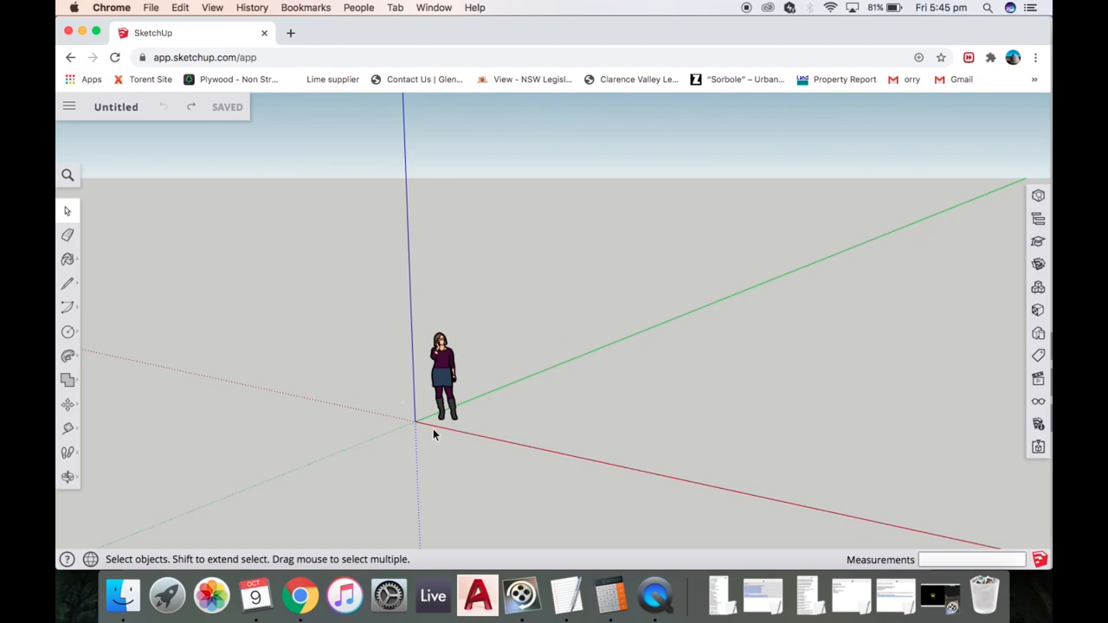
mouse_move(110, 246)
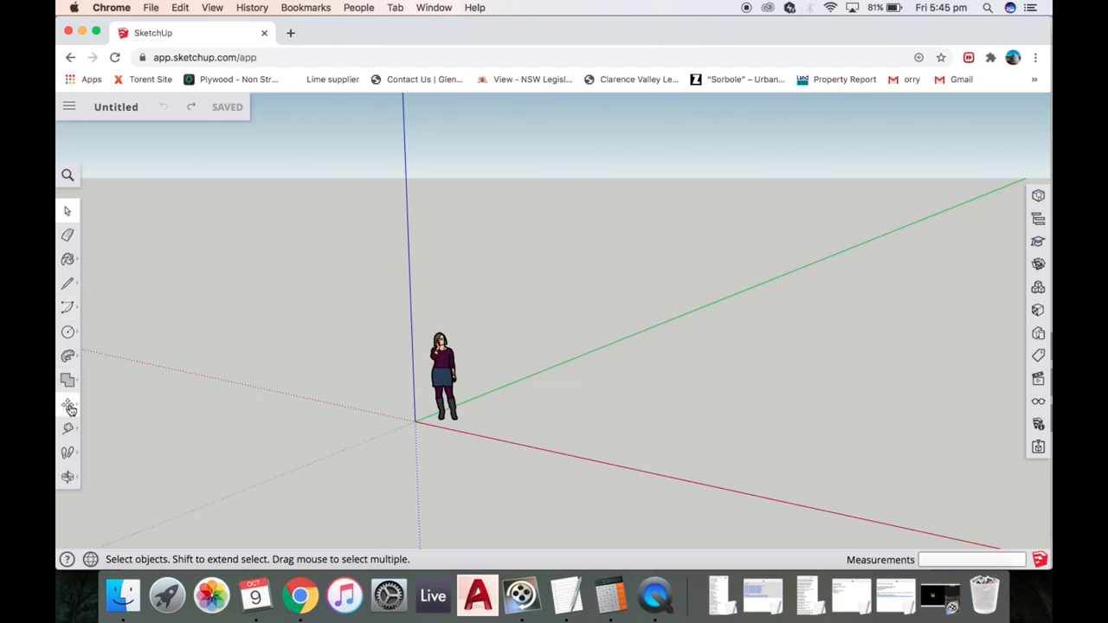
- Move the scale figure off the origin to stand right along the green axis
left_click(68, 405)
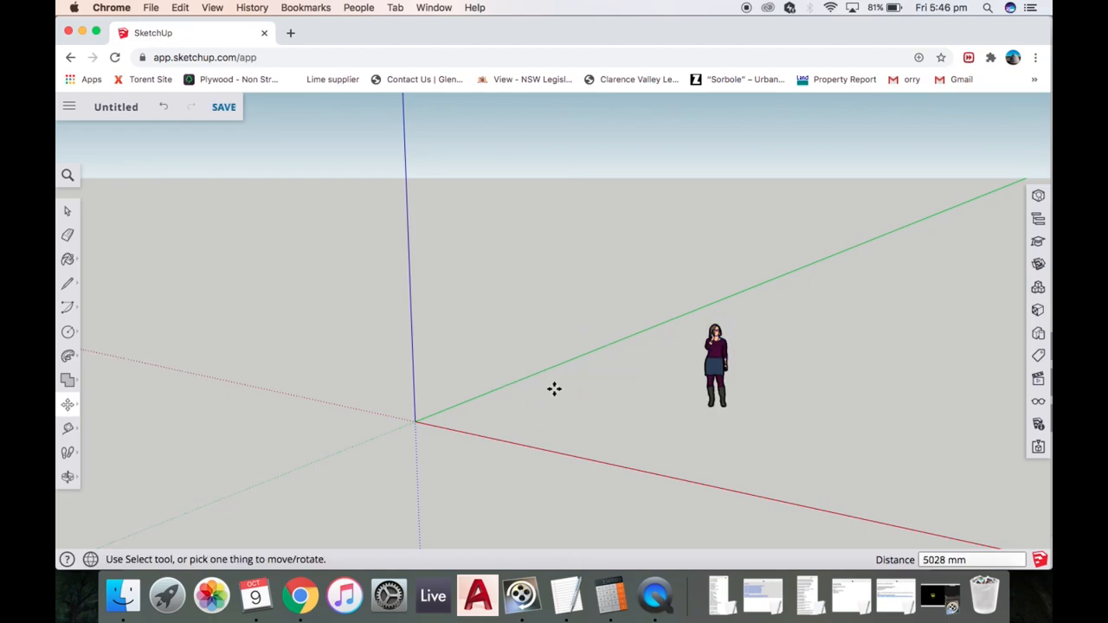
left_click(68, 332)
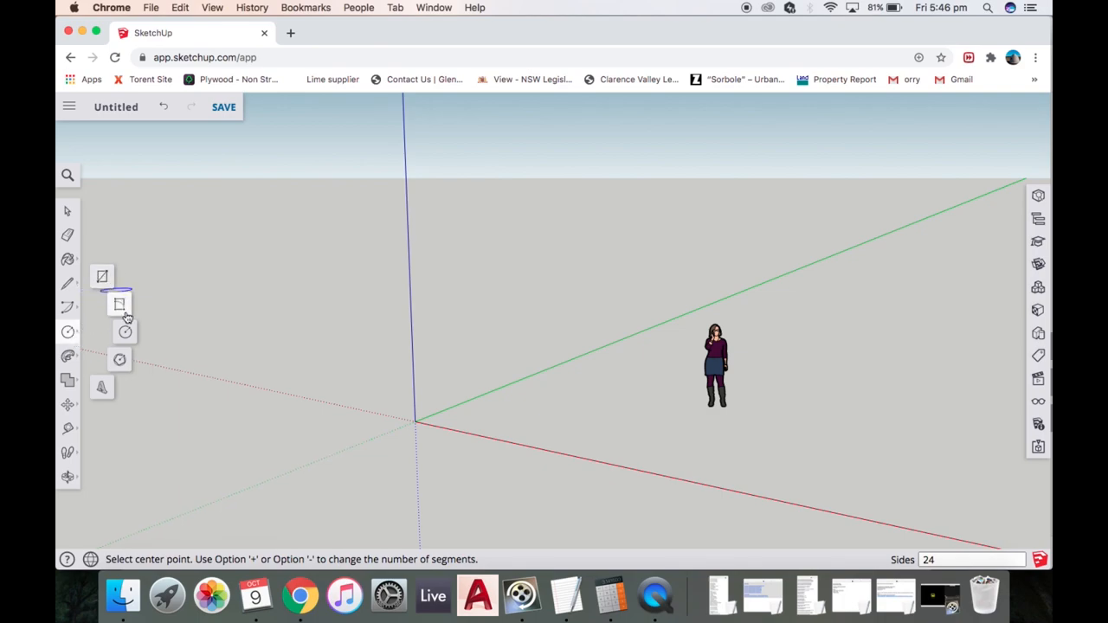
- Start a circle for the base centred on the origin, sizing it toward 3000 mm radius
left_click(68, 332)
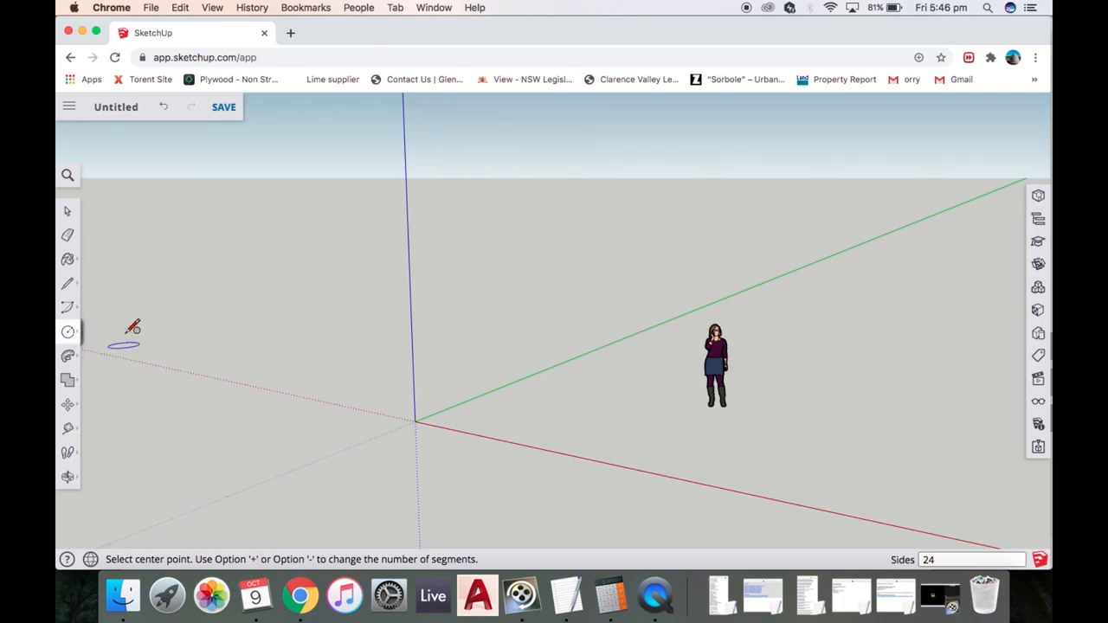
mouse_move(416, 420)
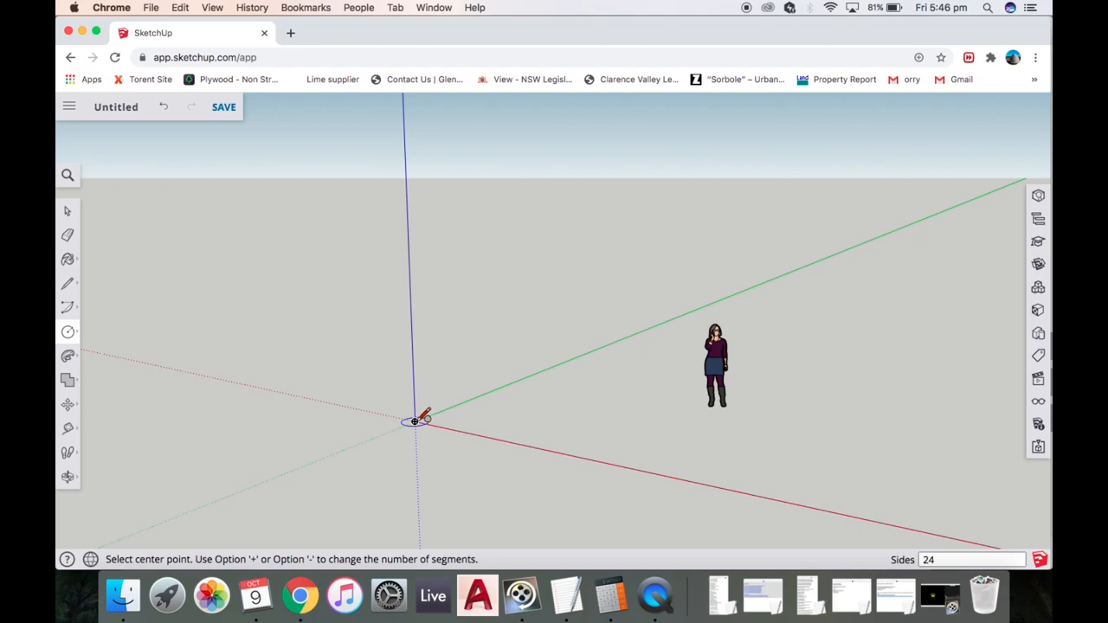
mouse_move(418, 421)
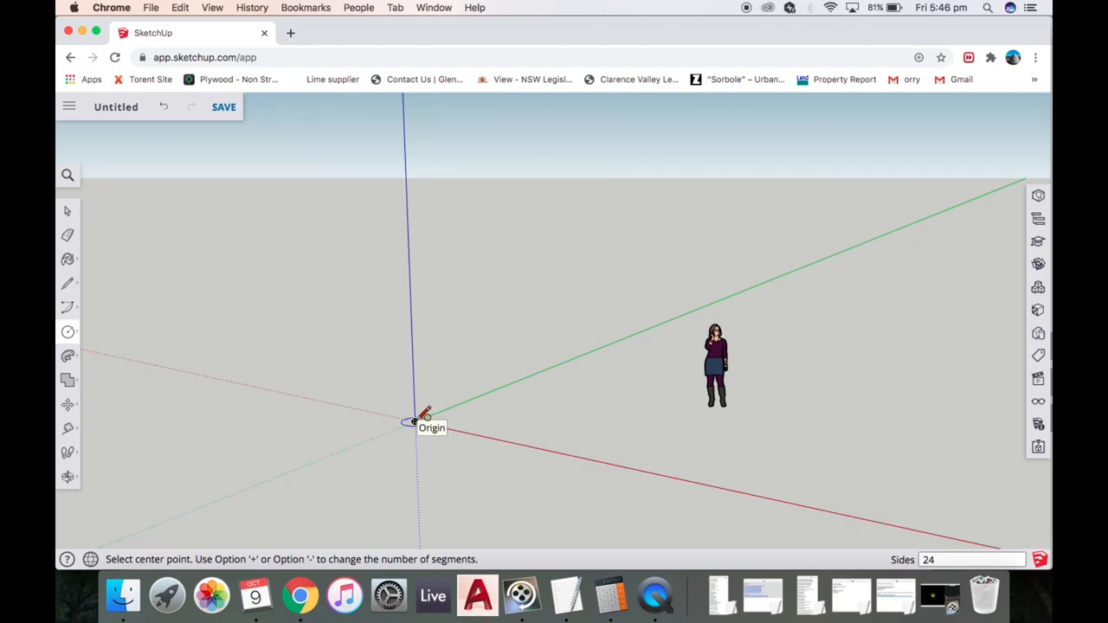
left_click(416, 422)
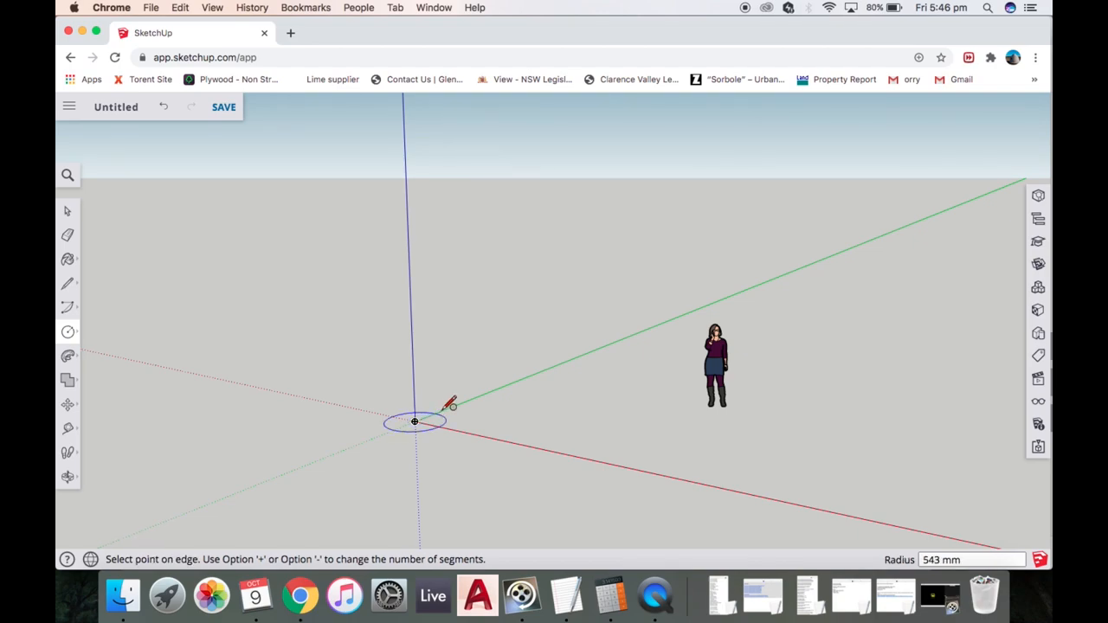
mouse_move(475, 389)
type("3000")
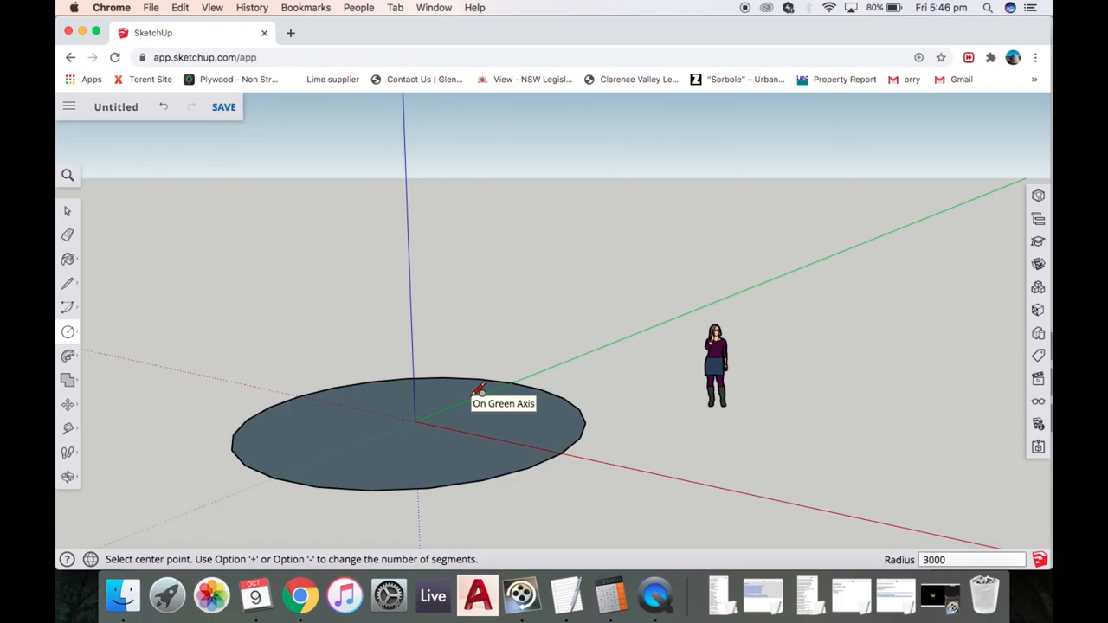
mouse_move(298, 424)
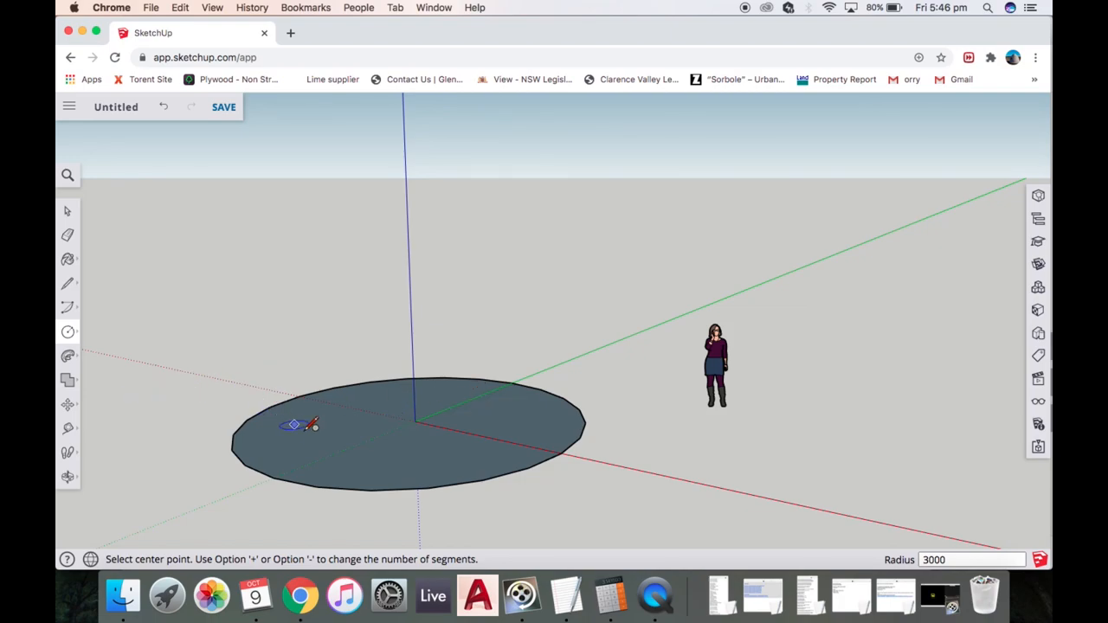
mouse_move(303, 426)
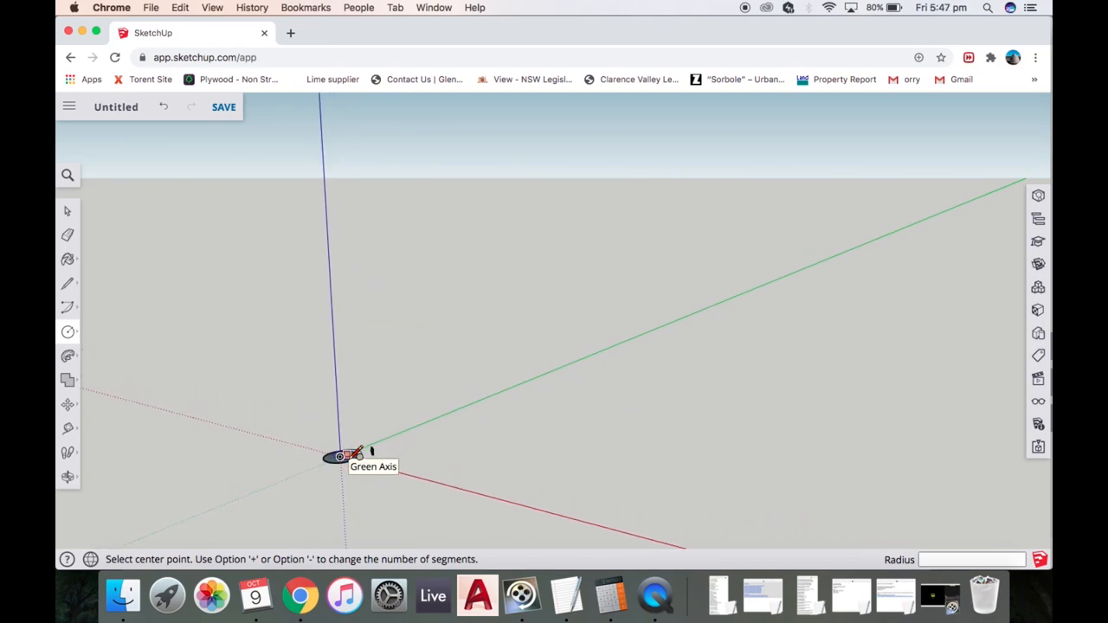
mouse_move(281, 449)
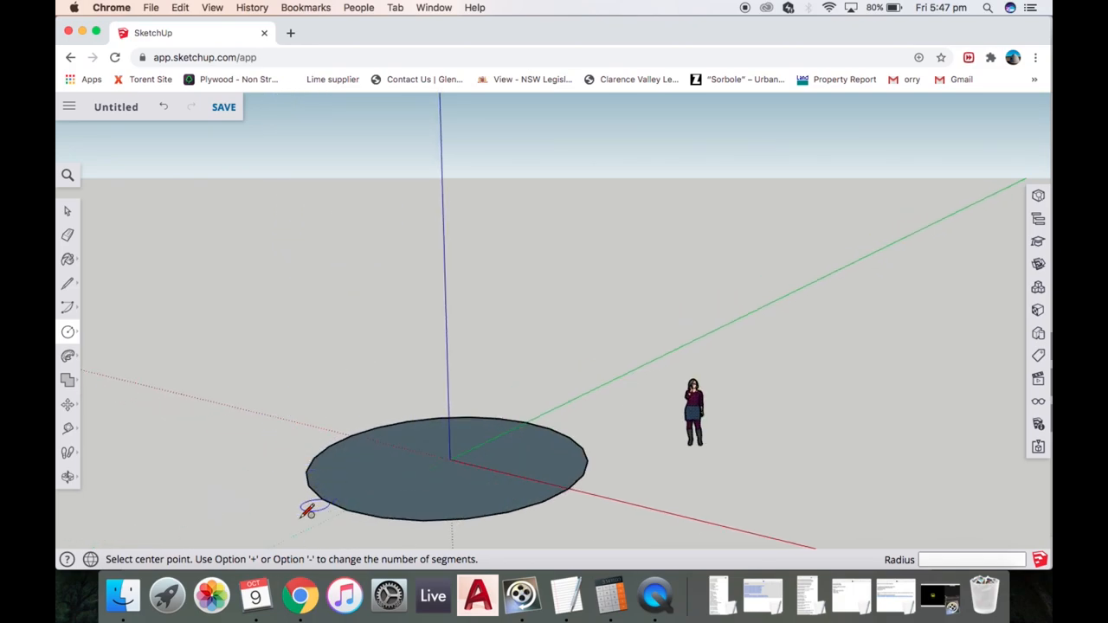
mouse_move(95, 333)
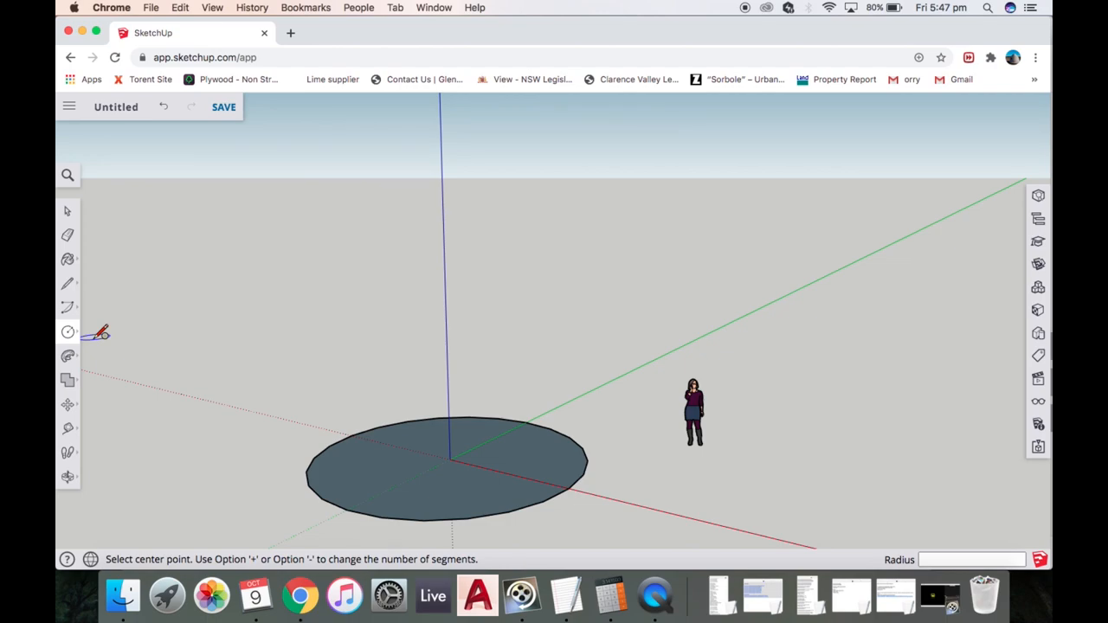
mouse_move(588, 481)
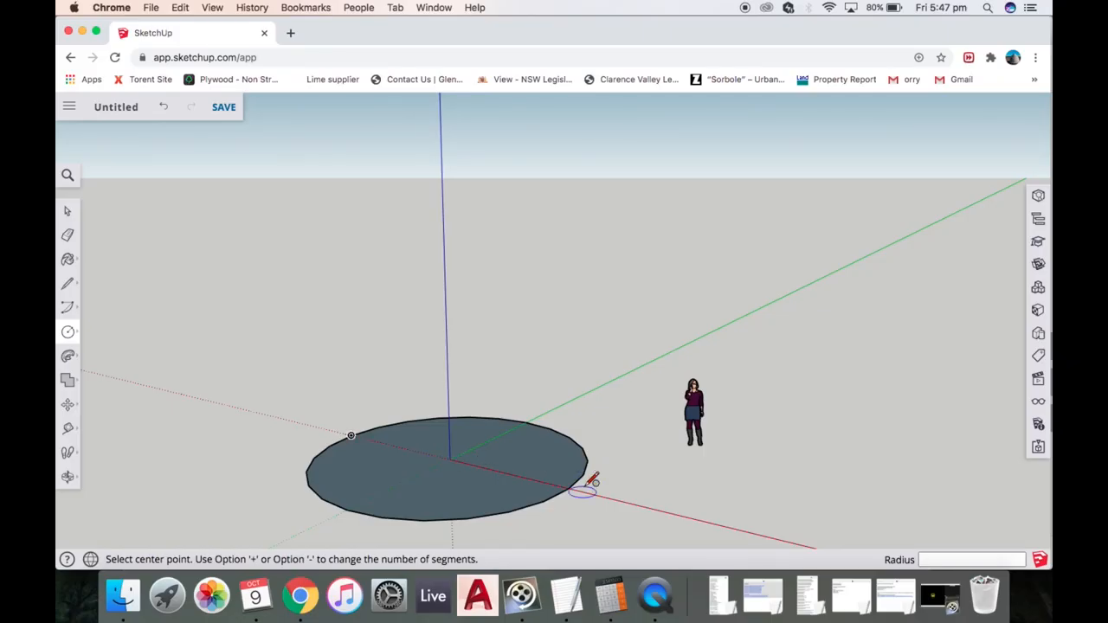
mouse_move(222, 325)
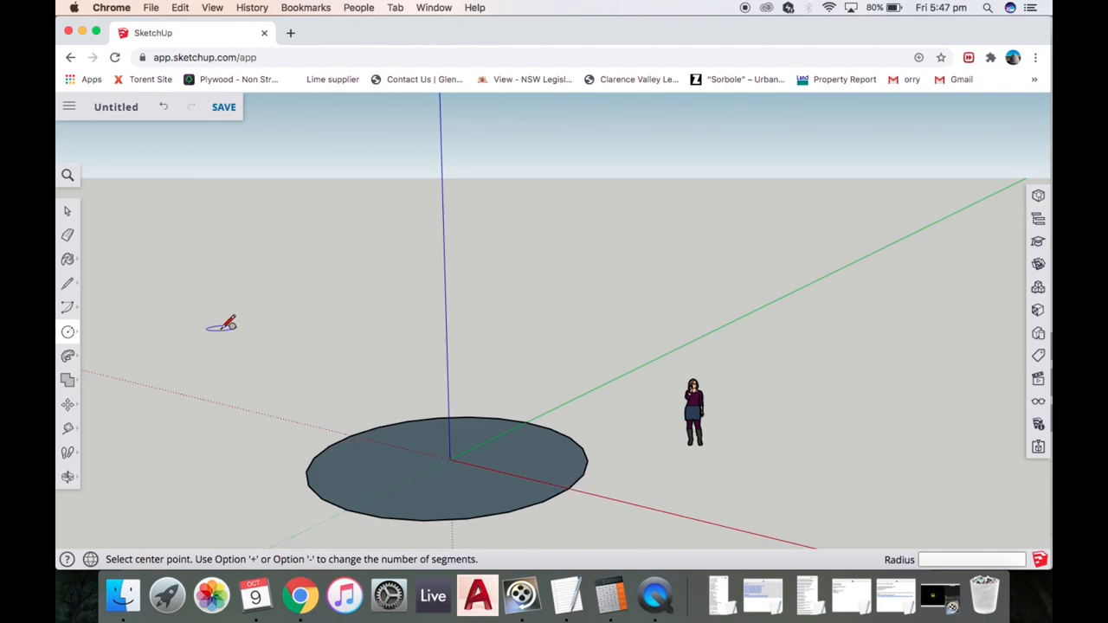
left_click(67, 284)
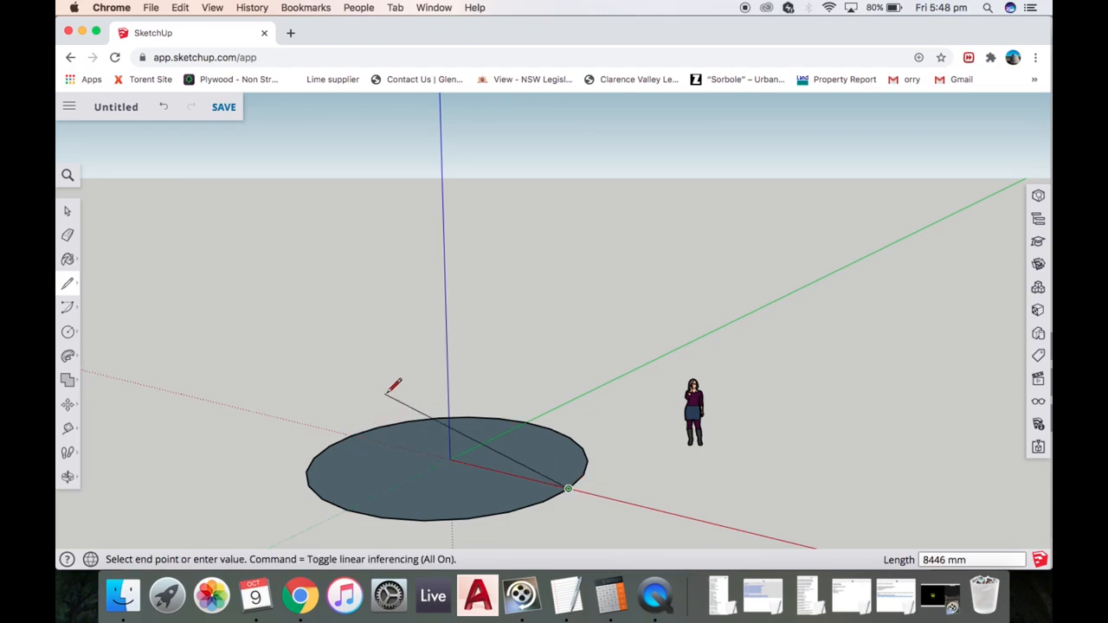
mouse_move(388, 332)
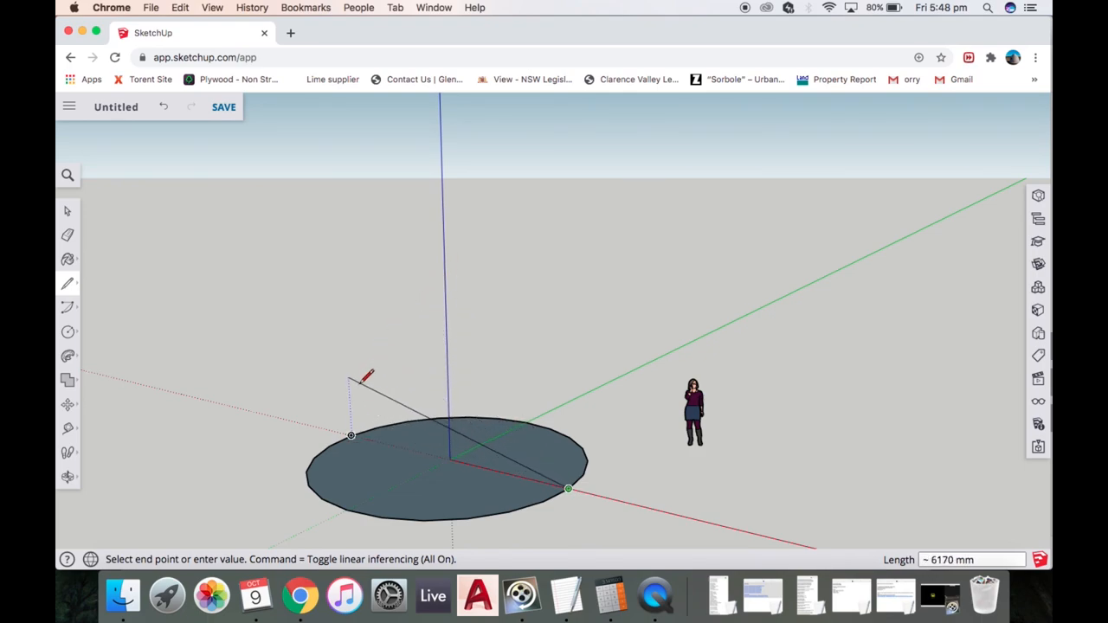
mouse_move(396, 291)
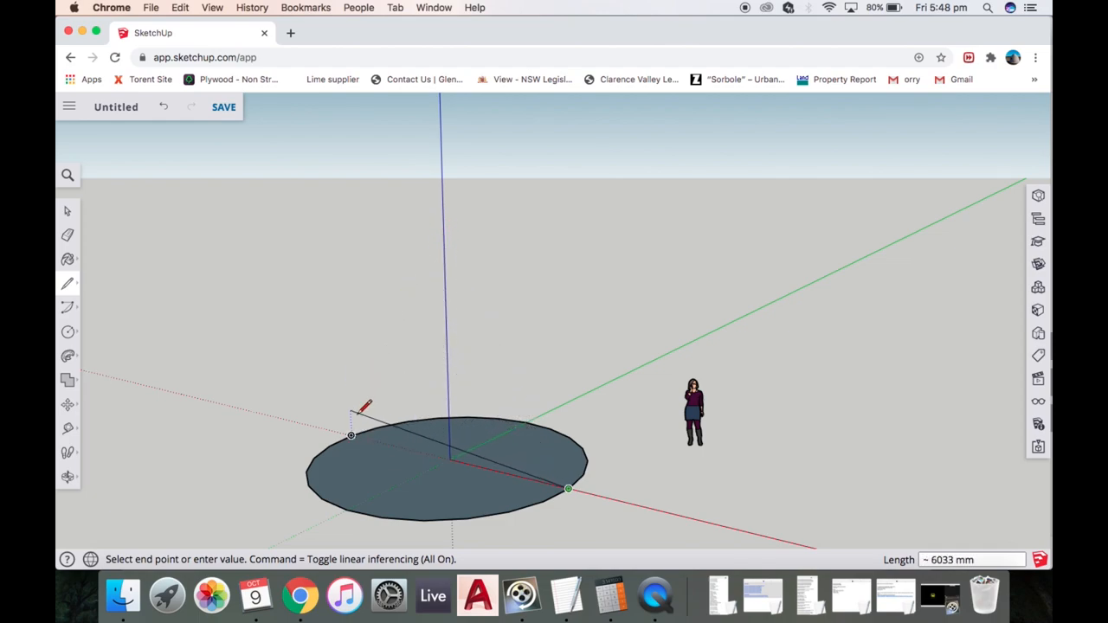
mouse_move(418, 291)
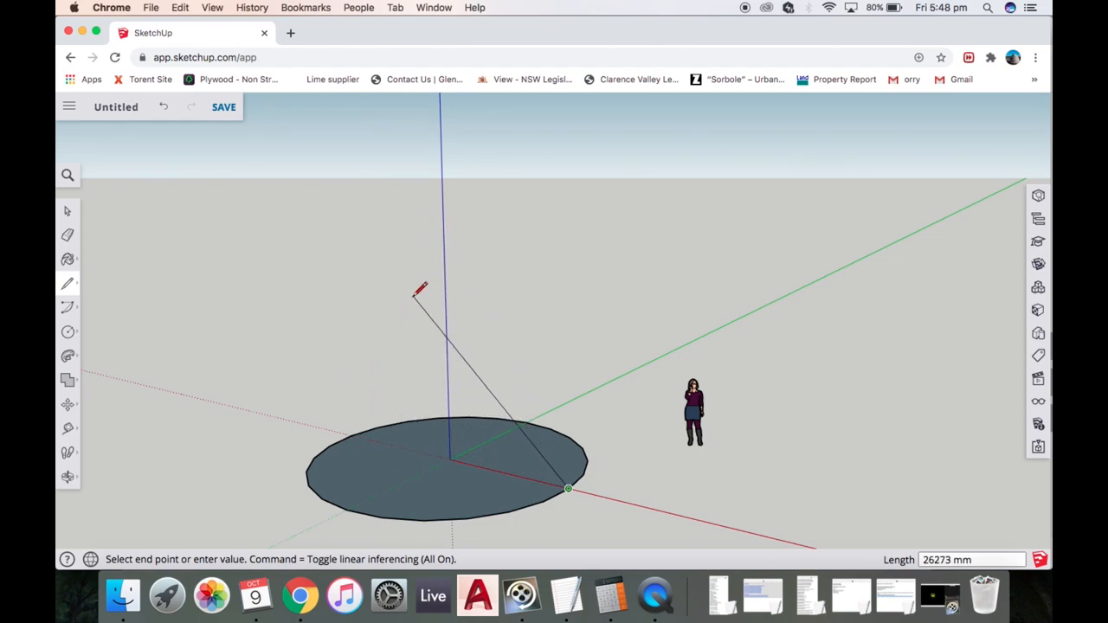
mouse_move(450, 245)
type("6000")
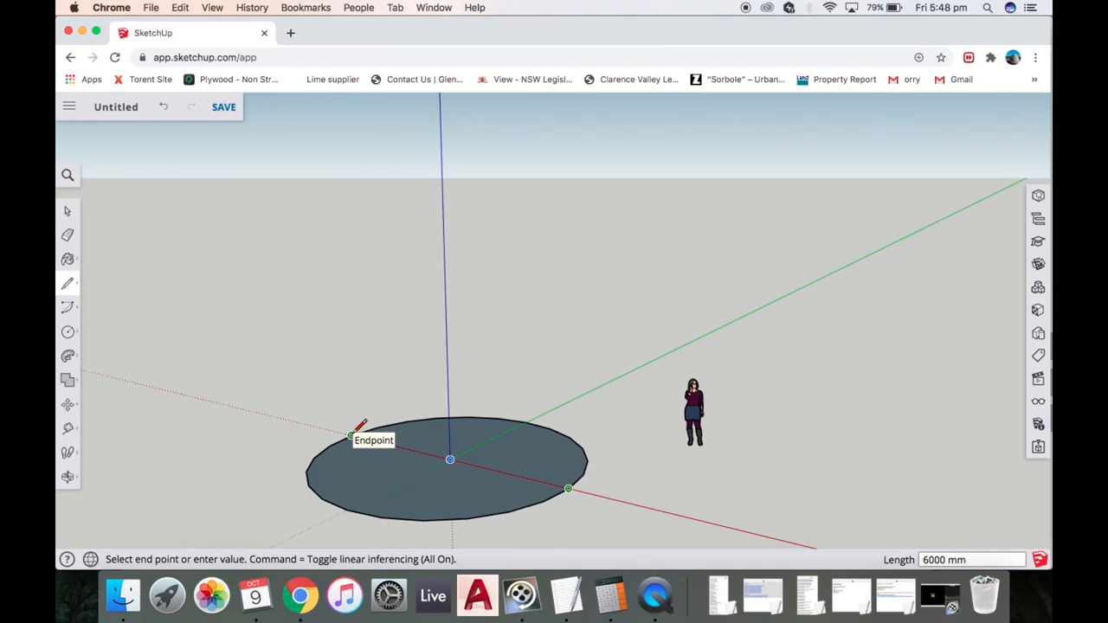
mouse_move(419, 251)
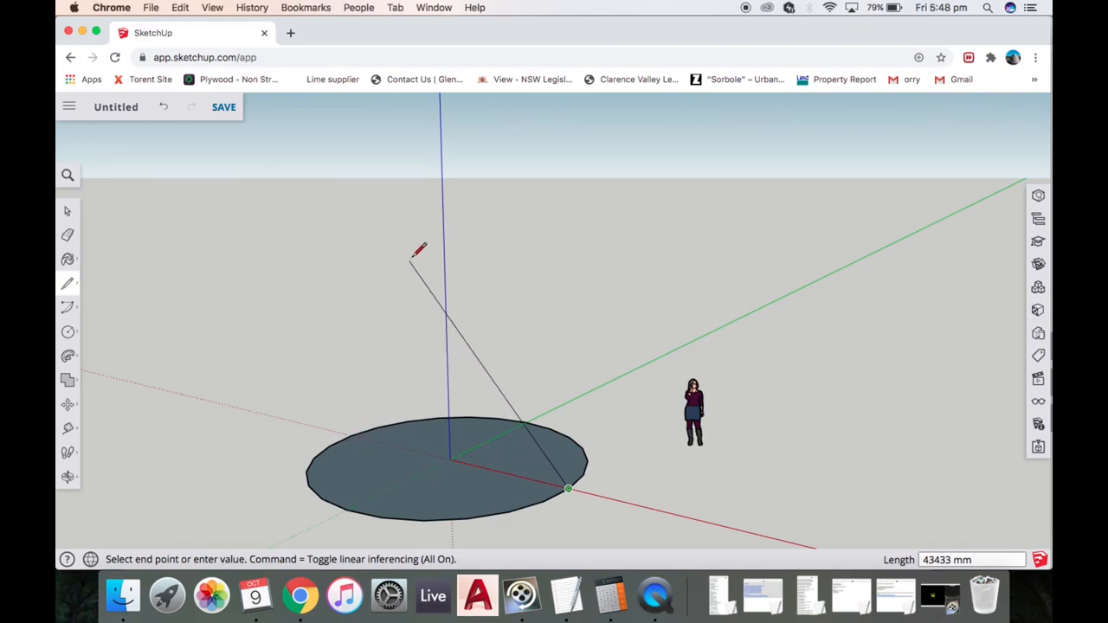
mouse_move(447, 223)
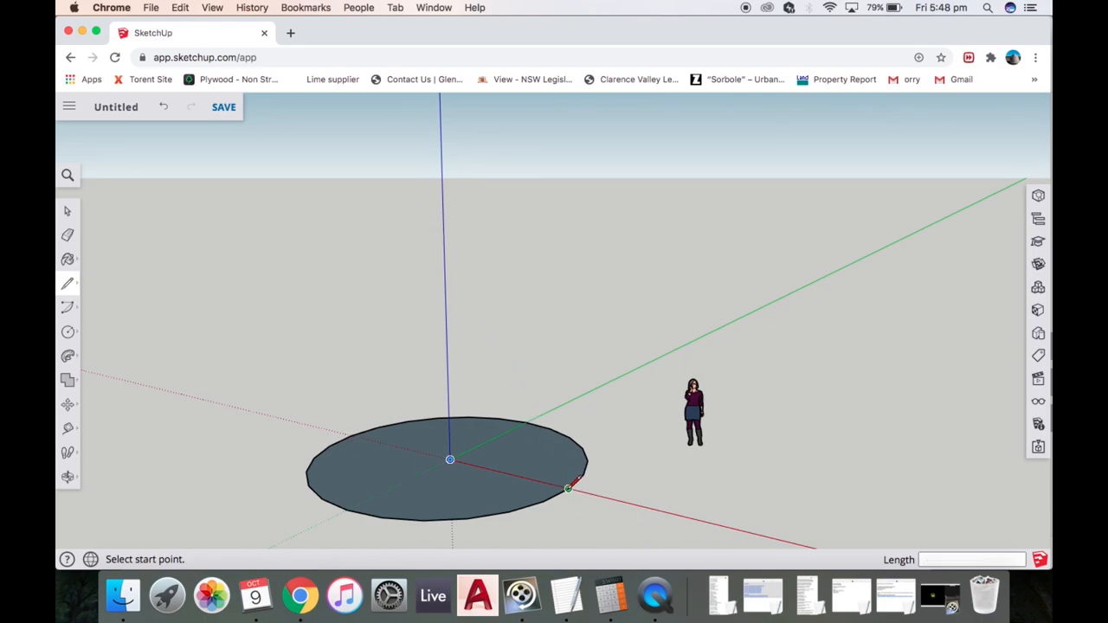
mouse_move(567, 488)
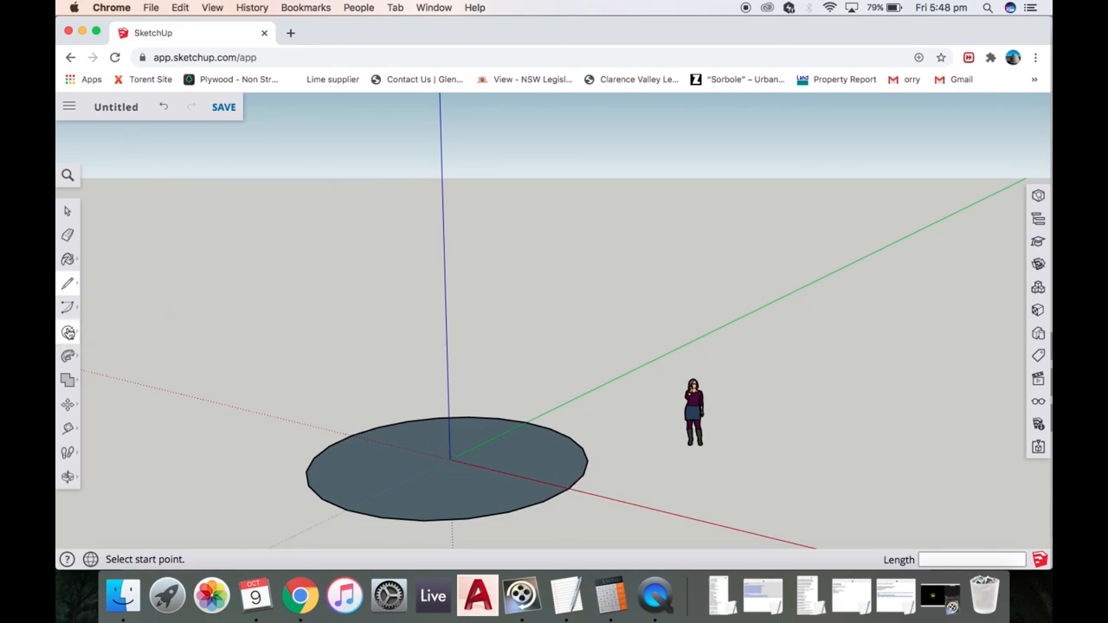
left_click(68, 333)
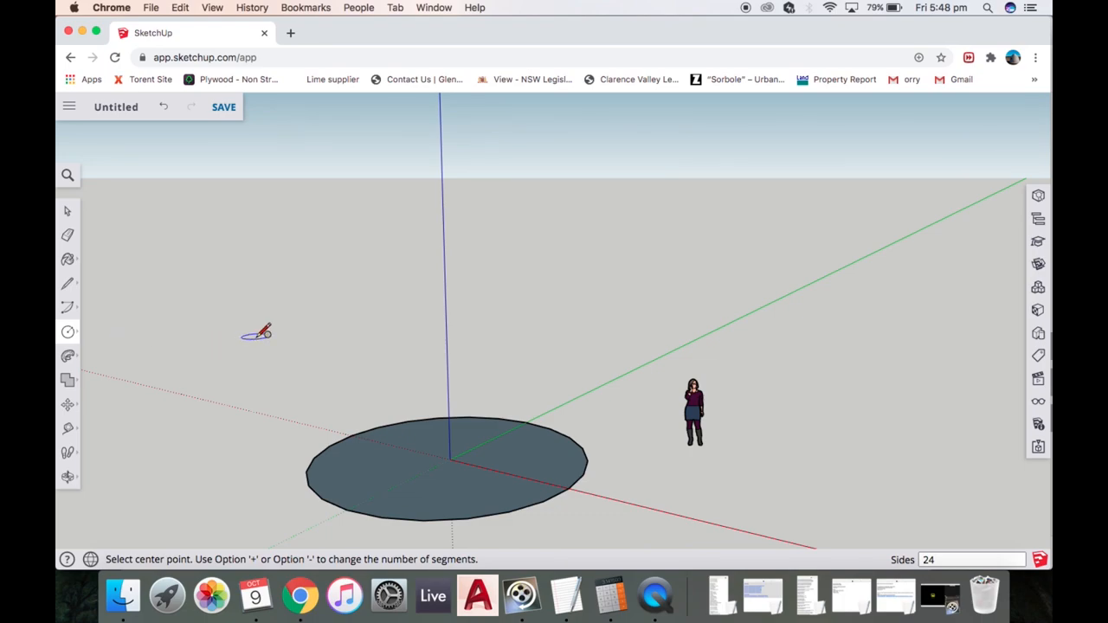
mouse_move(379, 410)
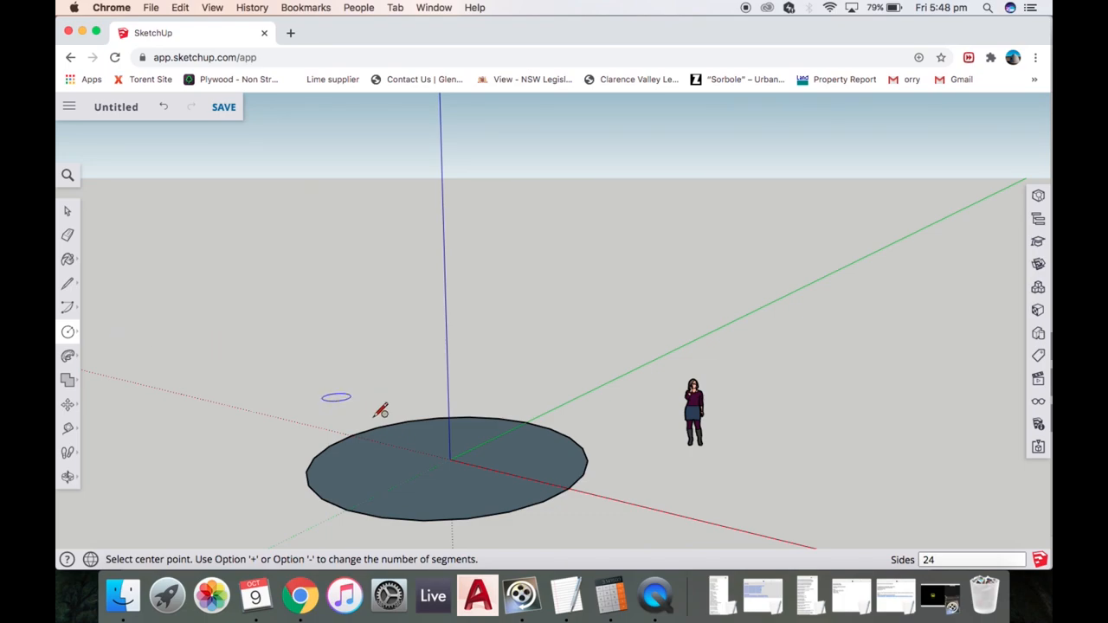
mouse_move(572, 484)
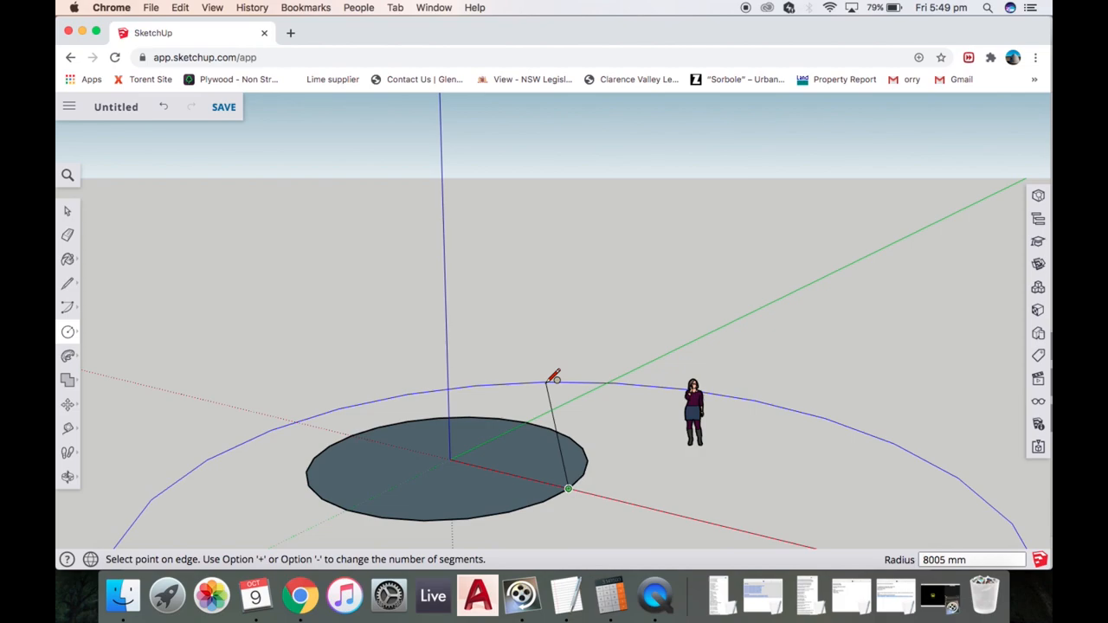
left_click(67, 332)
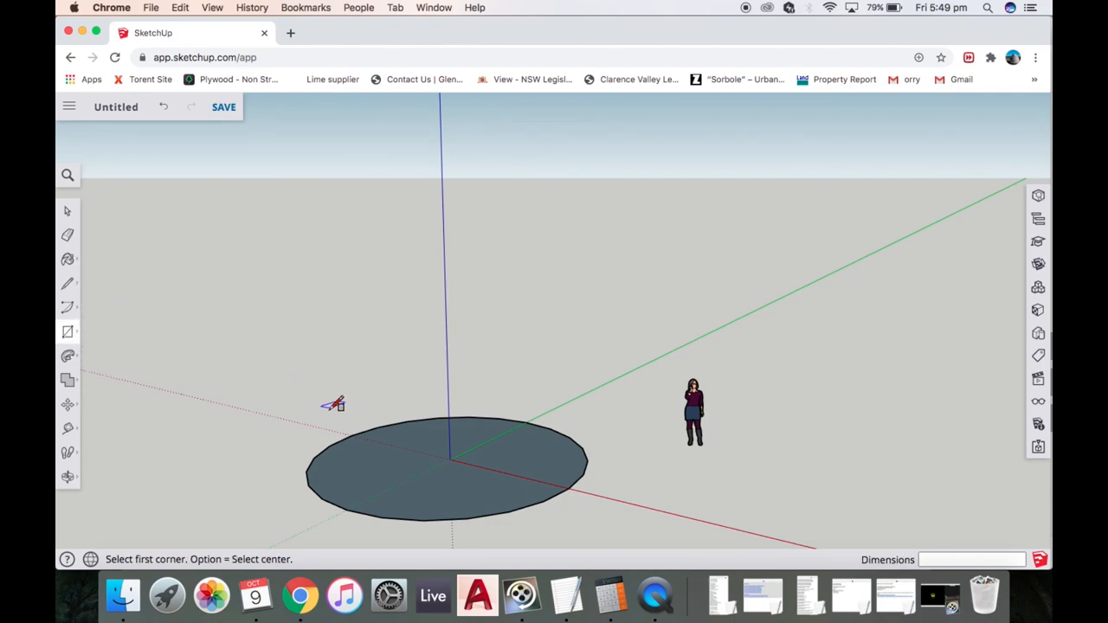
- Draw a vertical 6000 mm wide rectangle across the base circle's diameter and orbit around it
left_click(350, 433)
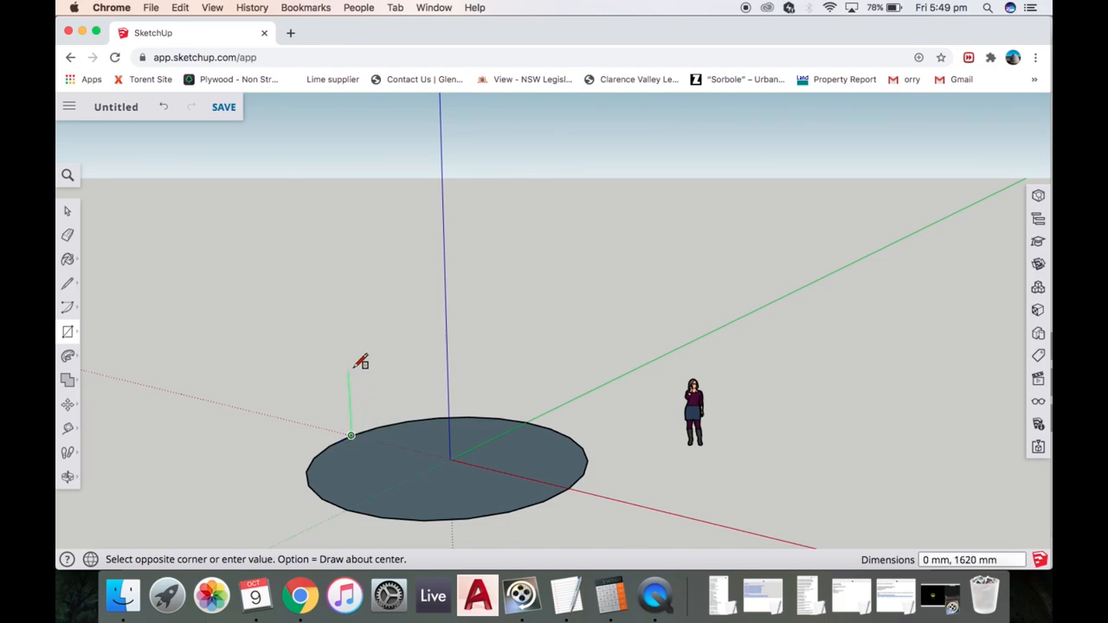
mouse_move(359, 266)
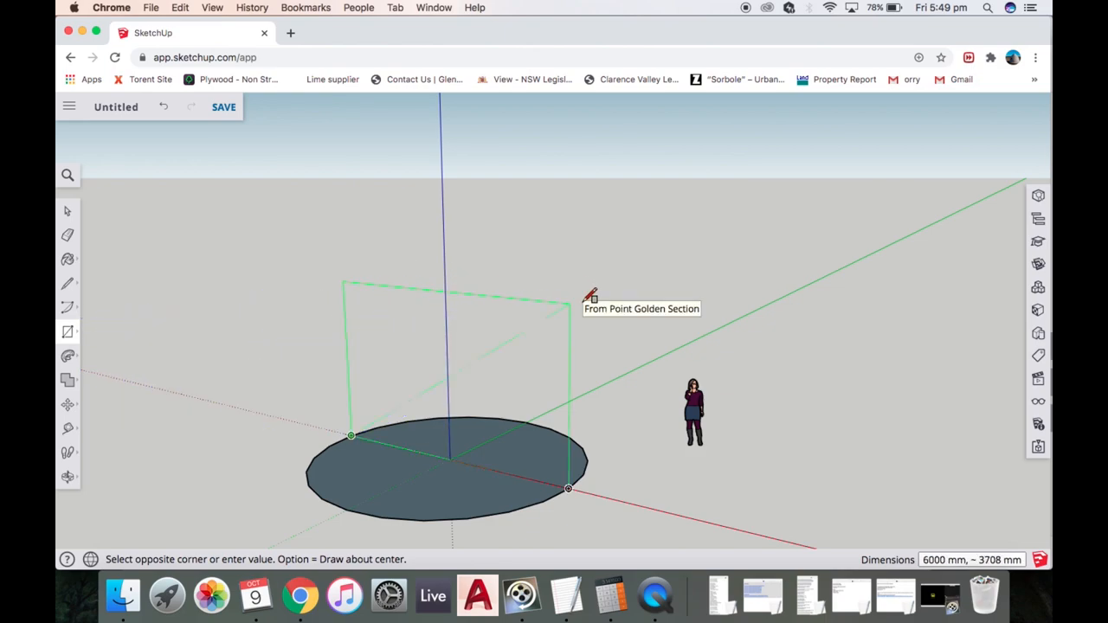
mouse_move(592, 242)
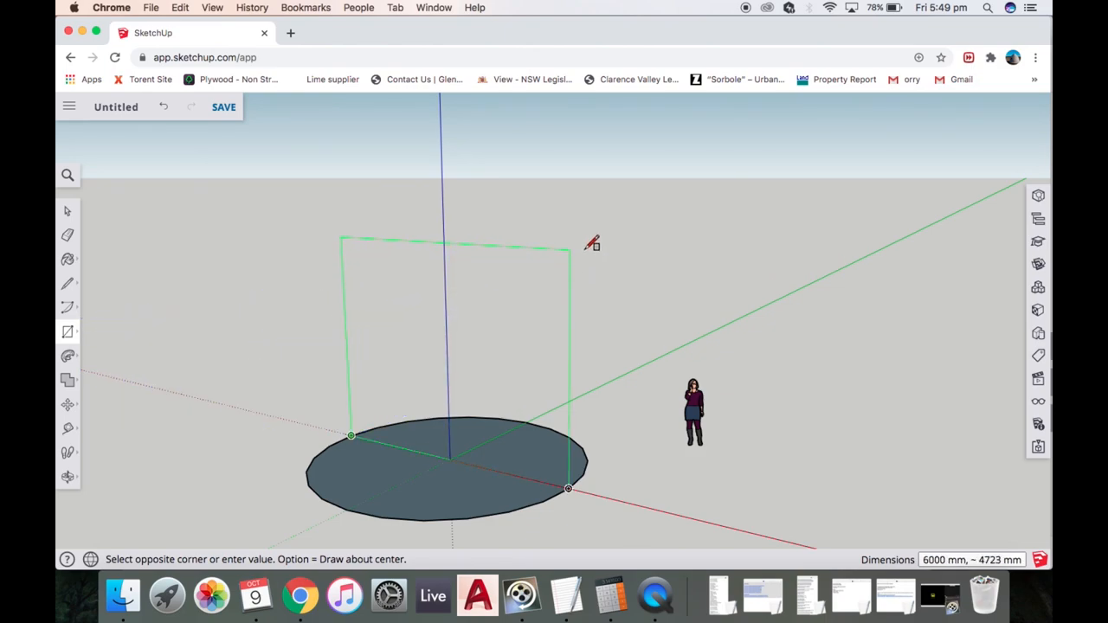
mouse_move(594, 204)
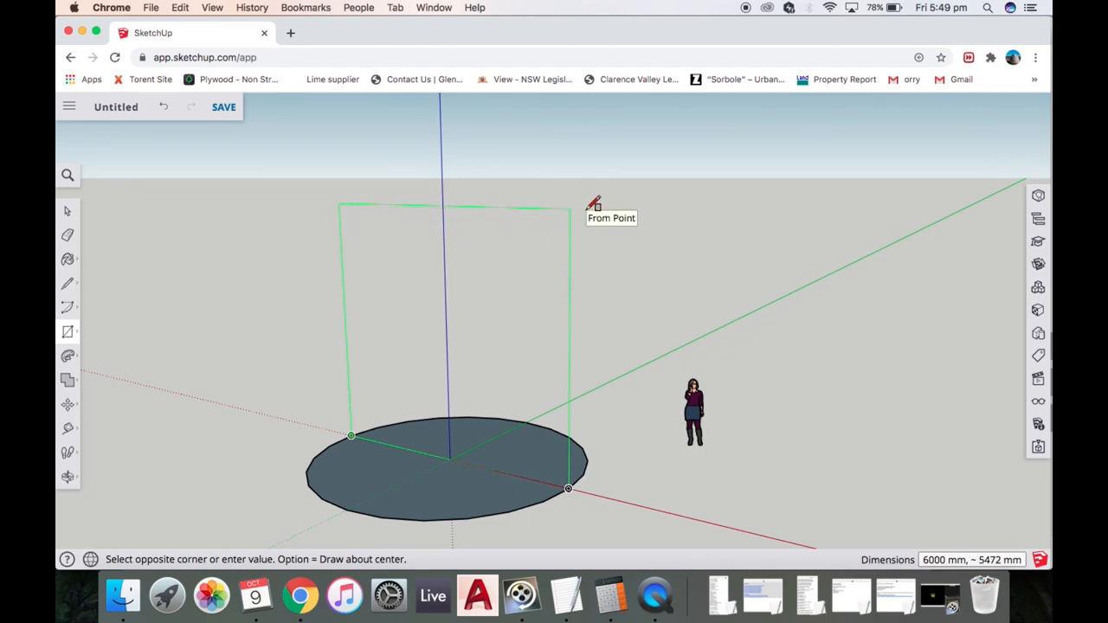
left_click(567, 489)
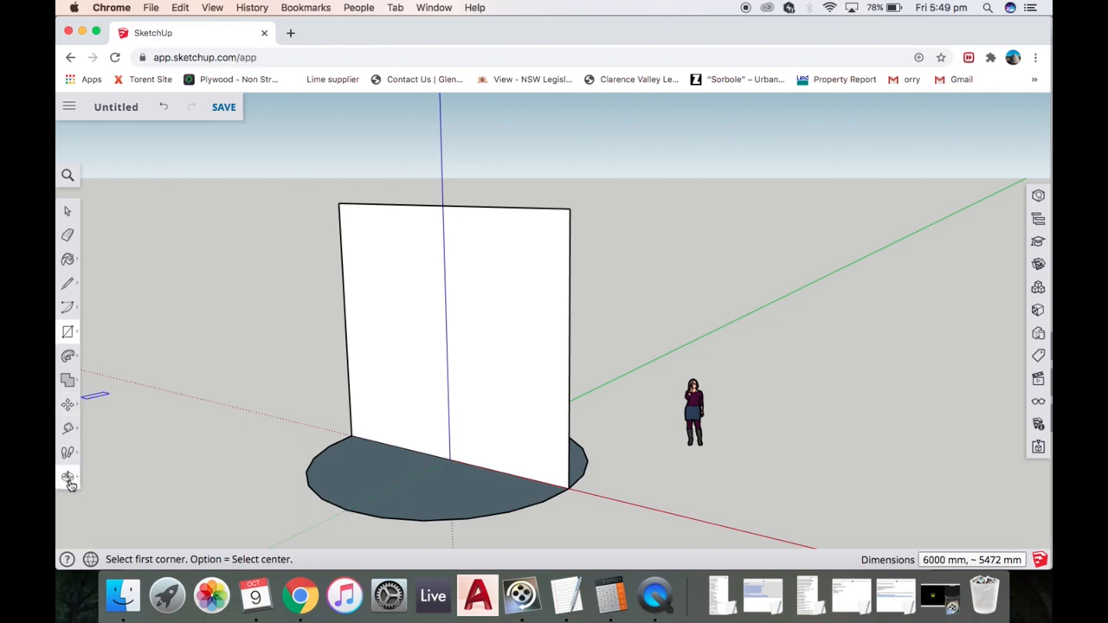
left_click(67, 477)
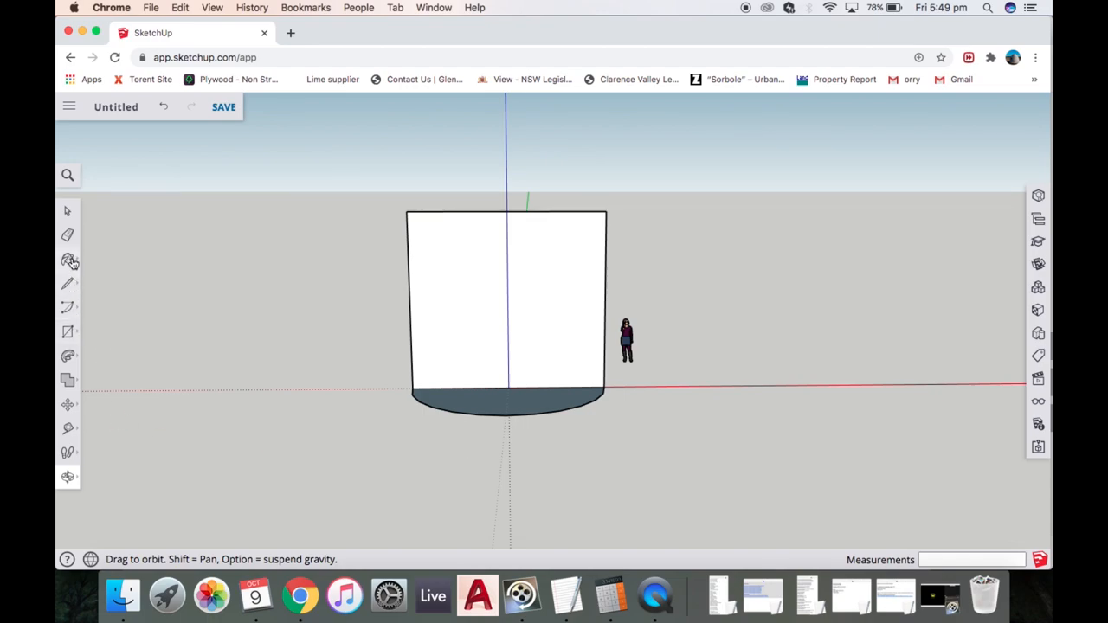
- Select the upright 6000 mm rectangle and make it a group
left_click(68, 211)
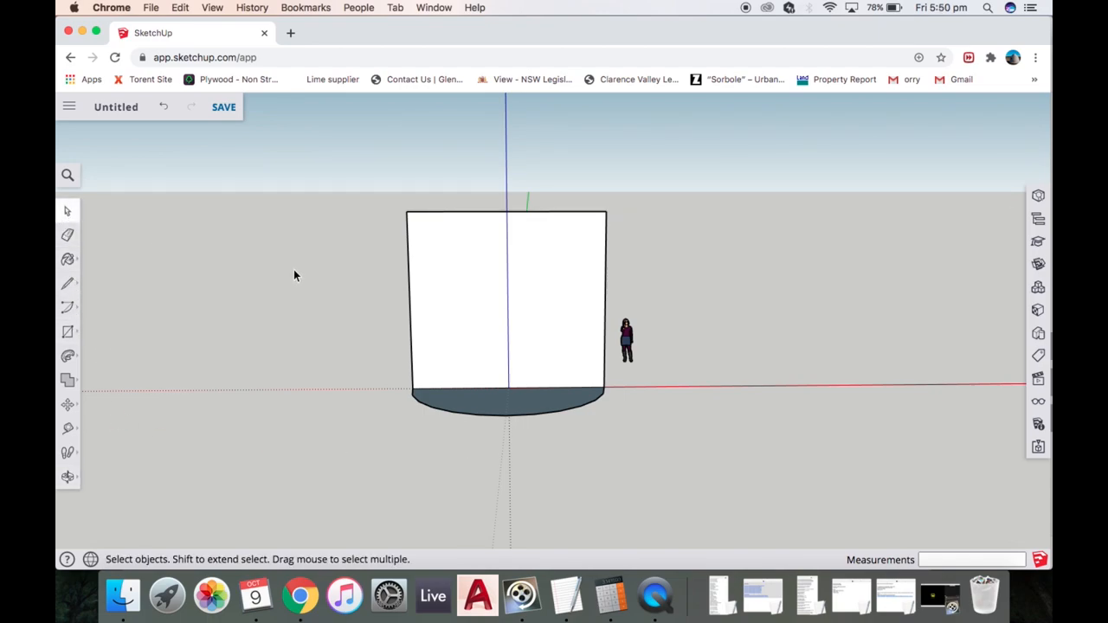
mouse_move(380, 192)
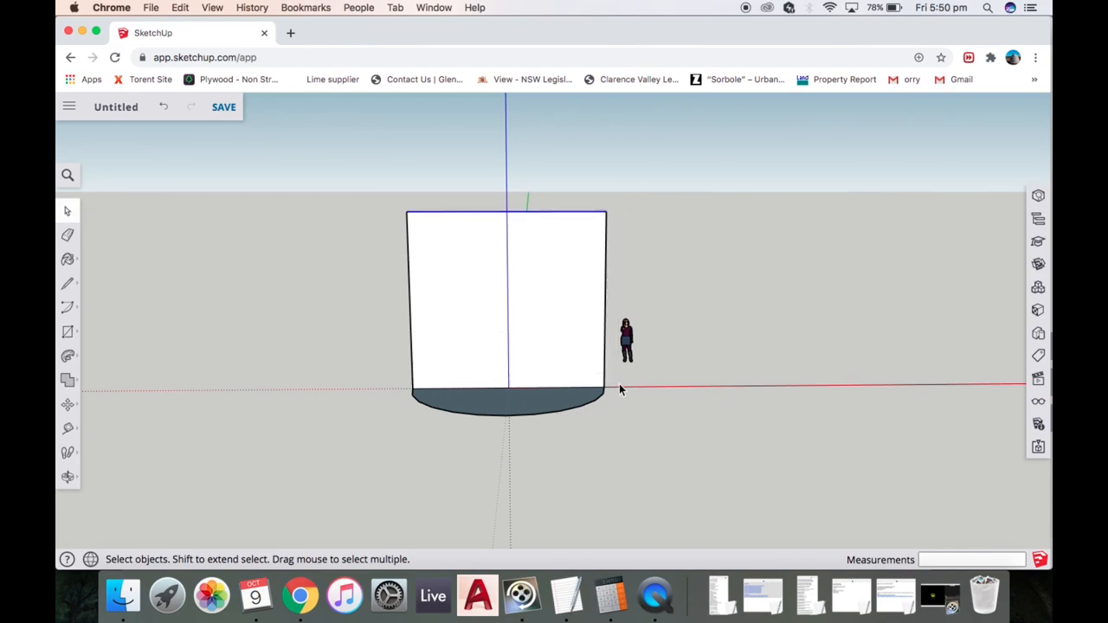
mouse_move(388, 215)
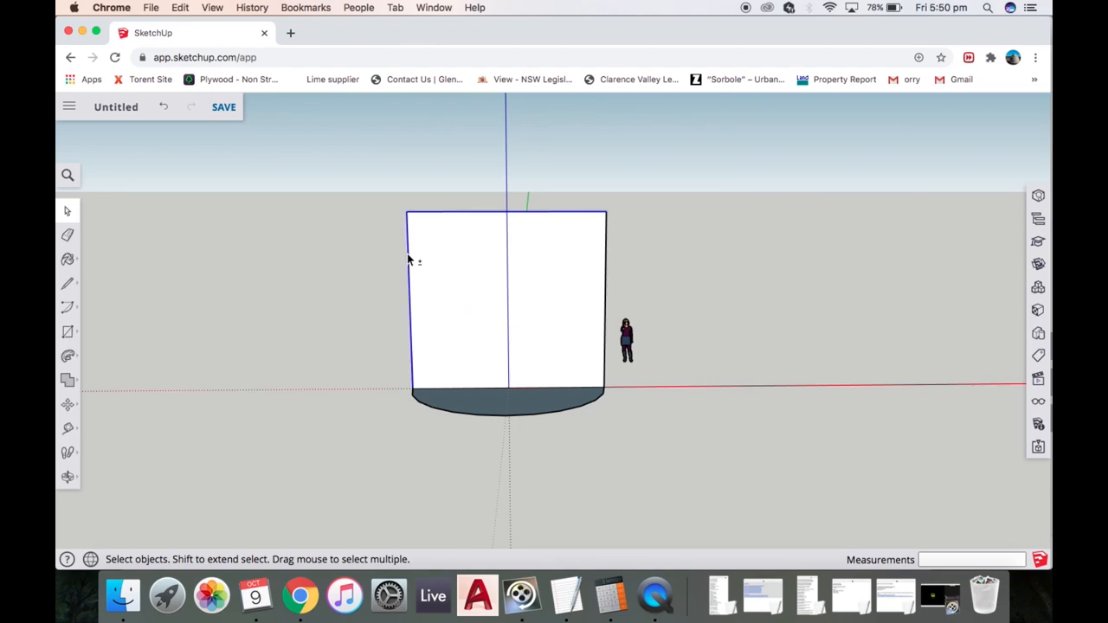
mouse_move(605, 285)
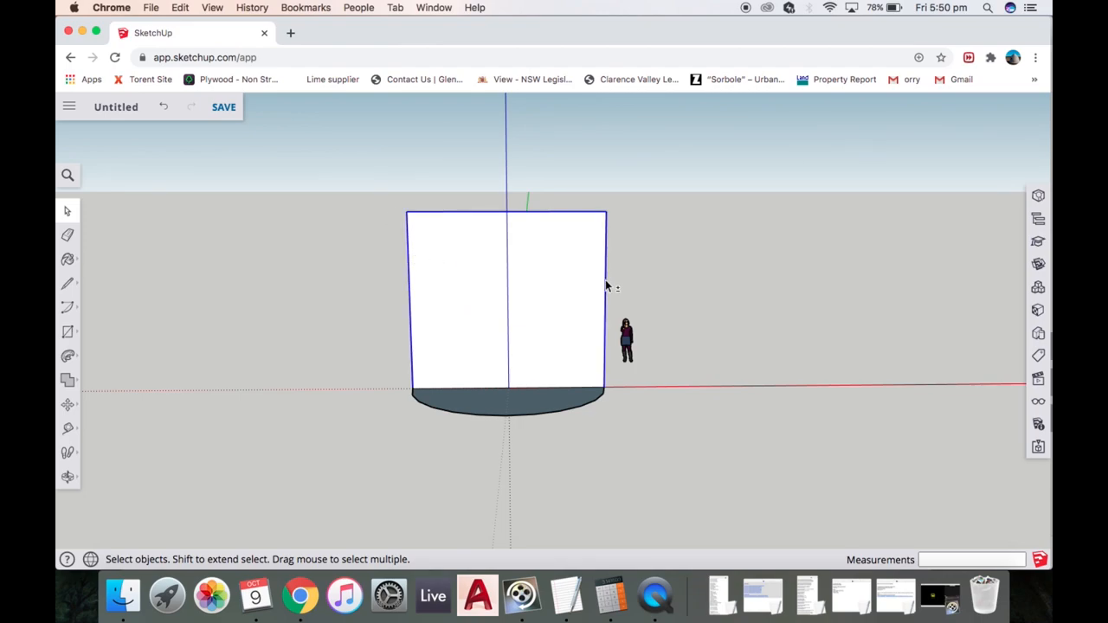
left_click(476, 304)
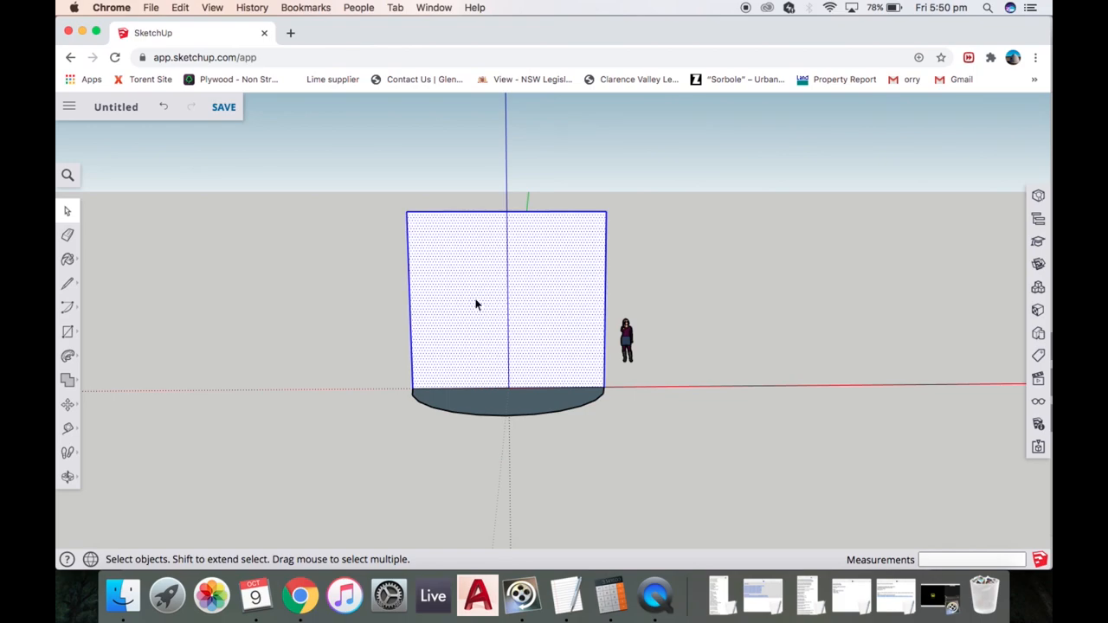
right_click(474, 305)
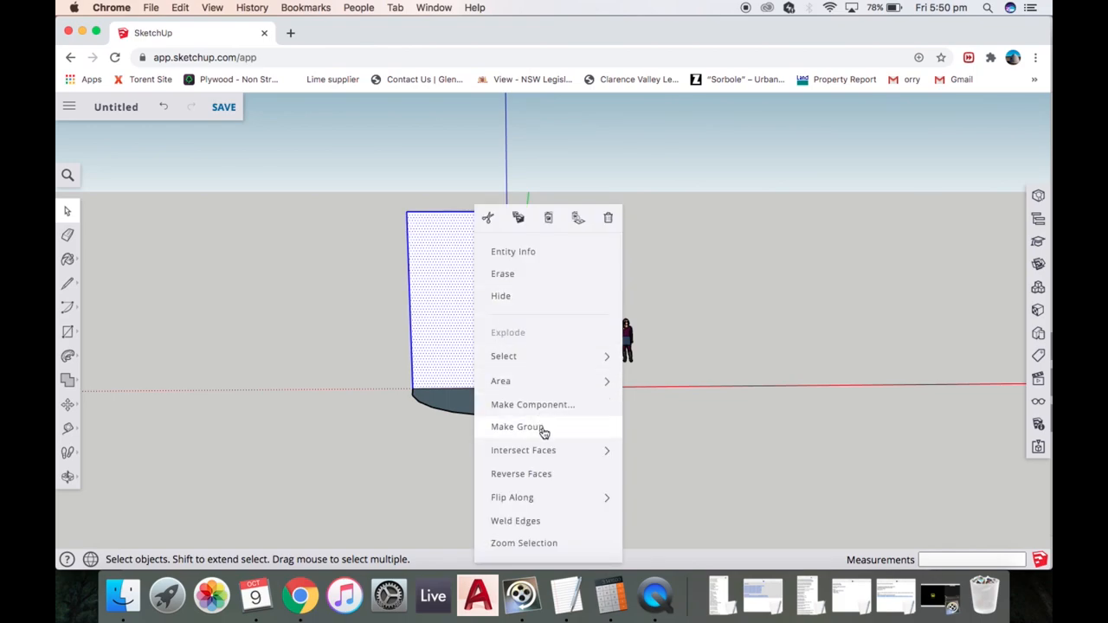
left_click(516, 425)
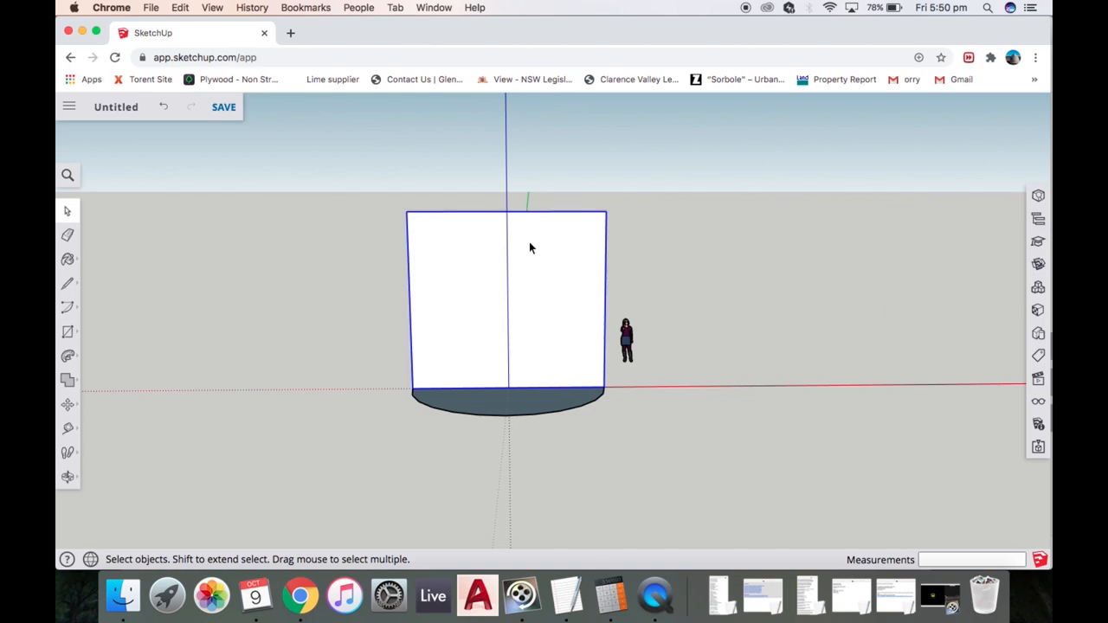
mouse_move(152, 259)
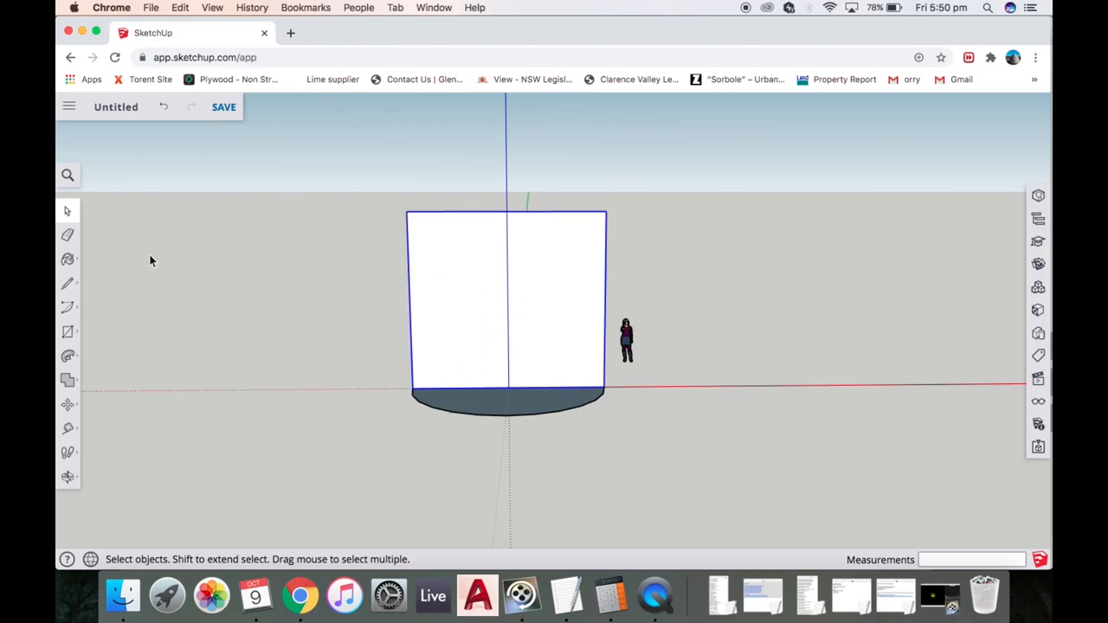
mouse_move(68, 333)
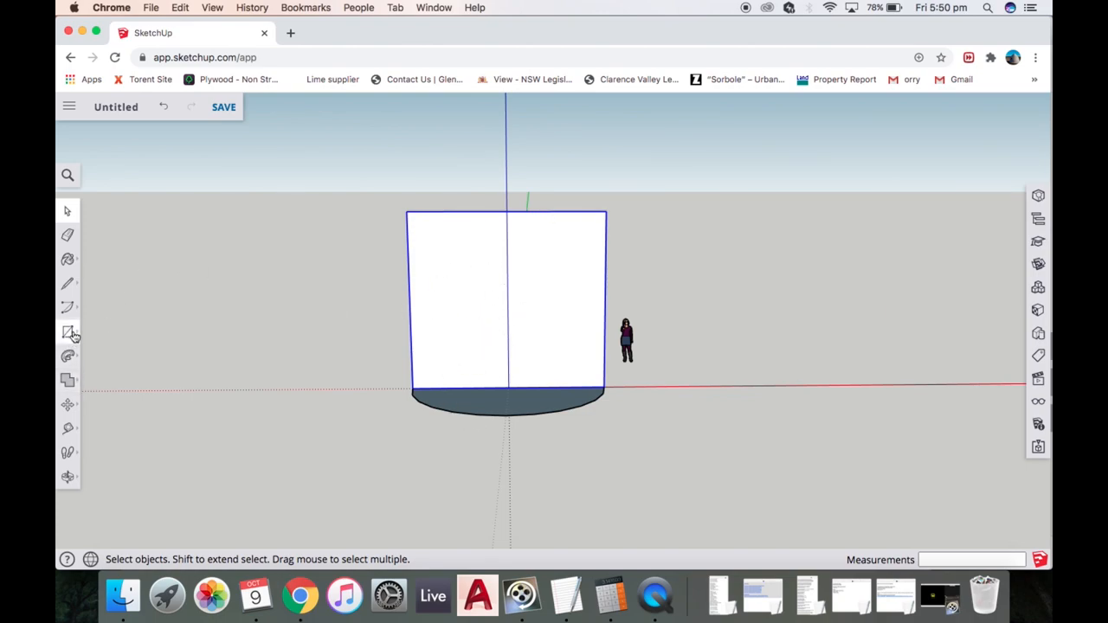
- Draw a 6000 mm vertical circle from the rectangle's lower-left to lower-right corner, then start a line at its centre
left_click(68, 333)
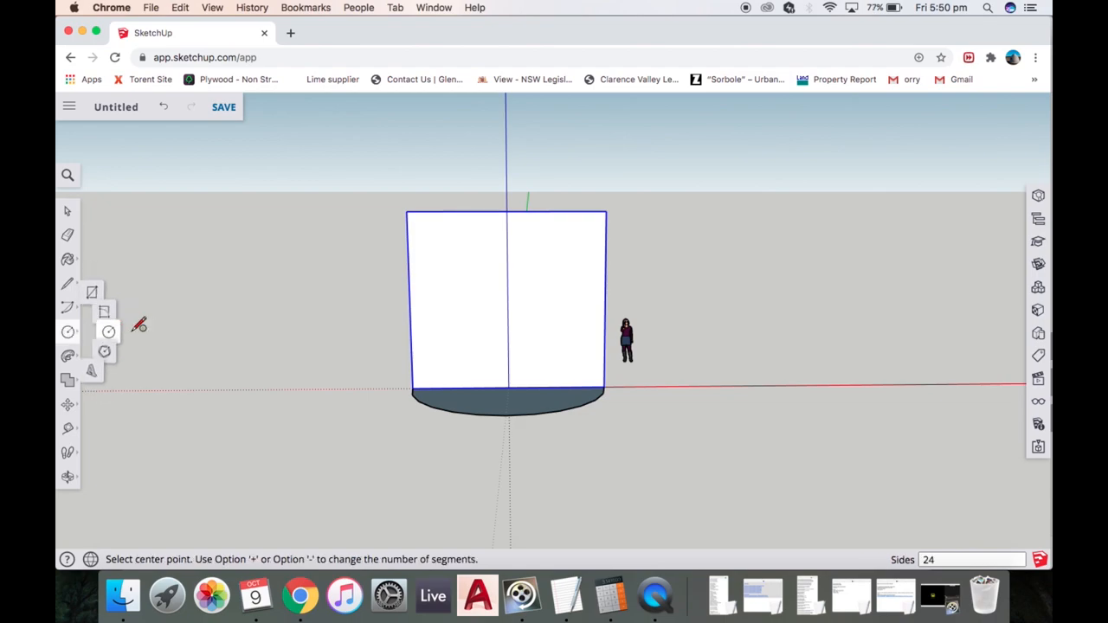
mouse_move(419, 388)
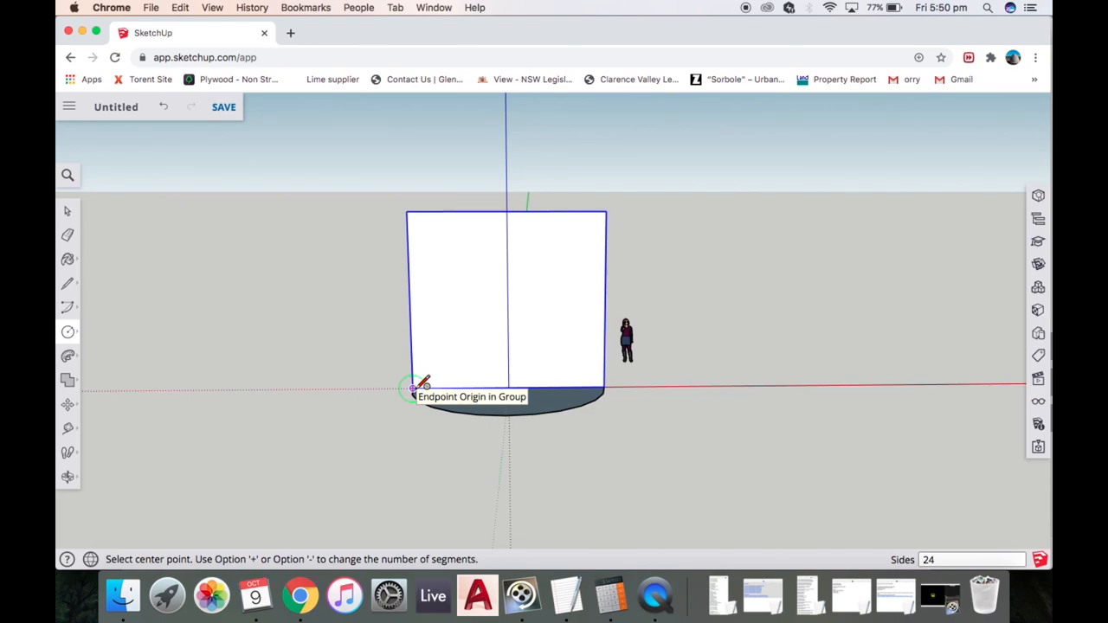
left_click(407, 387)
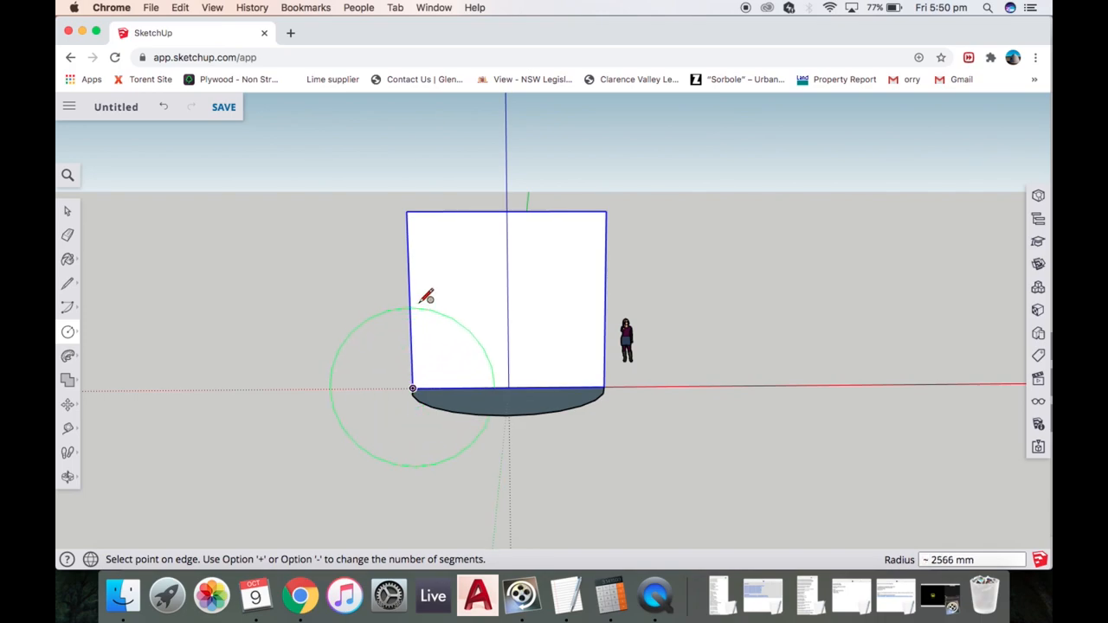
mouse_move(592, 370)
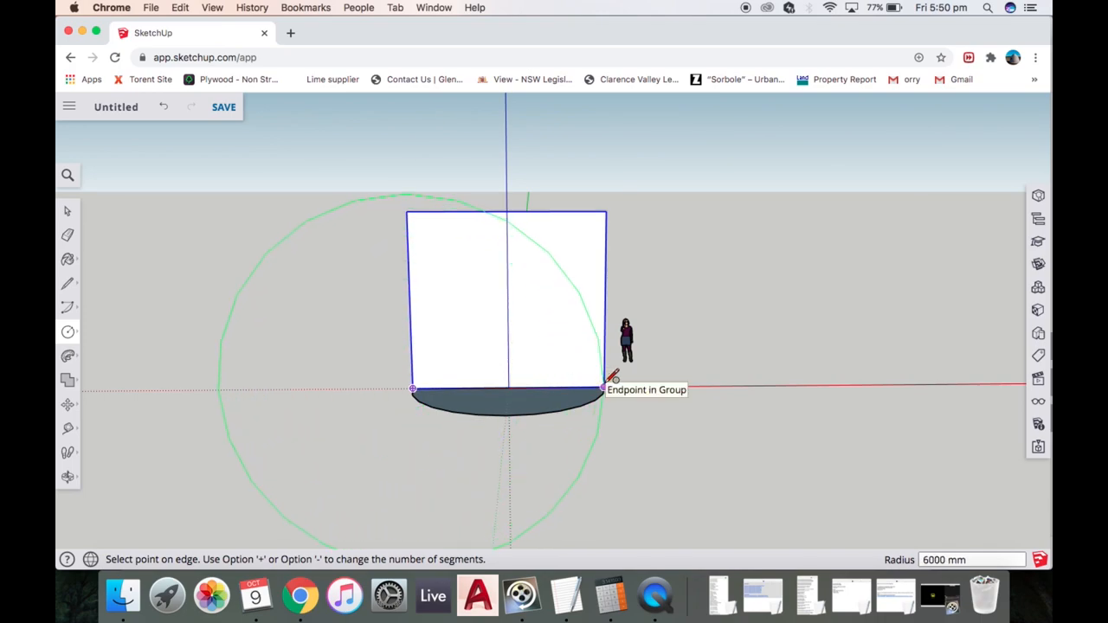
left_click(602, 387)
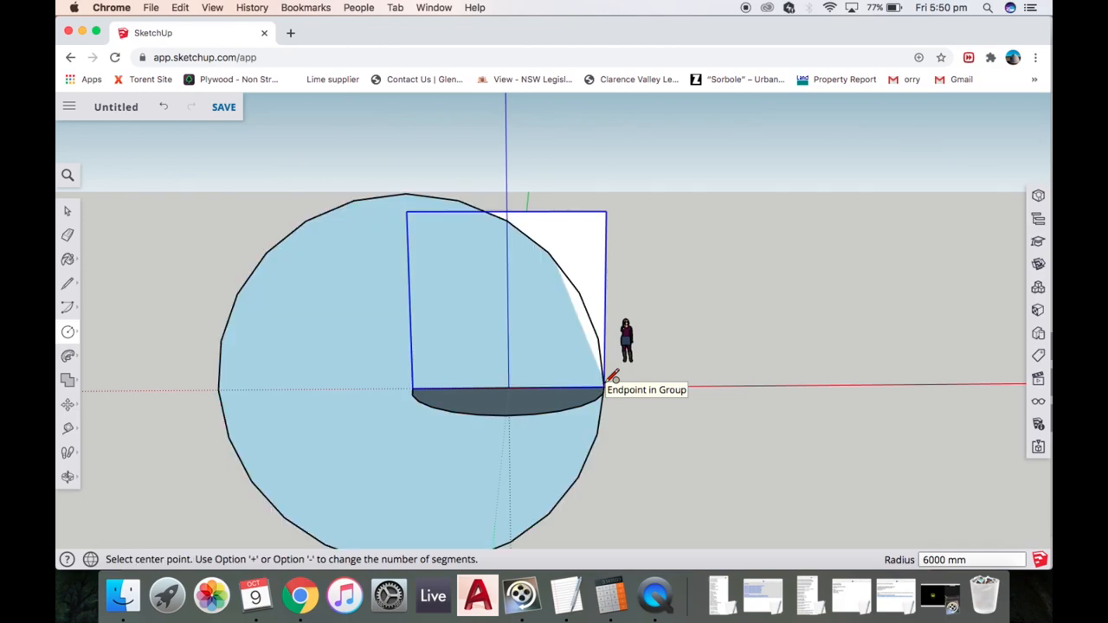
mouse_move(599, 363)
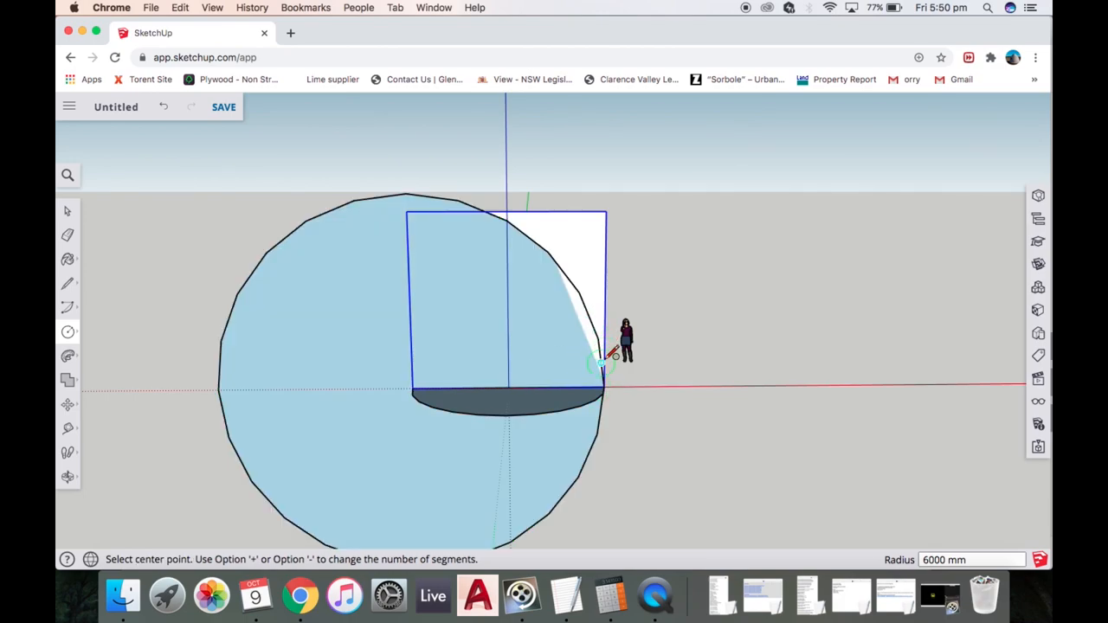
mouse_move(415, 385)
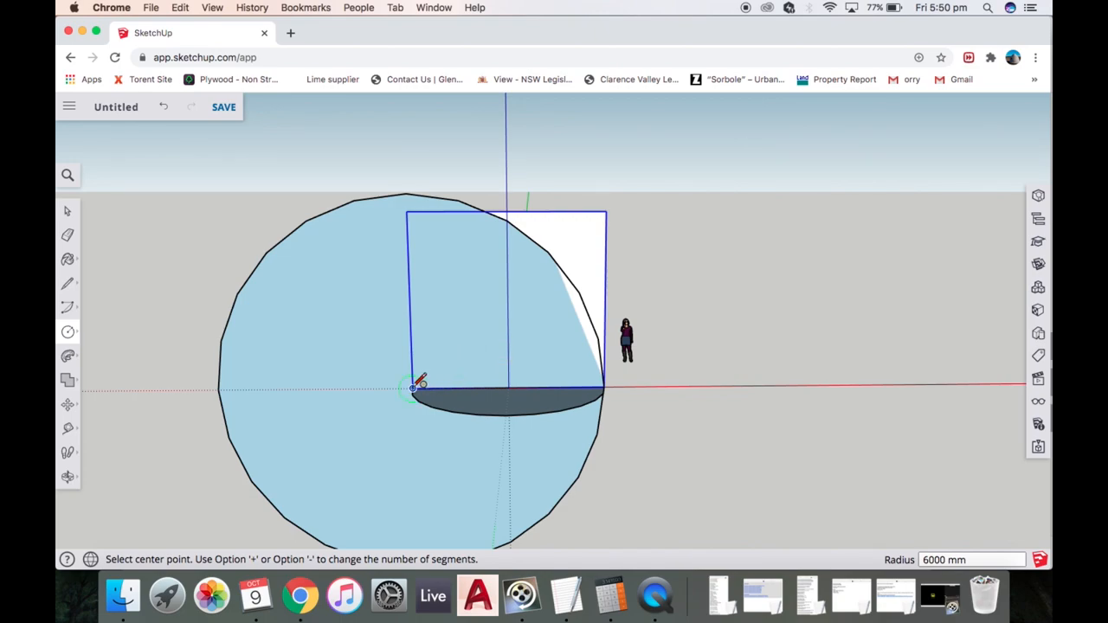
left_click(68, 284)
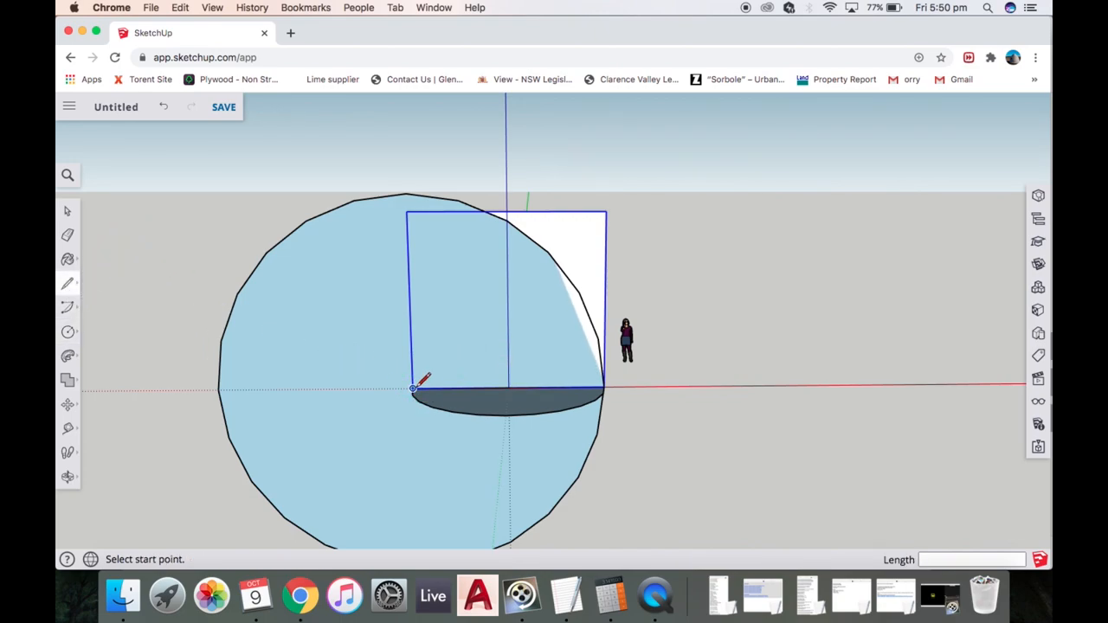
left_click(415, 388)
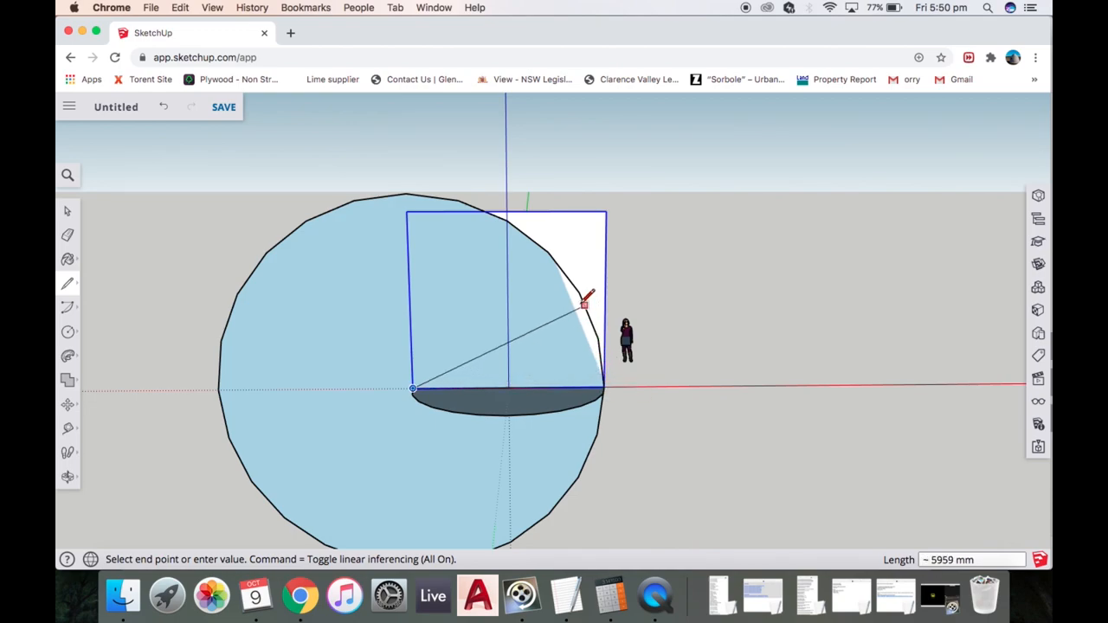
mouse_move(506, 222)
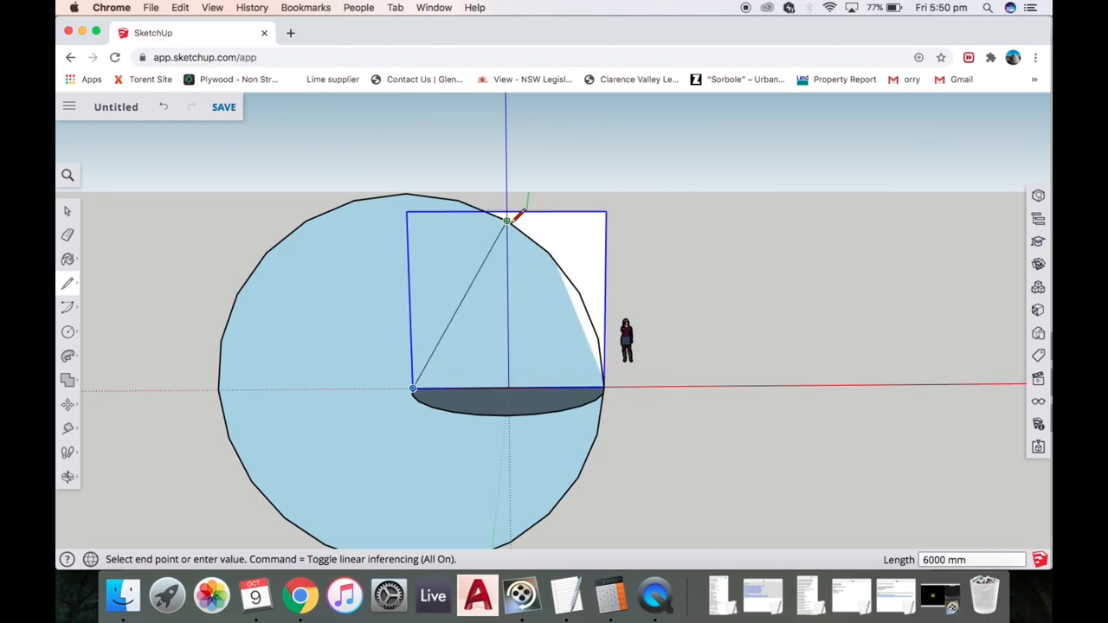
mouse_move(578, 294)
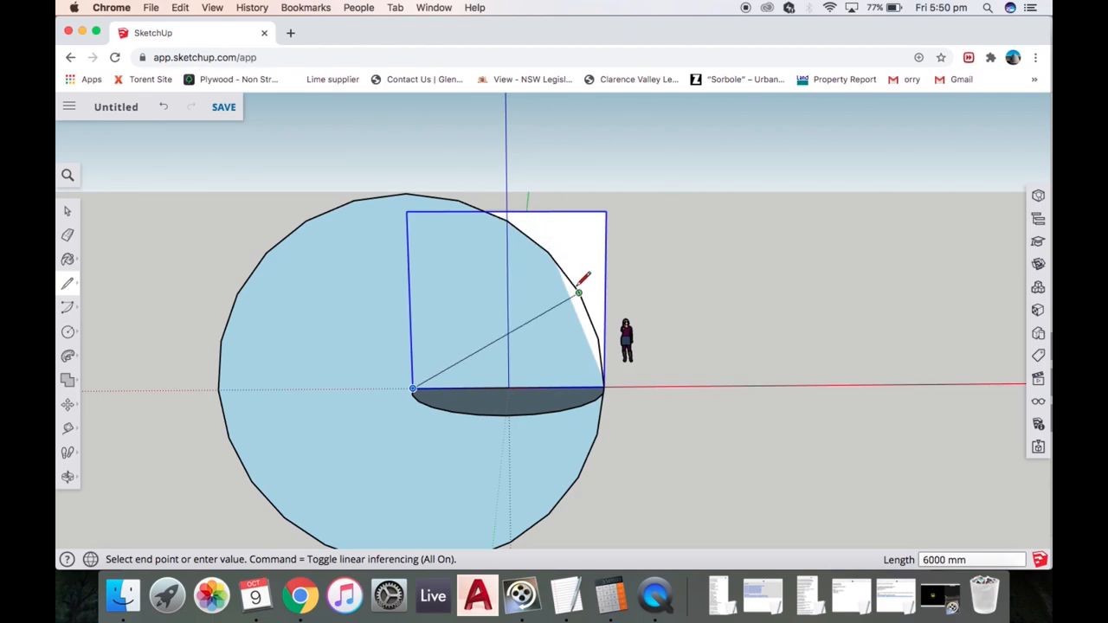
mouse_move(598, 350)
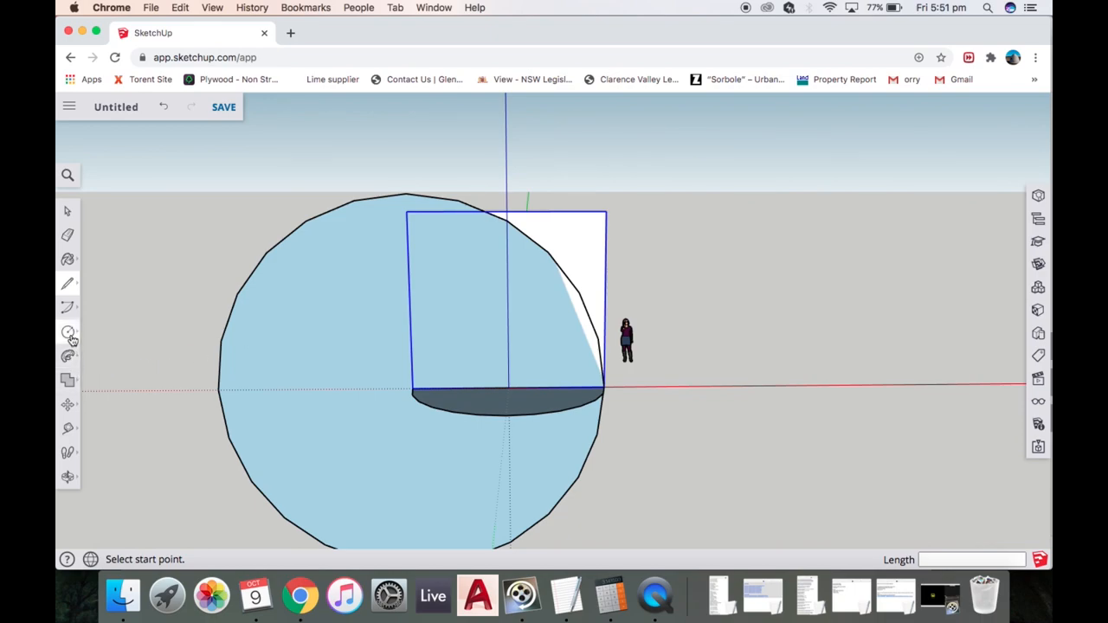
- Centre a second 6000 mm circle on the rectangle's lower-right corner to form a pointed arch, removing the rectangle
left_click(68, 332)
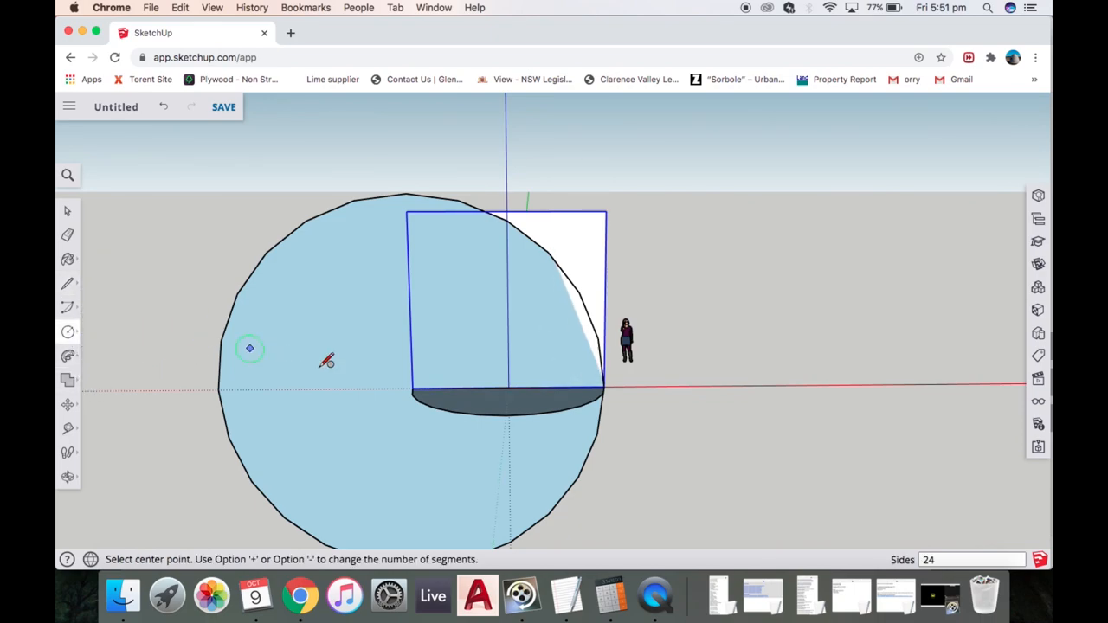
mouse_move(605, 384)
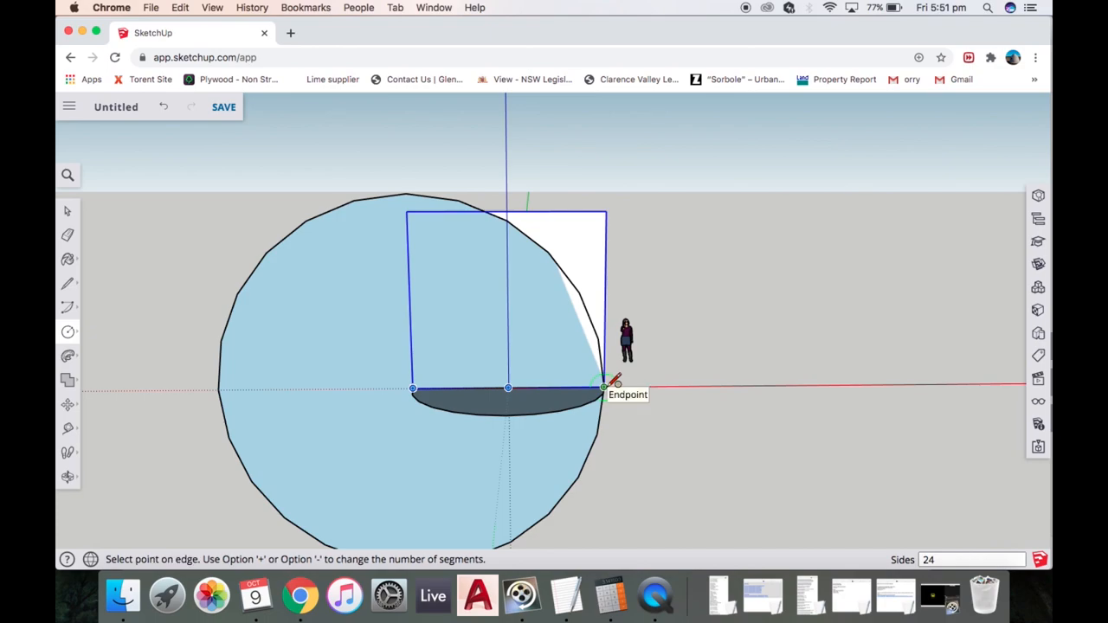
left_click(603, 388)
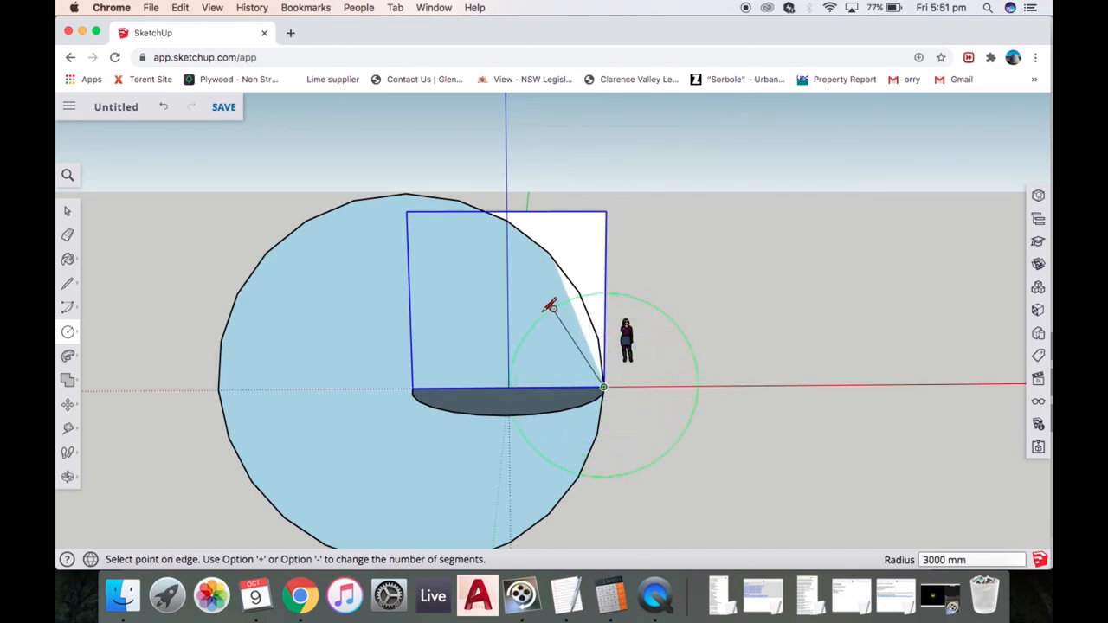
mouse_move(422, 388)
type("6000")
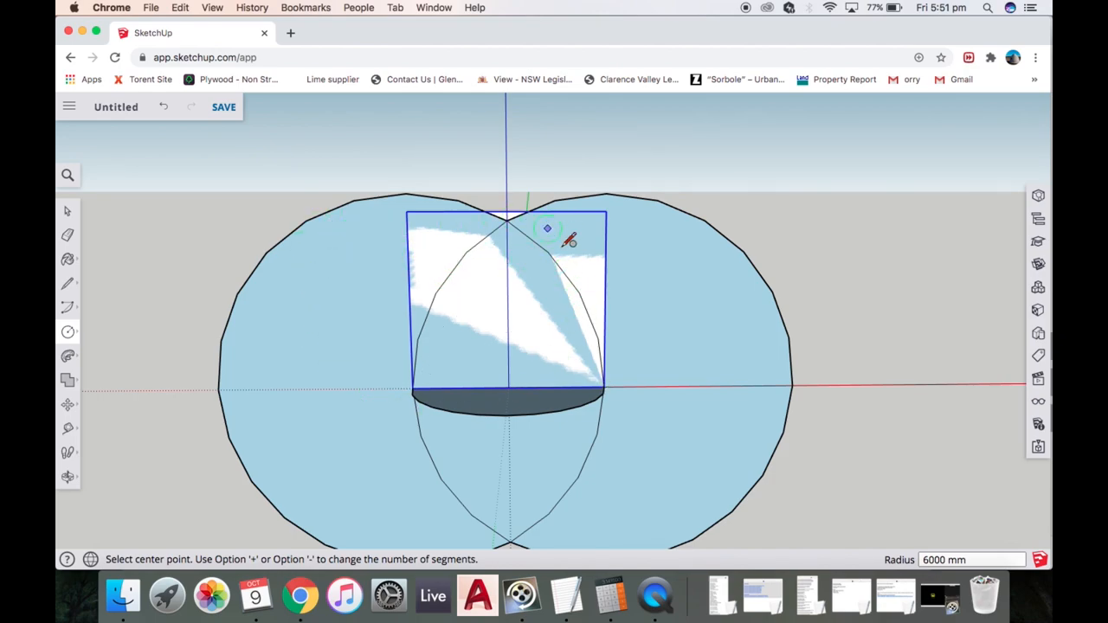
mouse_move(332, 320)
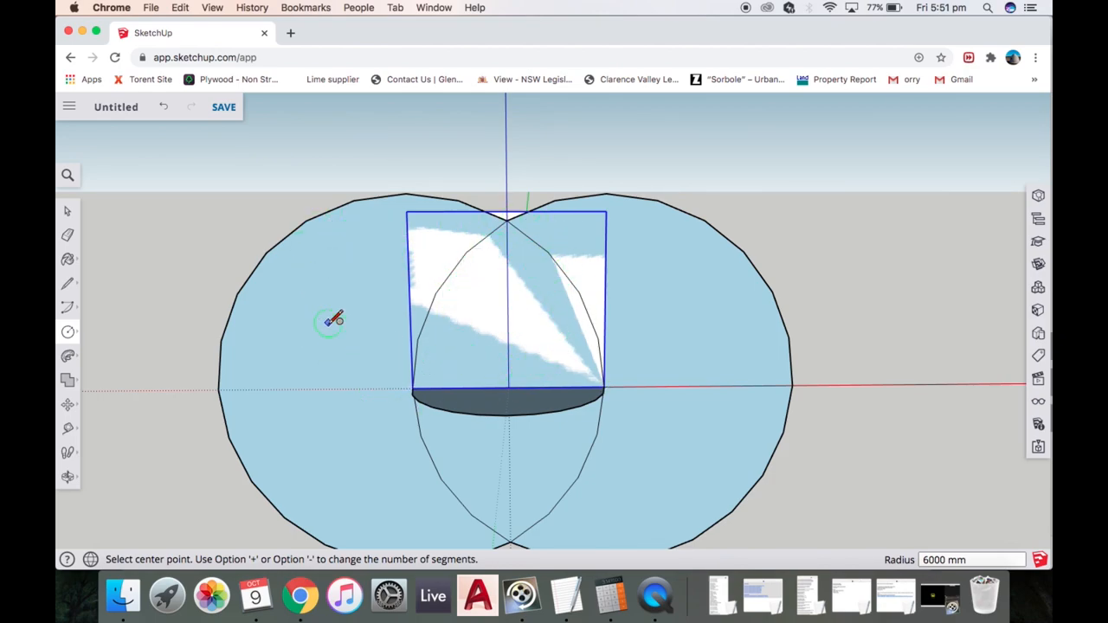
left_click(67, 211)
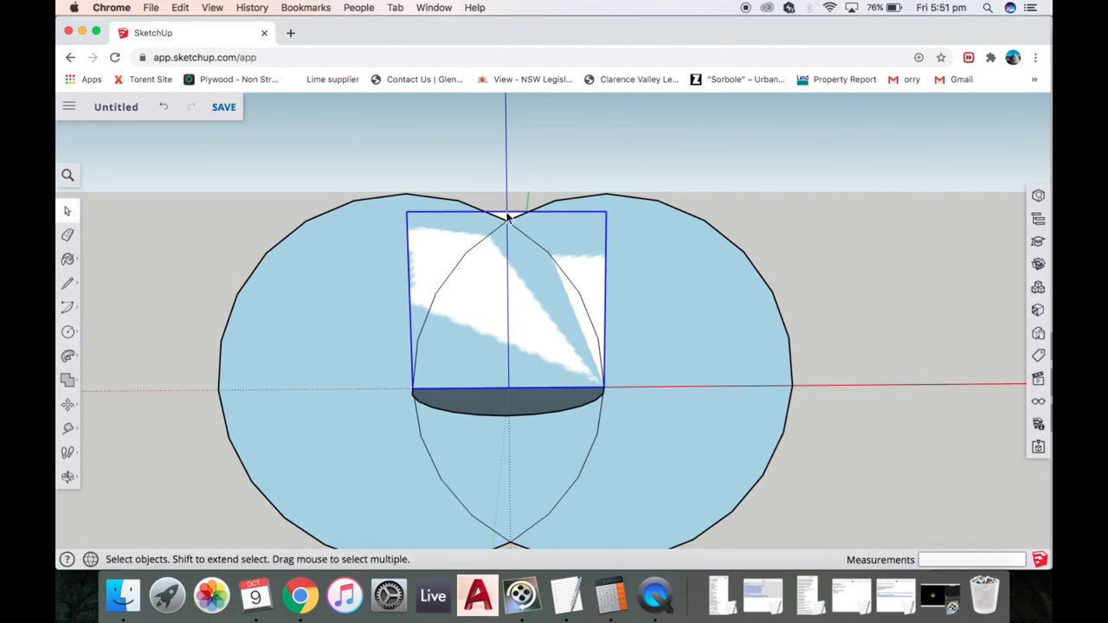
mouse_move(533, 222)
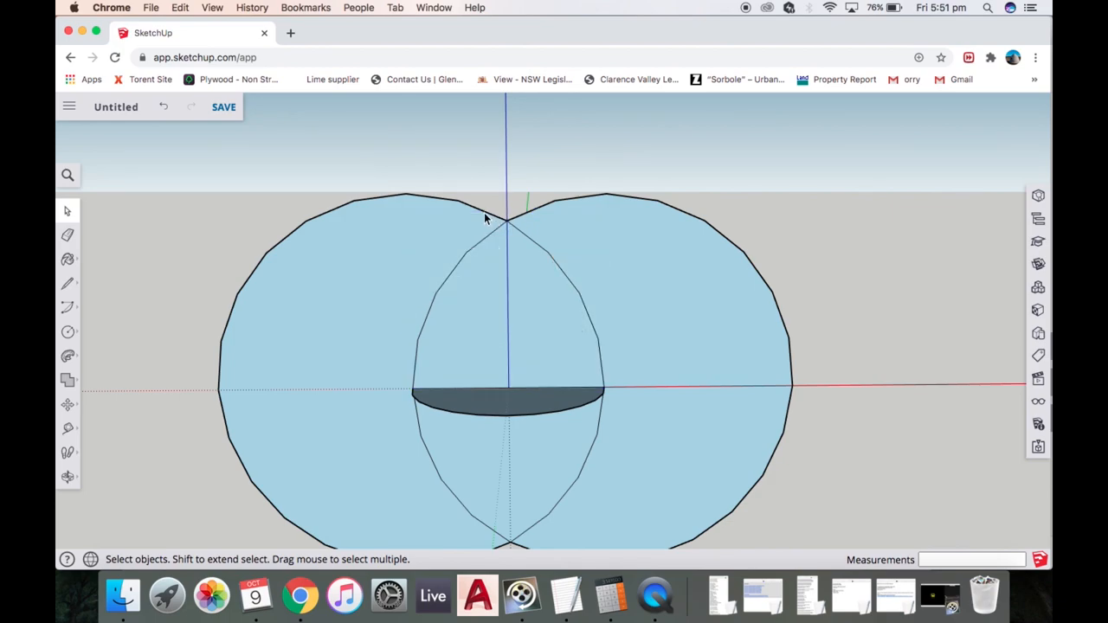
- Delete the outer arcs, add a helper line from the centre, and erase down to the right half-arch profile
left_click(499, 208)
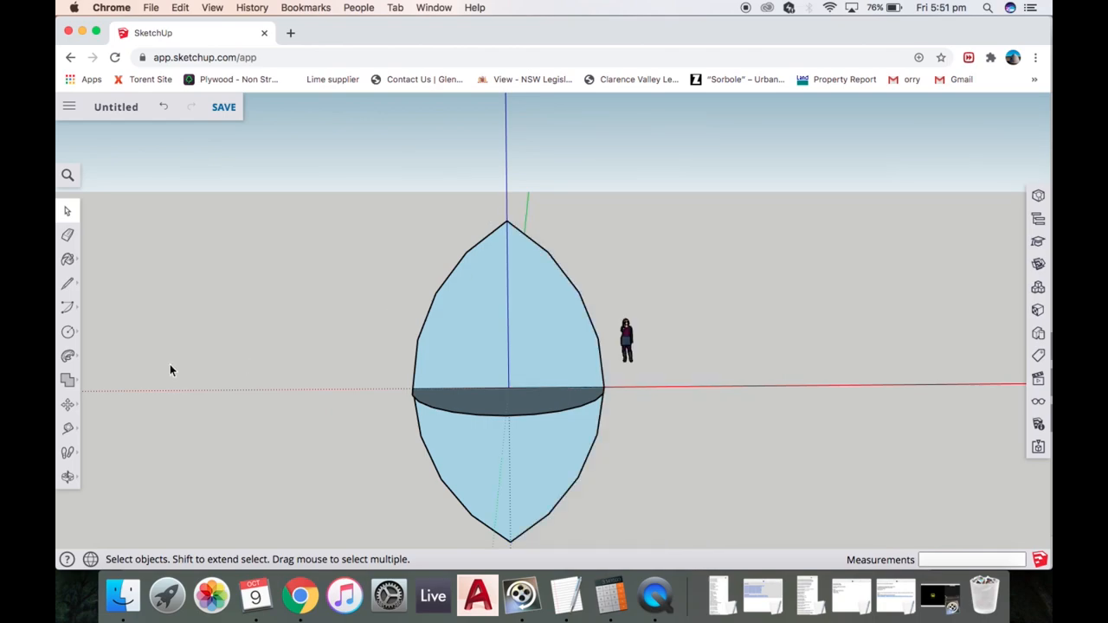
left_click(68, 284)
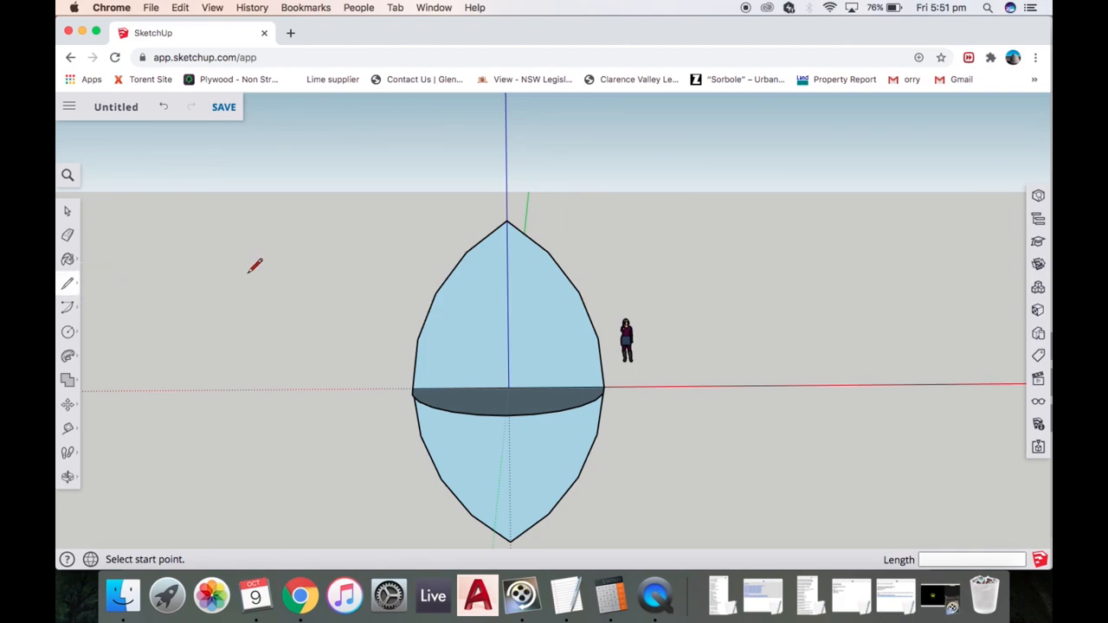
left_click(412, 388)
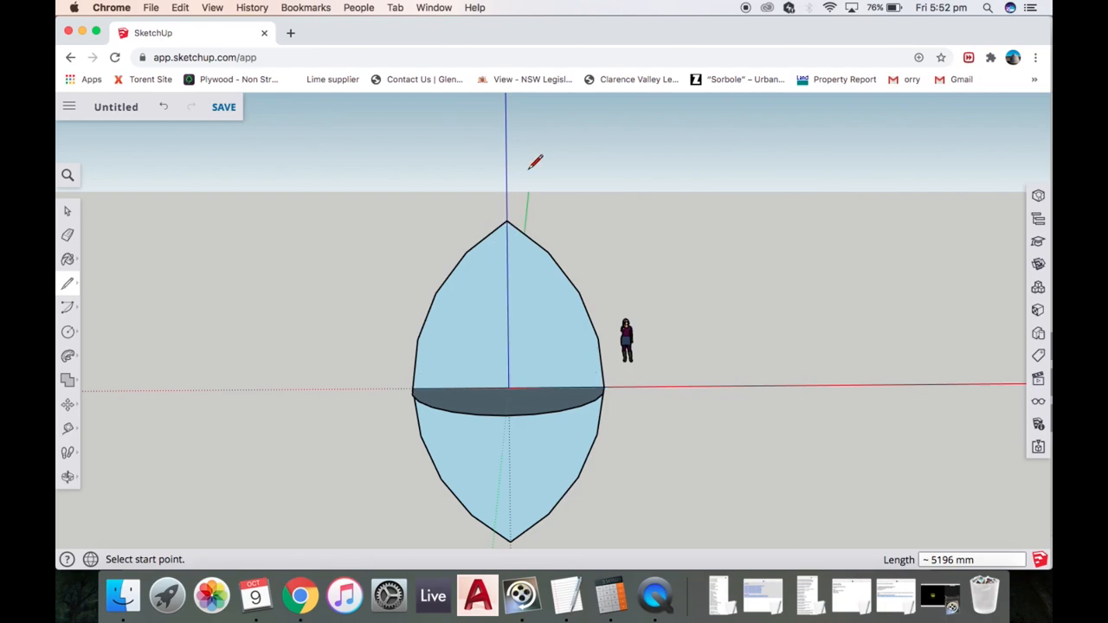
mouse_move(509, 223)
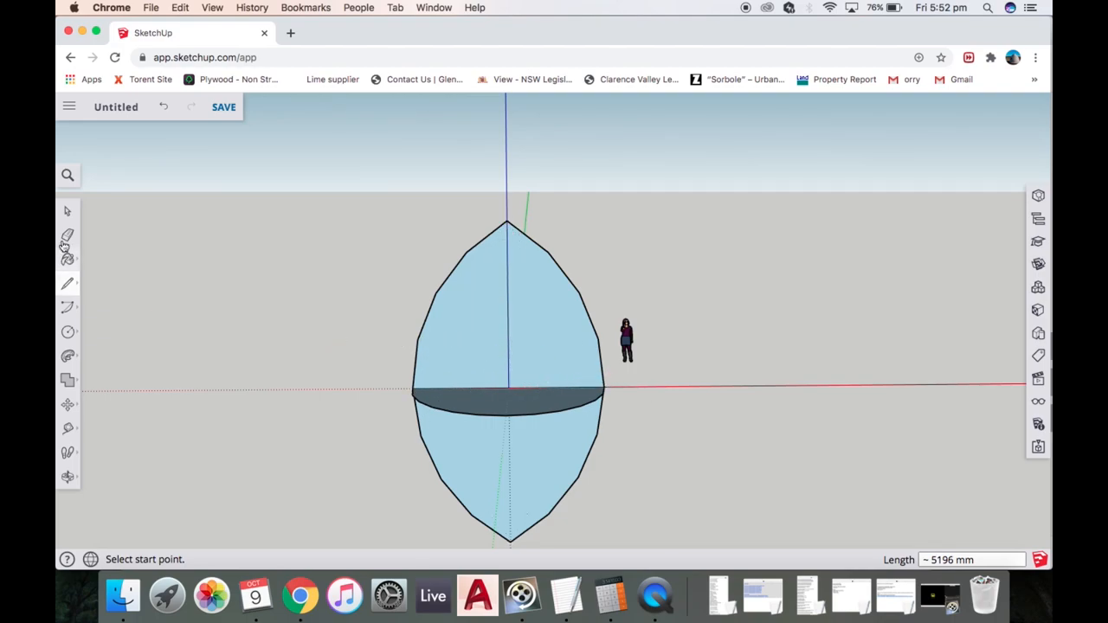
left_click(66, 211)
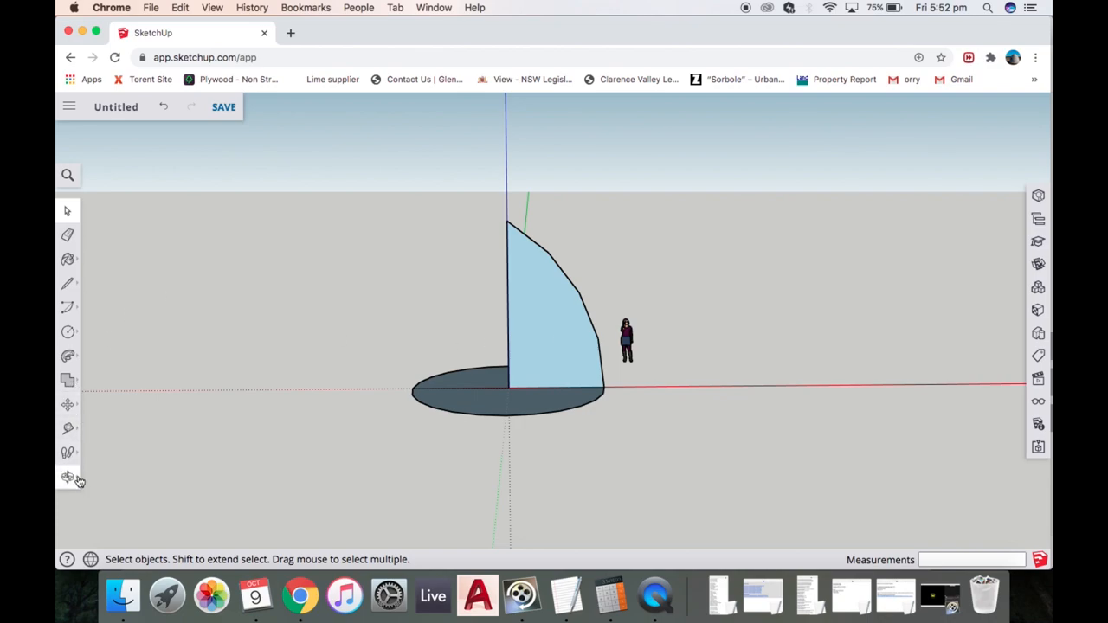
left_click(68, 478)
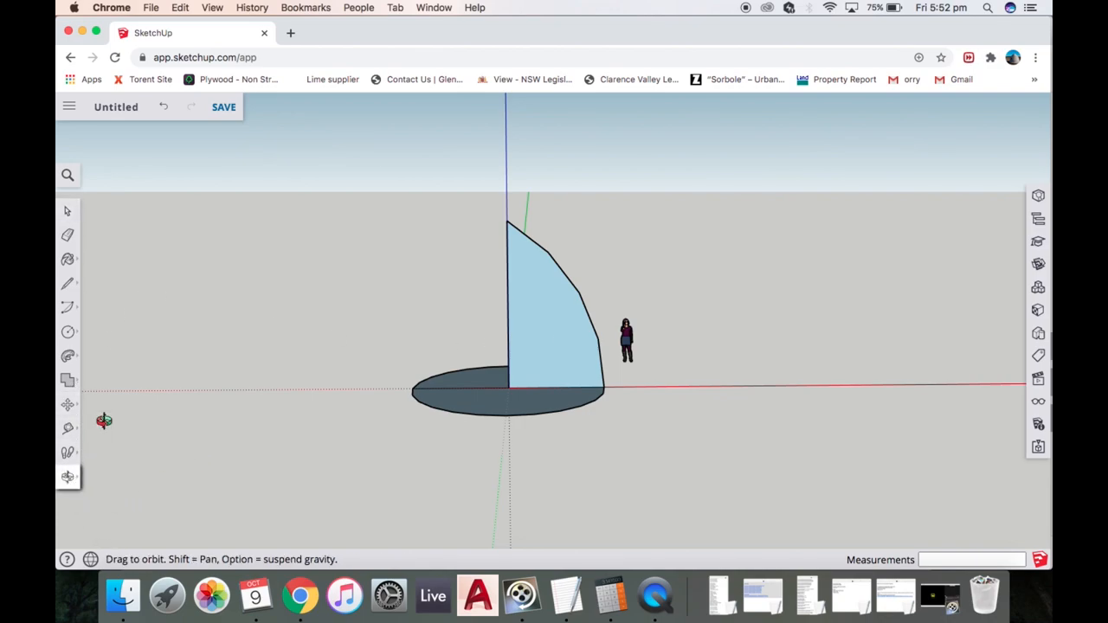
left_click_drag(103, 421, 658, 449)
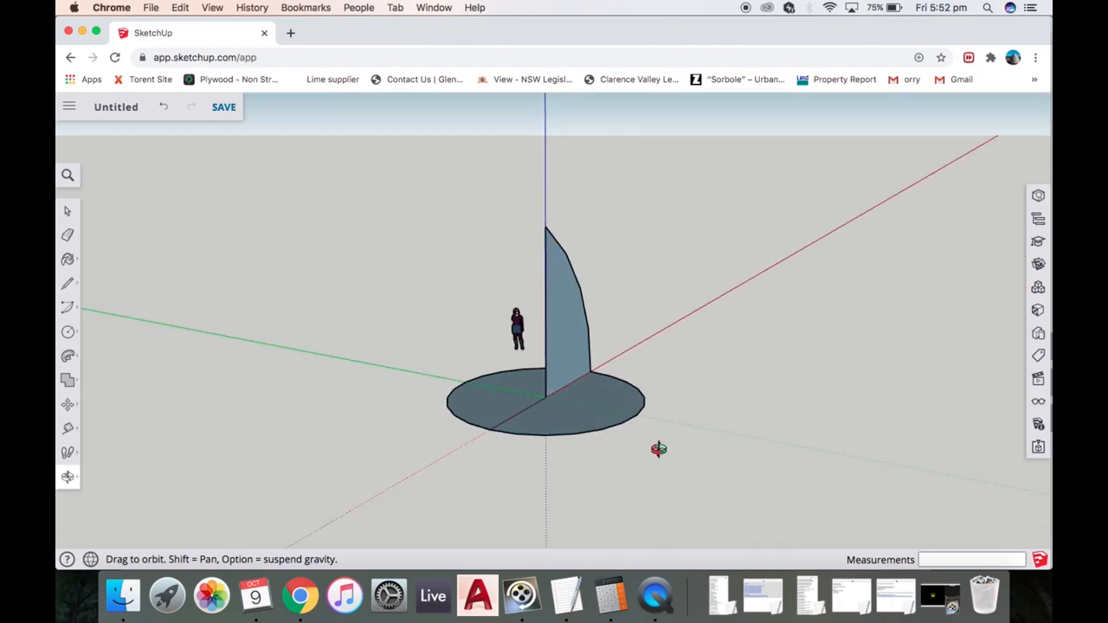
left_click_drag(658, 448, 840, 467)
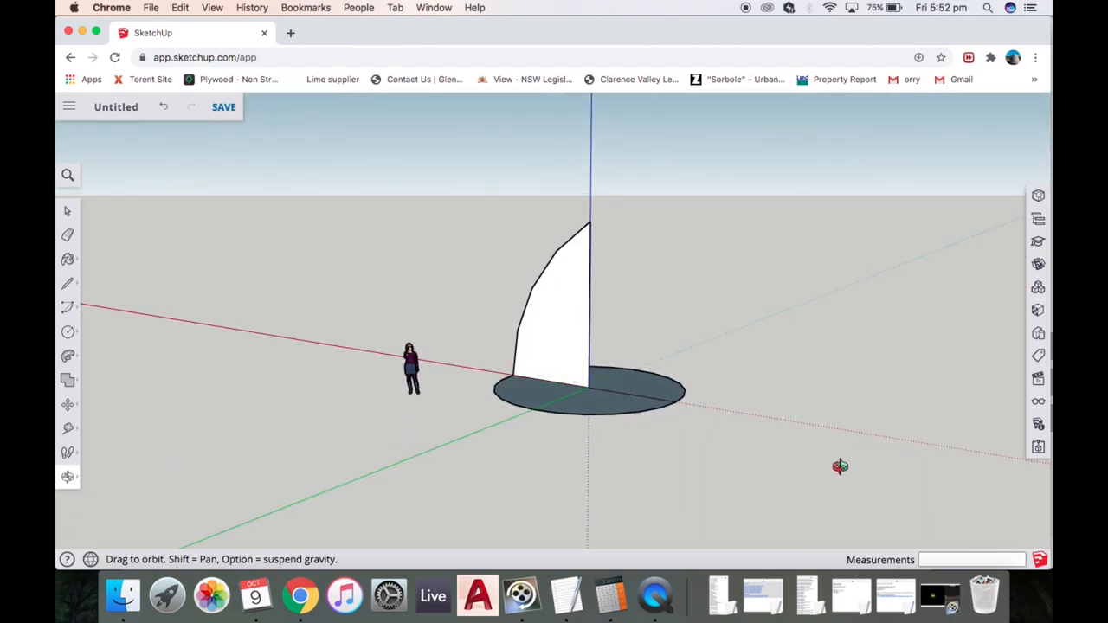
left_click_drag(840, 466, 718, 401)
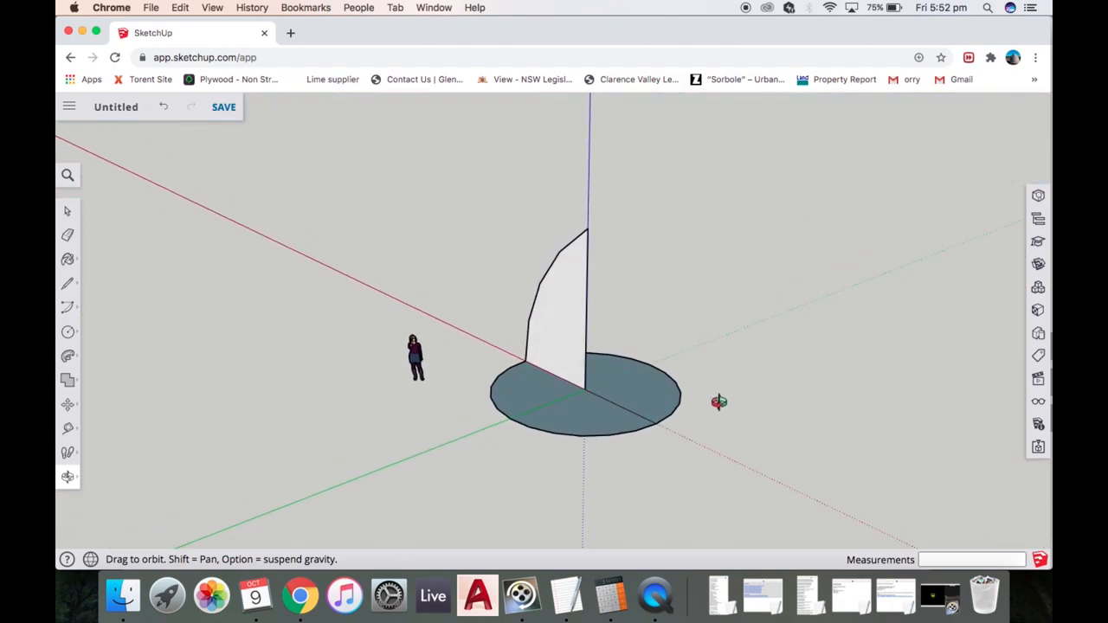
left_click_drag(718, 402, 649, 447)
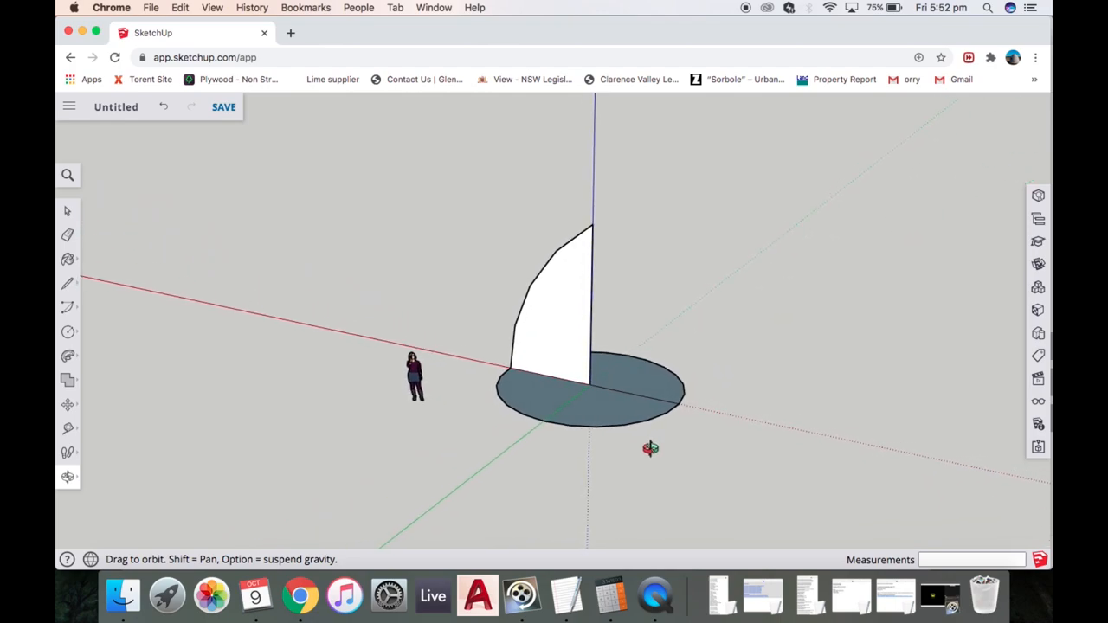
mouse_move(70, 357)
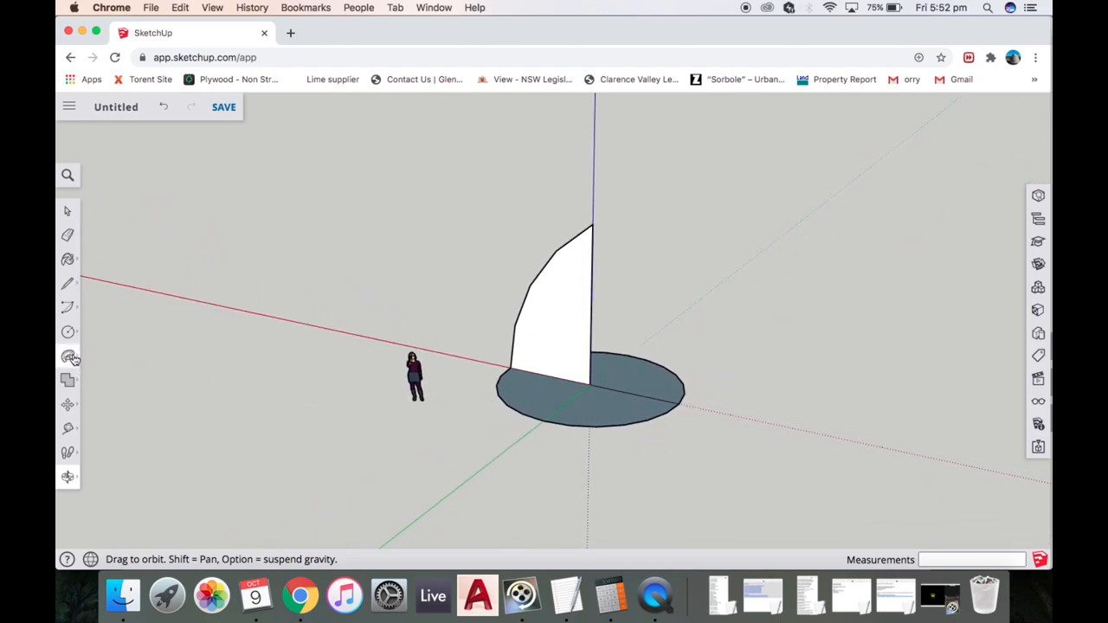
left_click(68, 357)
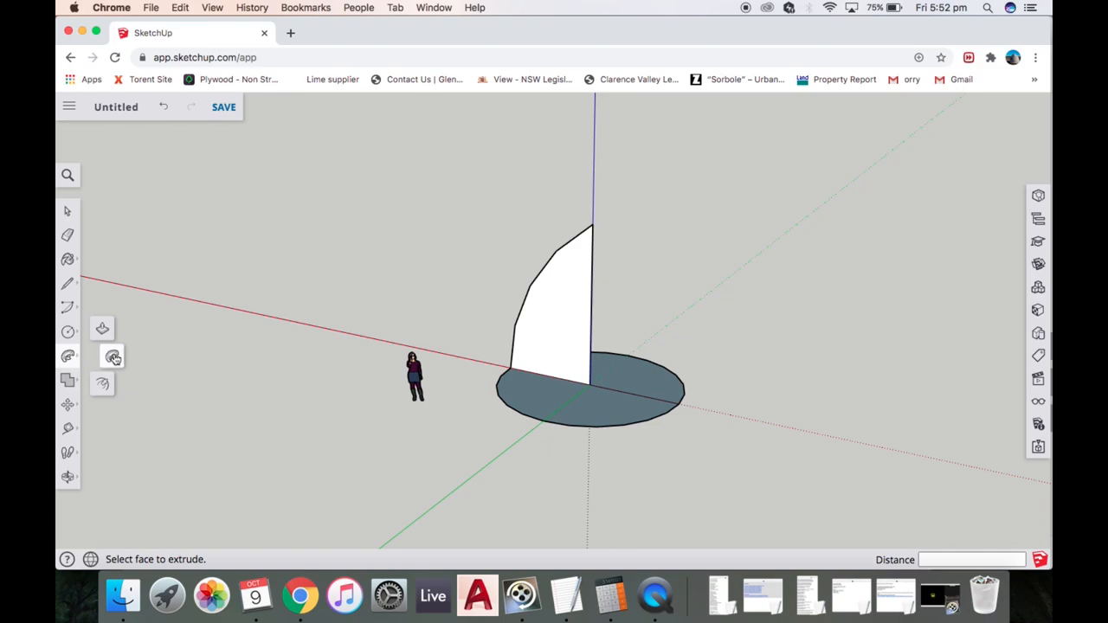
mouse_move(113, 357)
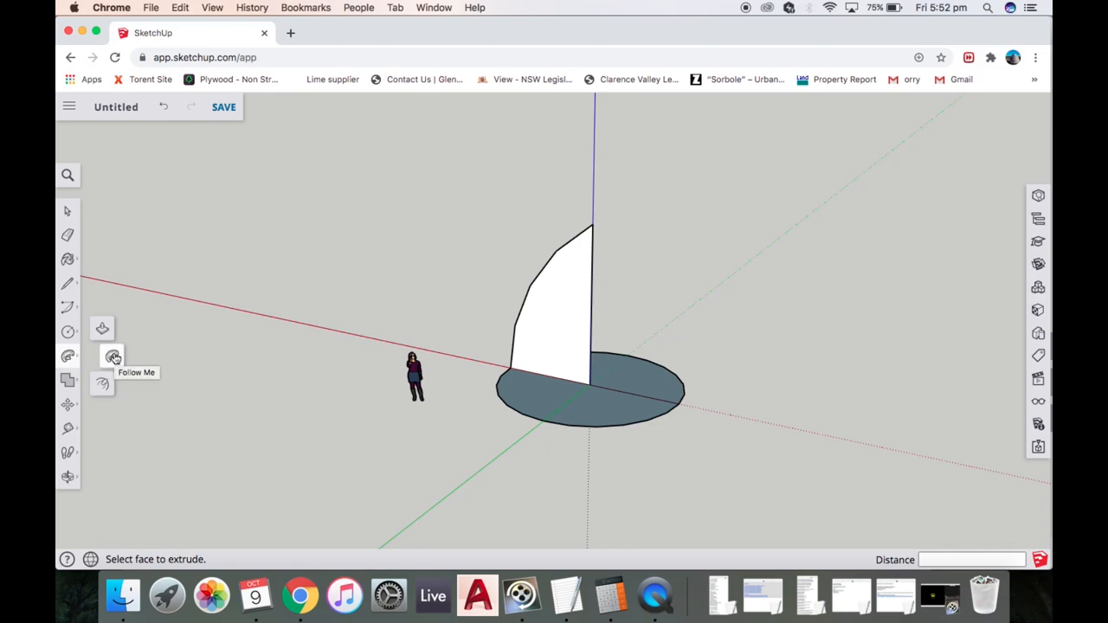
mouse_move(315, 364)
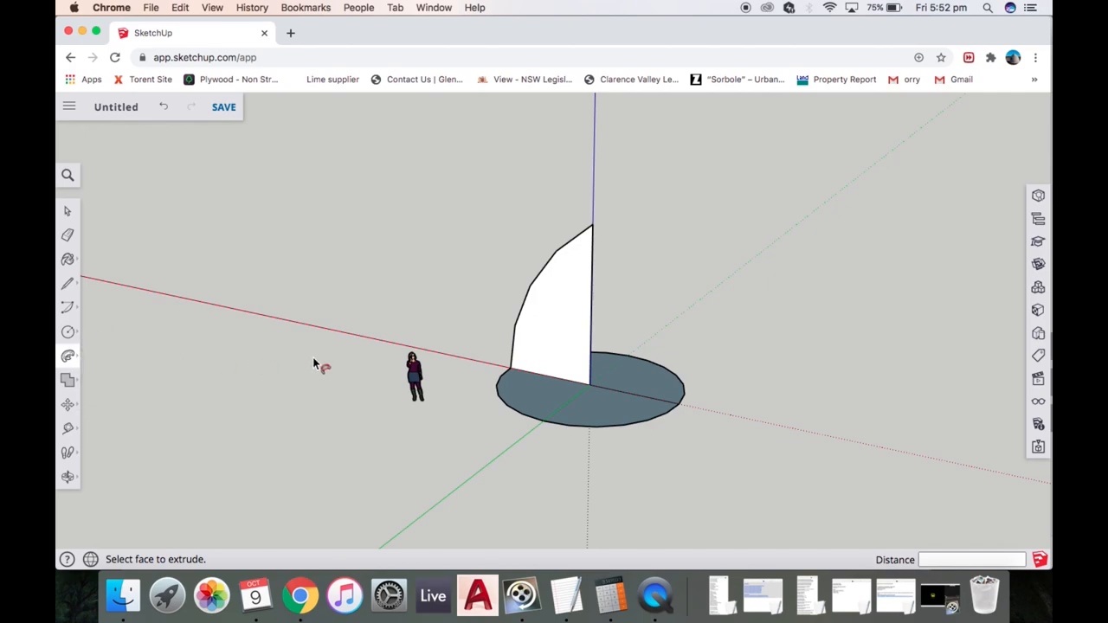
mouse_move(322, 319)
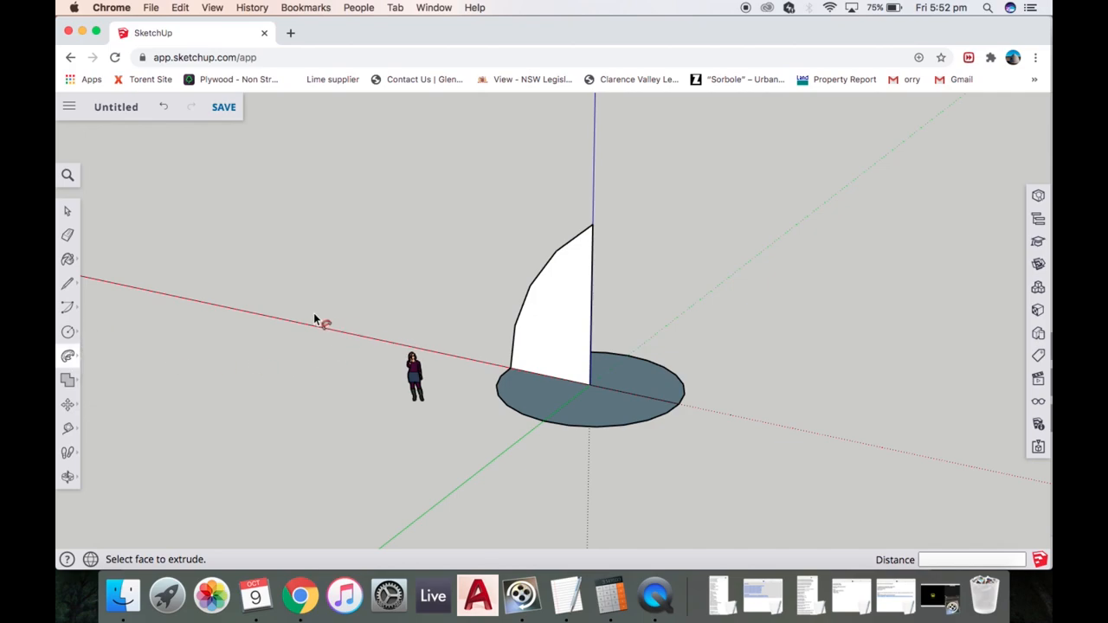
mouse_move(67, 478)
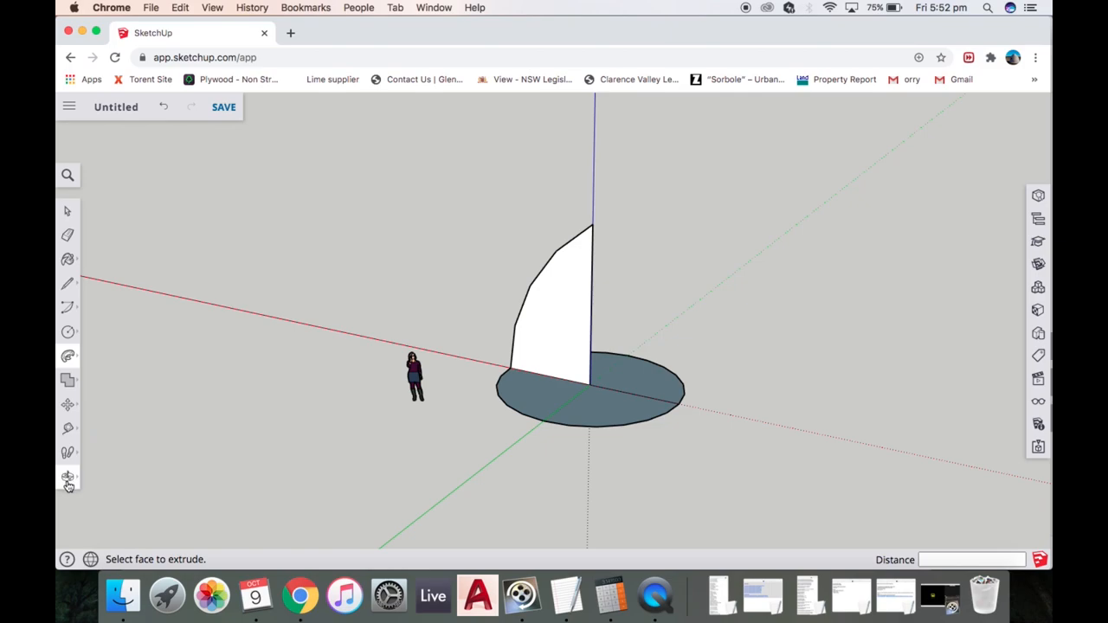
left_click(68, 478)
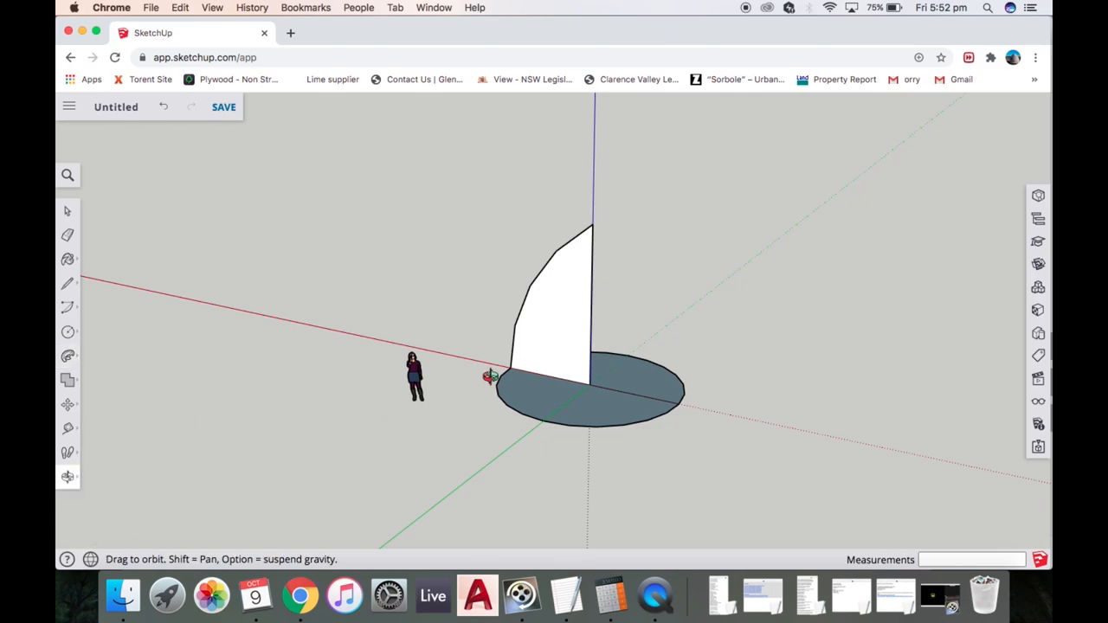
left_click_drag(488, 377, 904, 464)
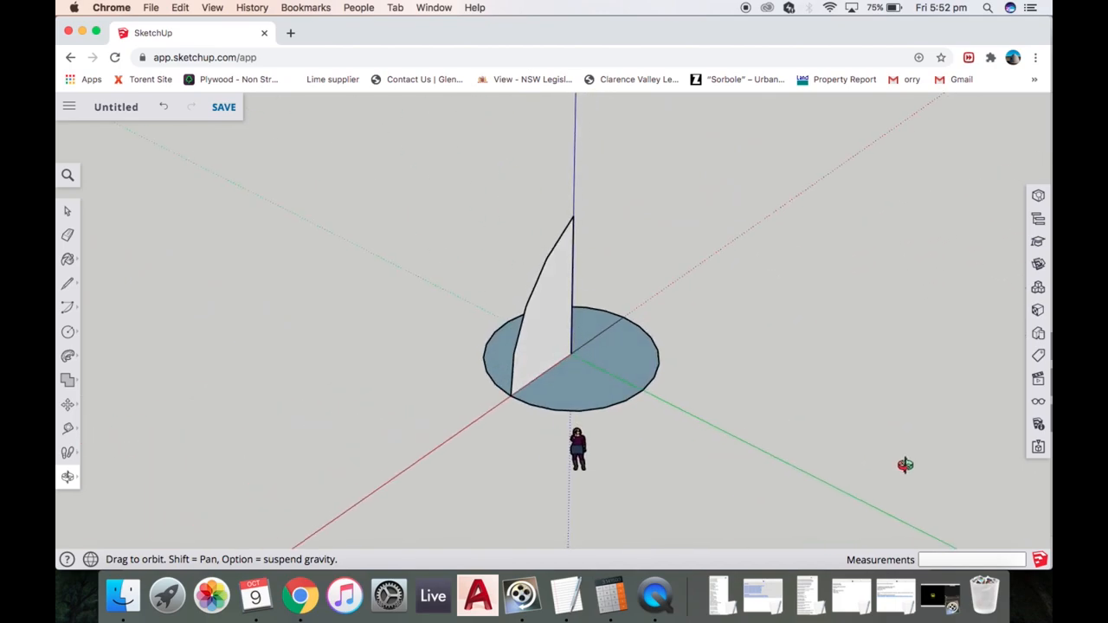
left_click_drag(904, 464, 664, 398)
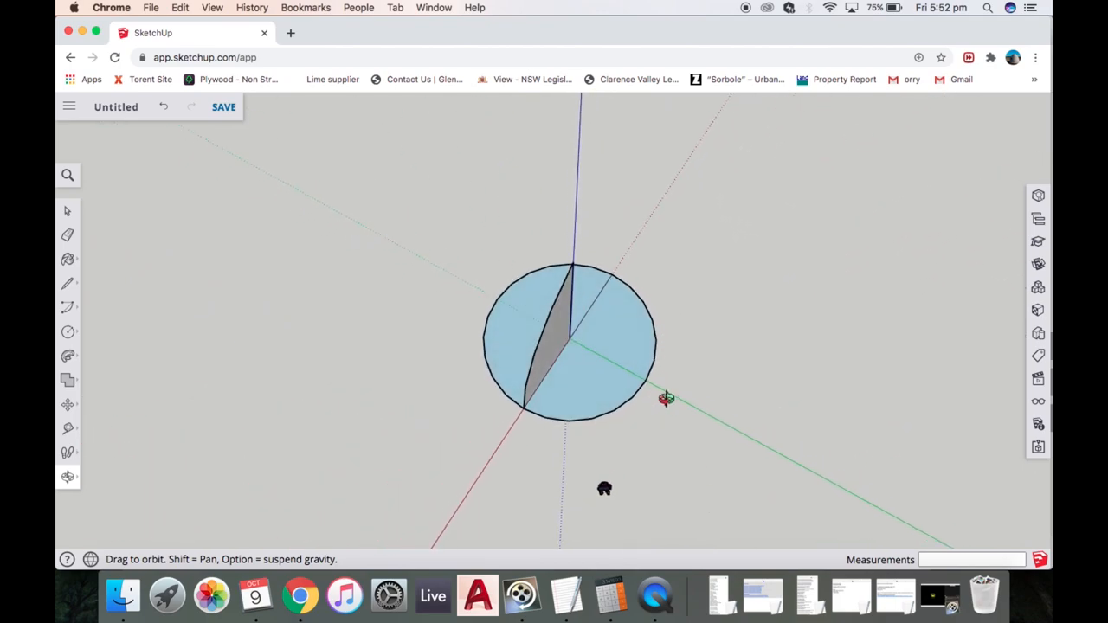
left_click_drag(664, 398, 557, 373)
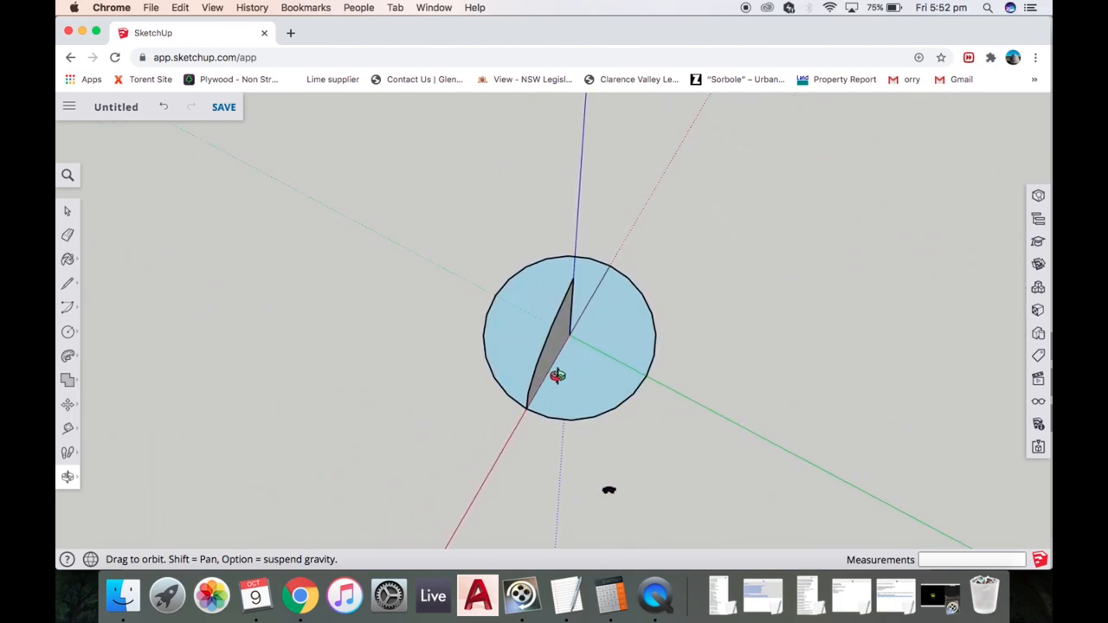
mouse_move(533, 284)
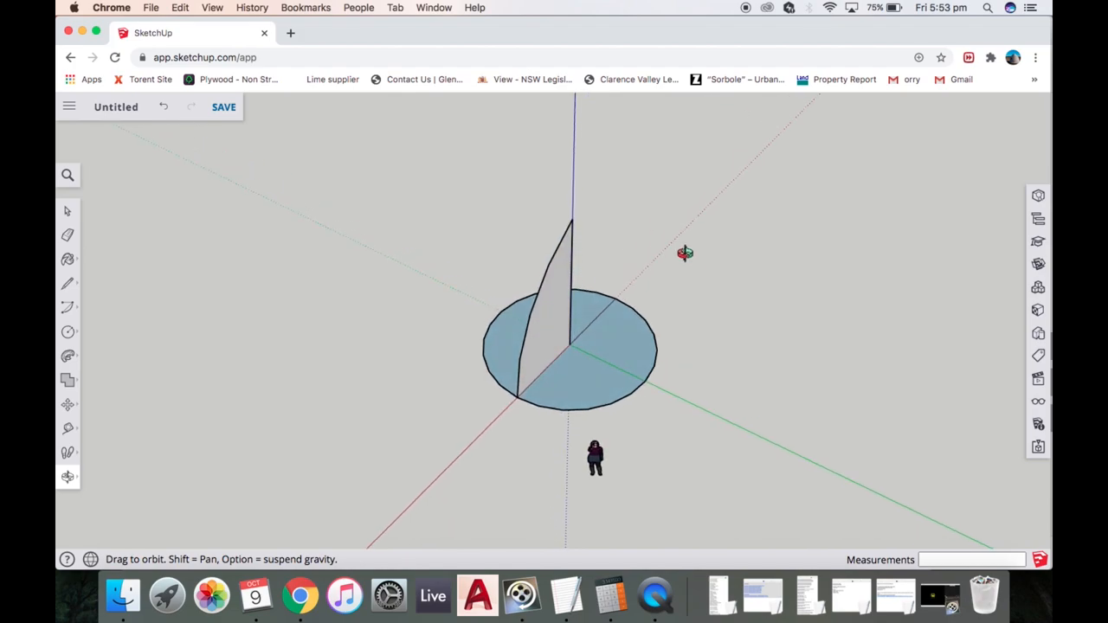
left_click_drag(685, 252, 751, 396)
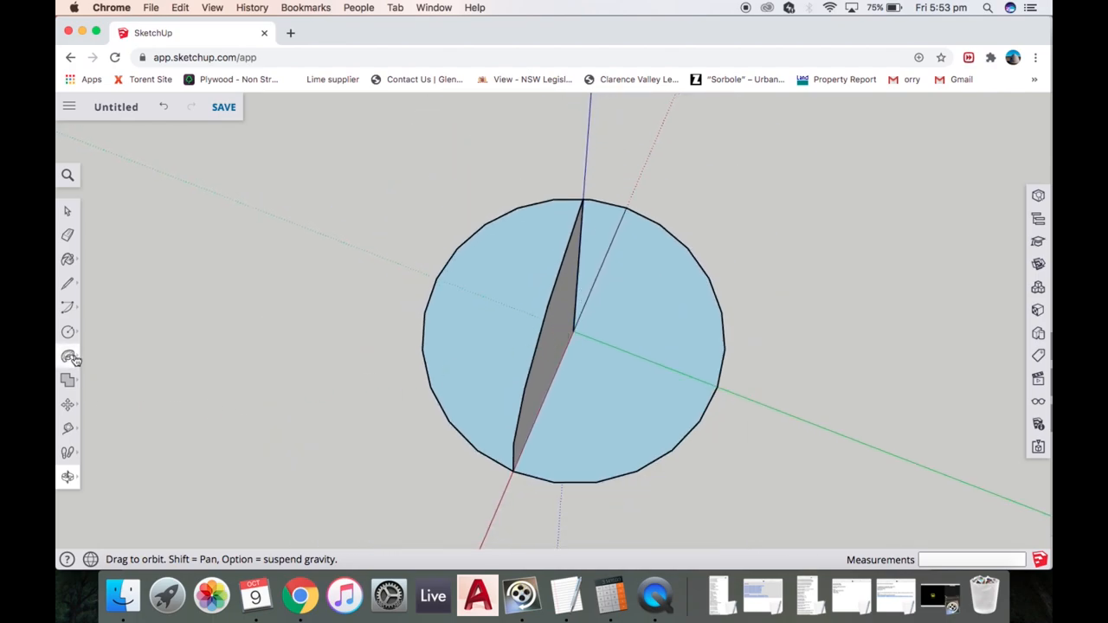
- Sweep the half-arch face around the base circle with Follow Me into a solid pointed dome
left_click(67, 356)
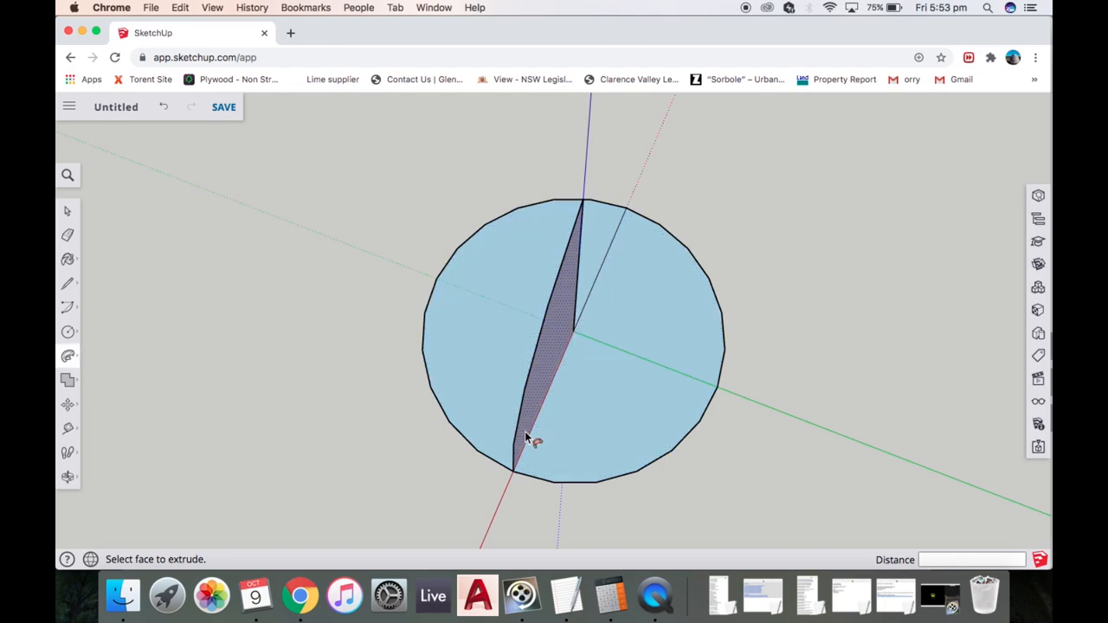
left_click(488, 401)
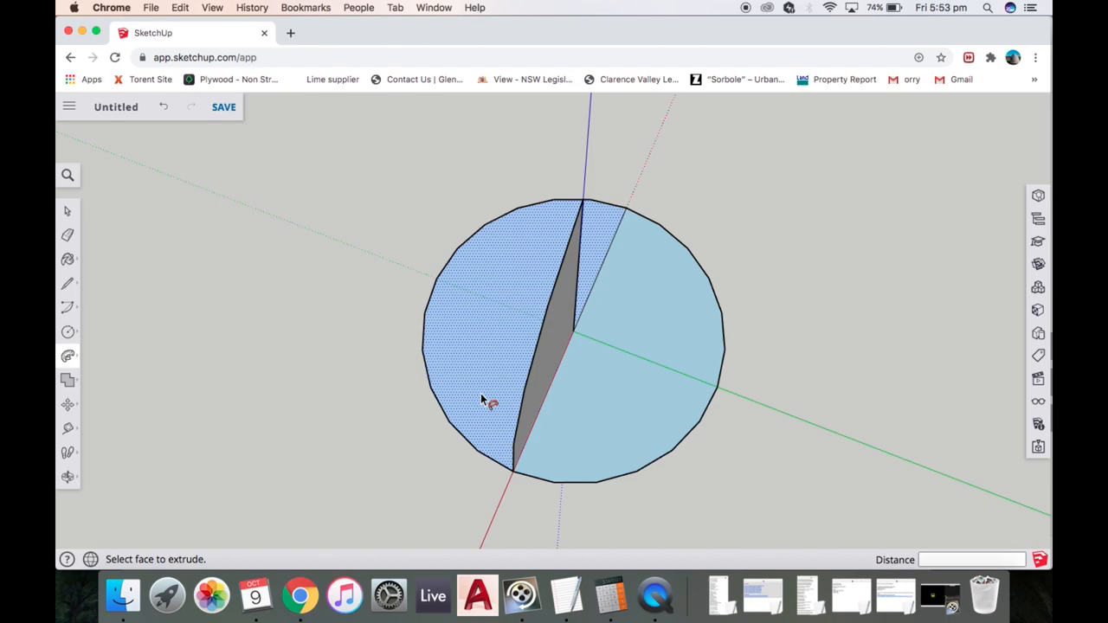
left_click(620, 417)
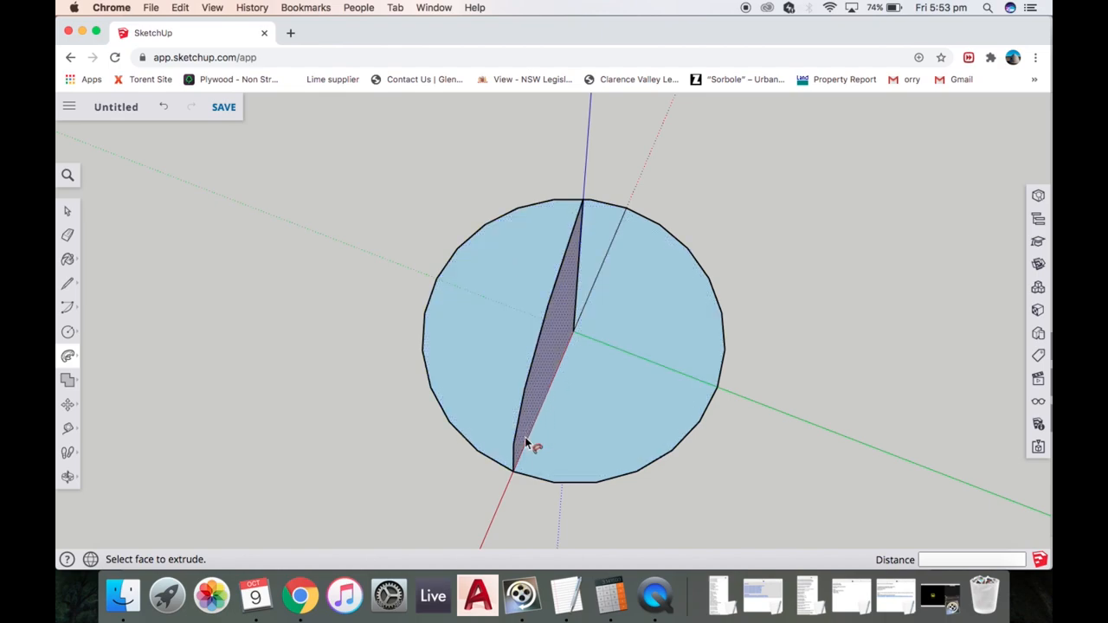
mouse_move(519, 458)
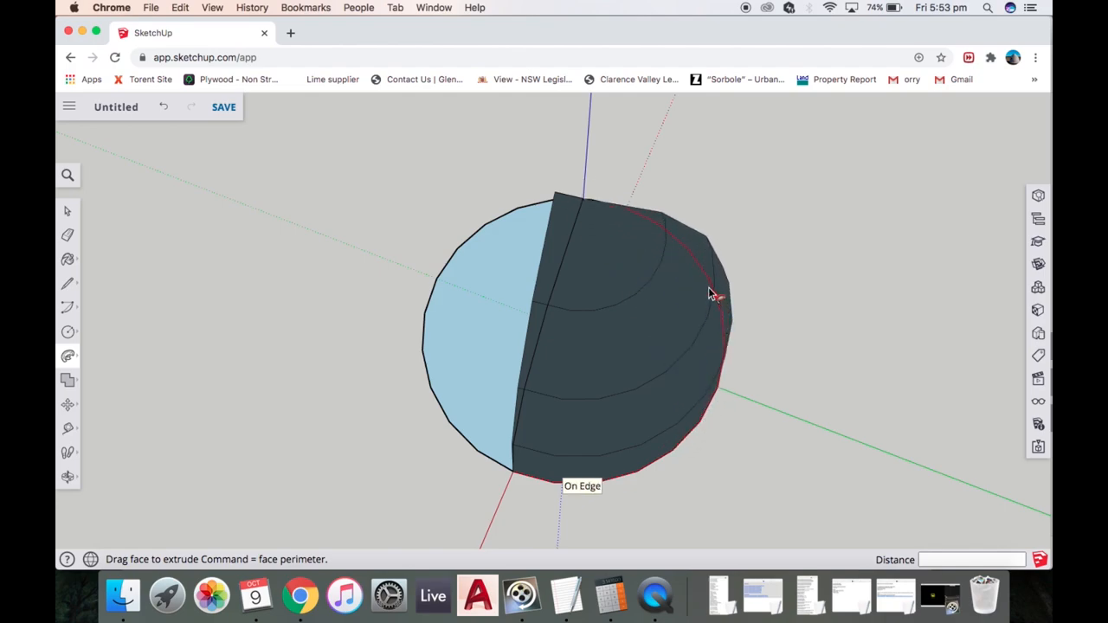
left_click_drag(710, 294, 606, 225)
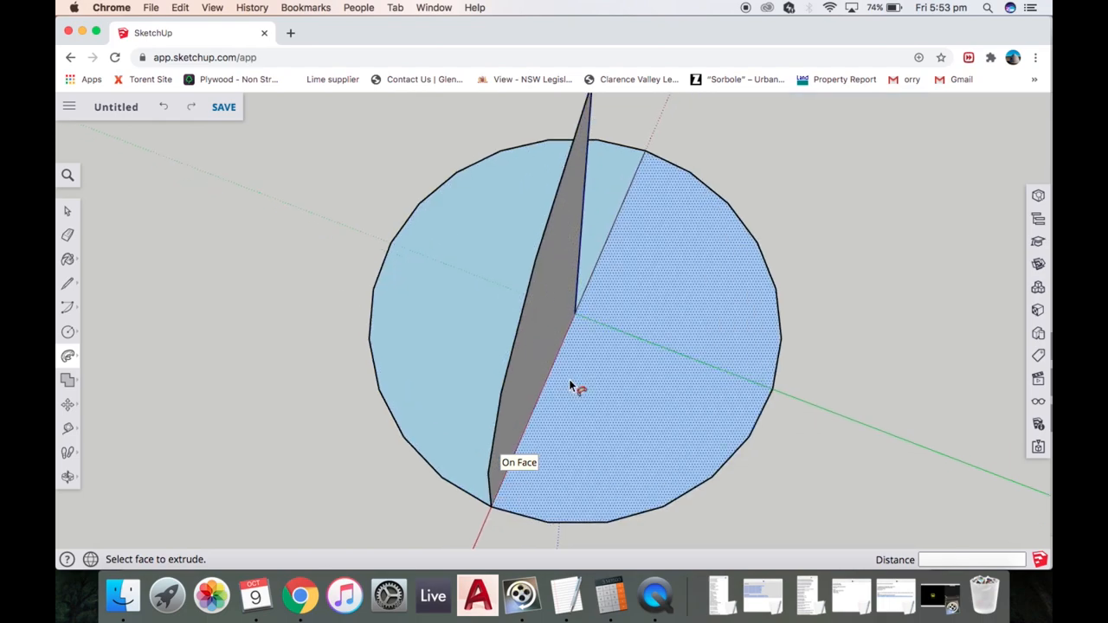
scroll("down", 3)
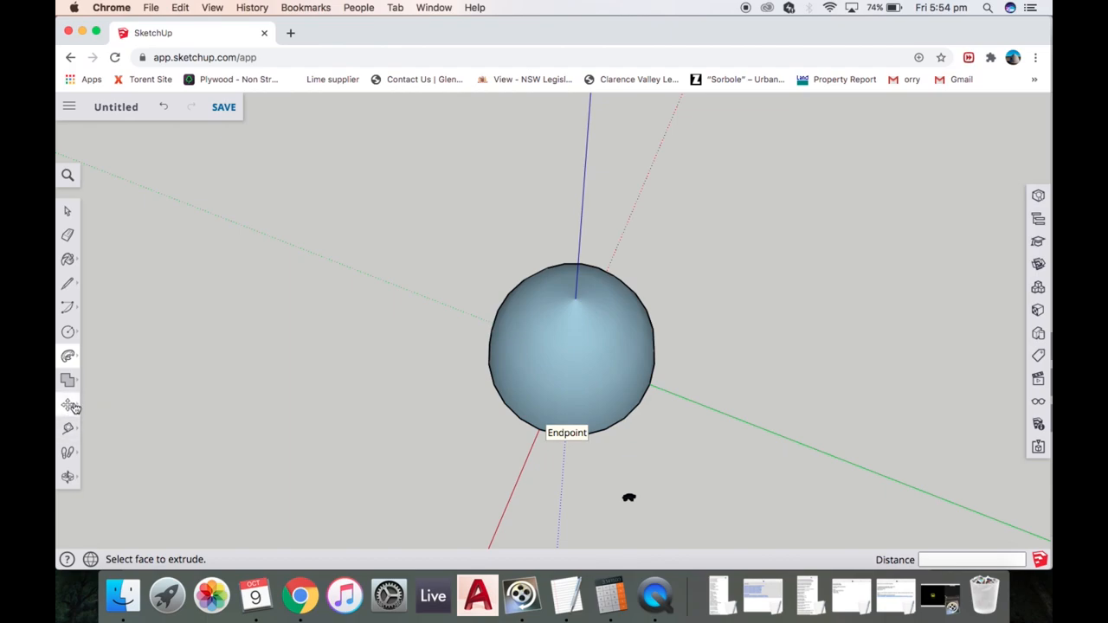
mouse_move(79, 447)
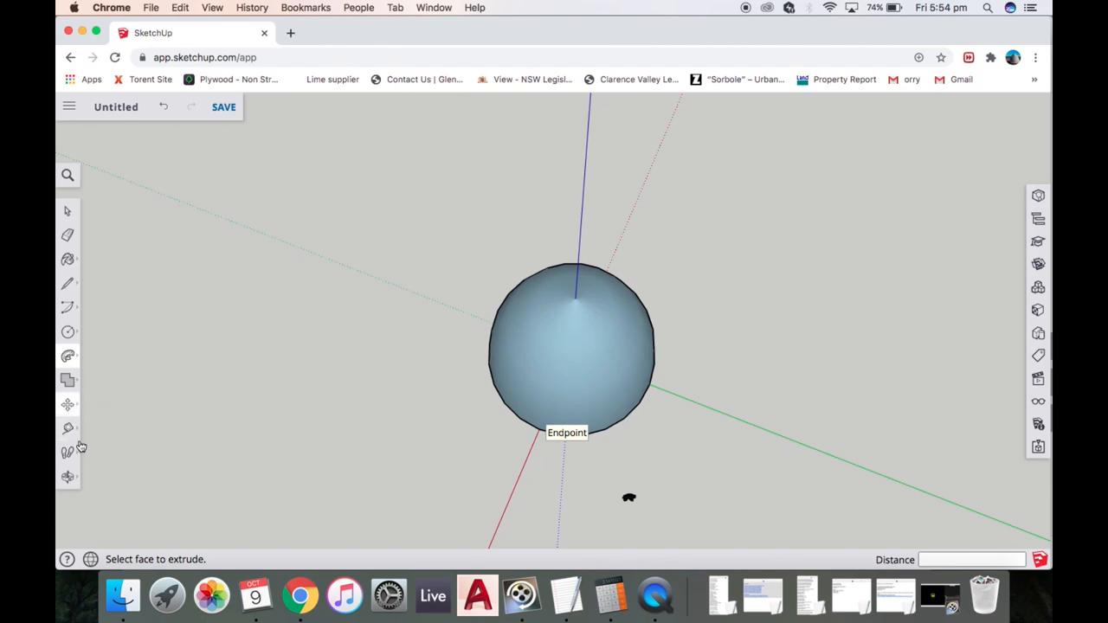
left_click(67, 477)
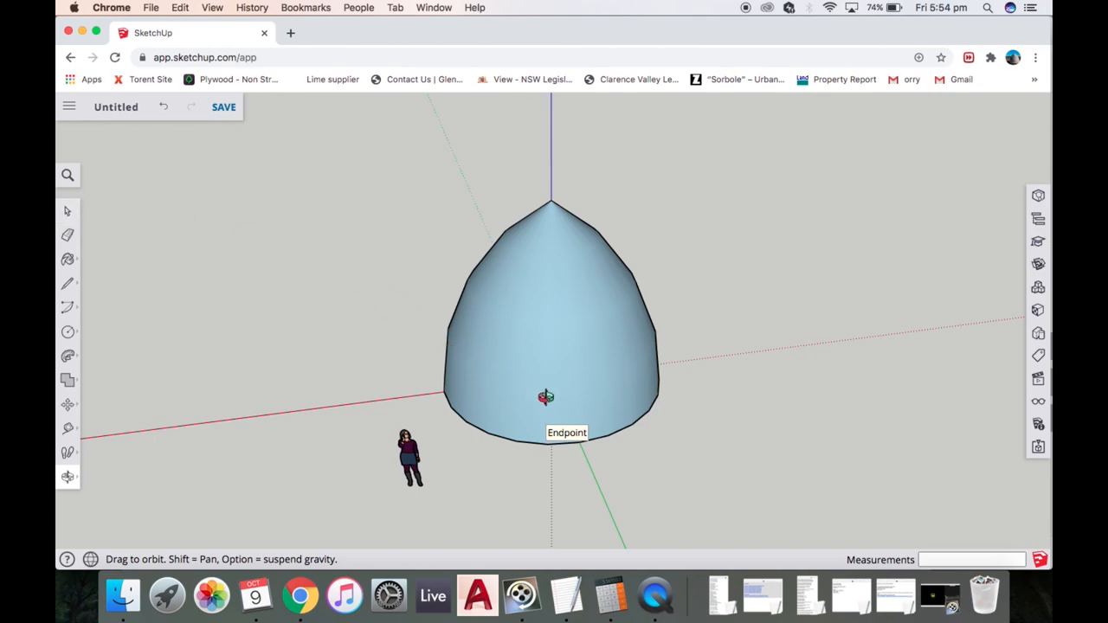
mouse_move(80, 216)
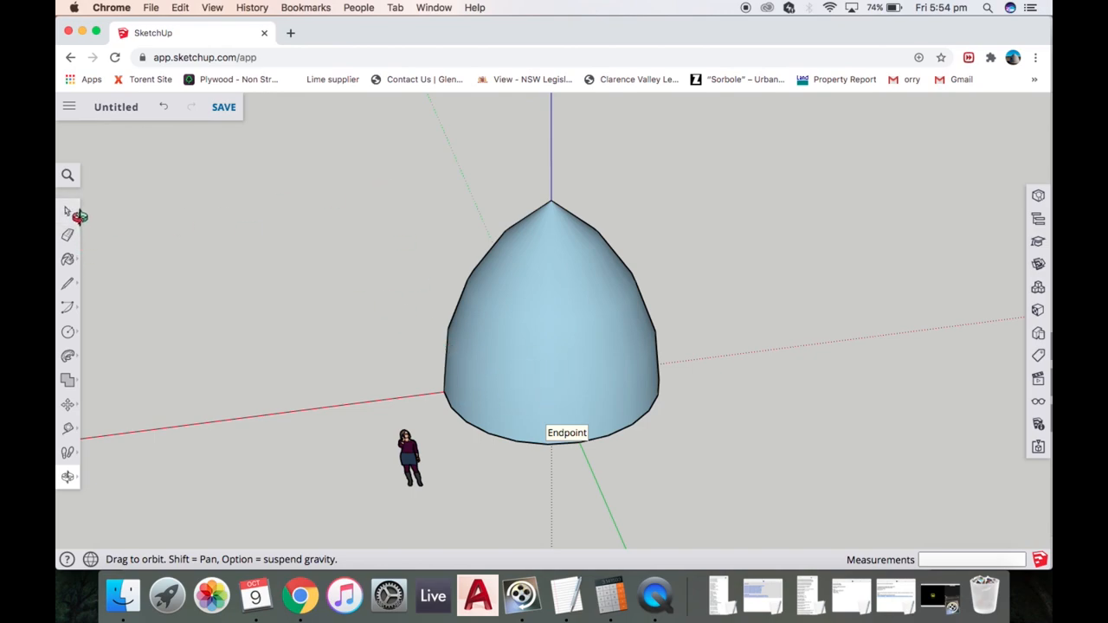
mouse_move(69, 212)
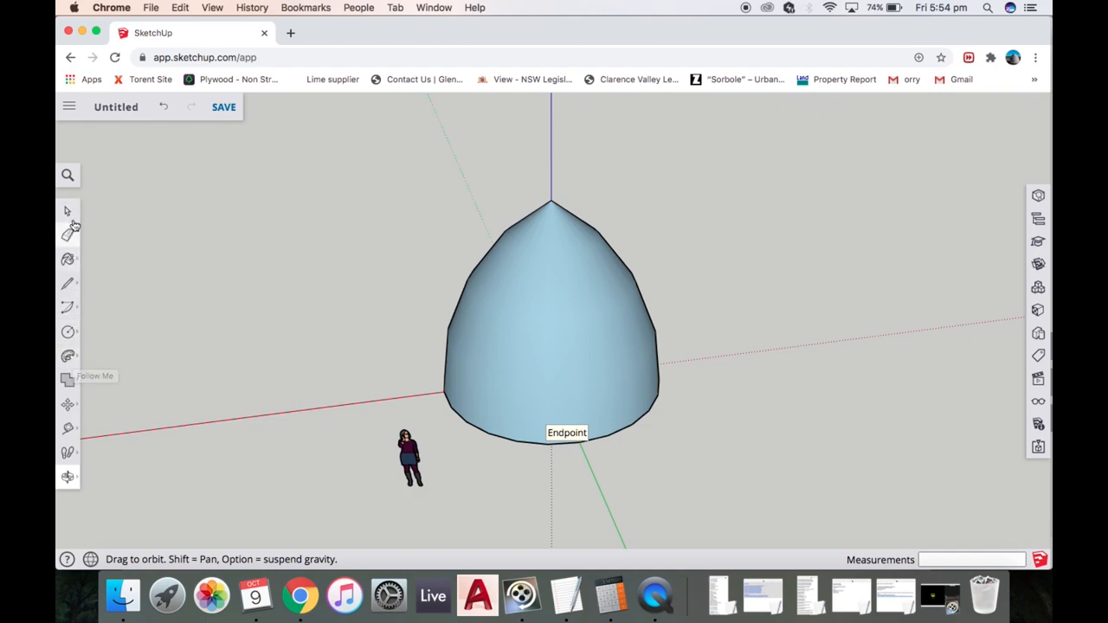
- Select the swept dome geometry and make it a single group
left_click(66, 211)
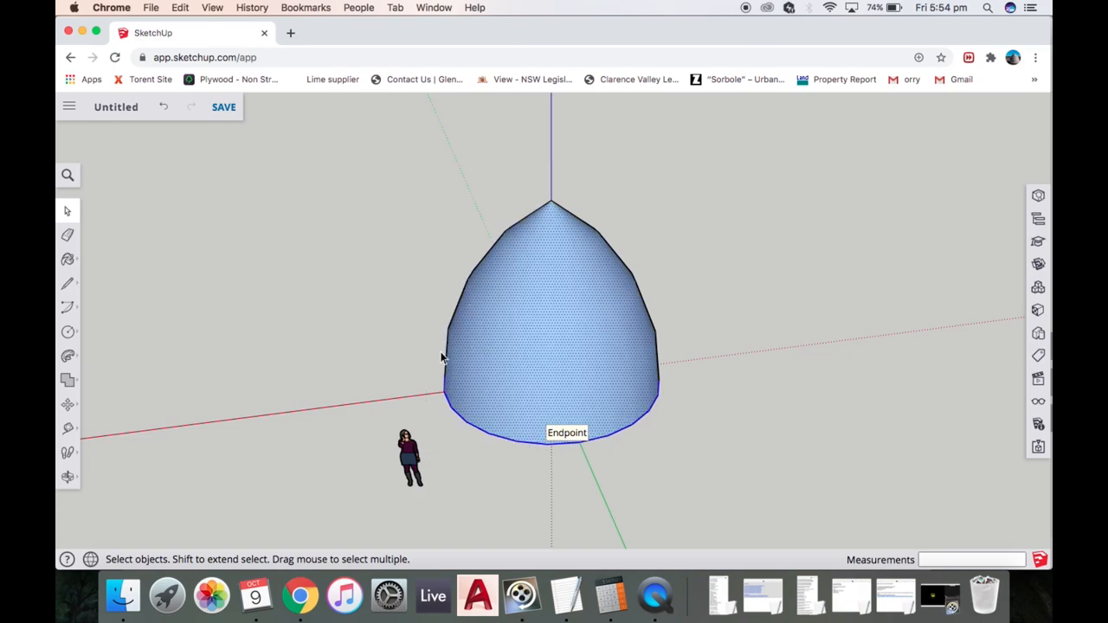
left_click(409, 457)
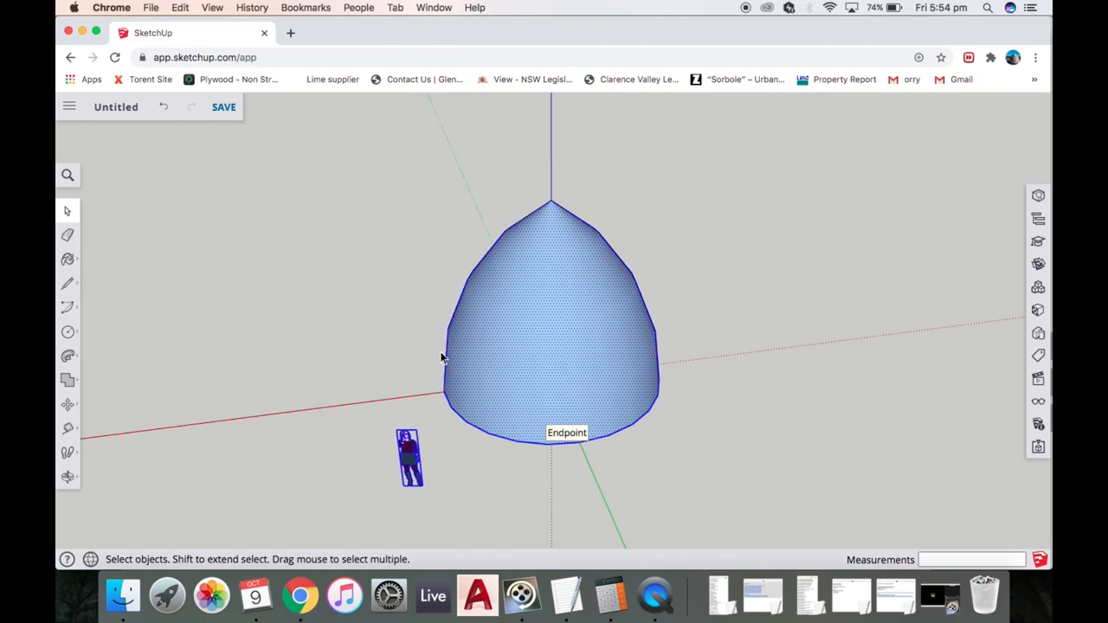
mouse_move(413, 459)
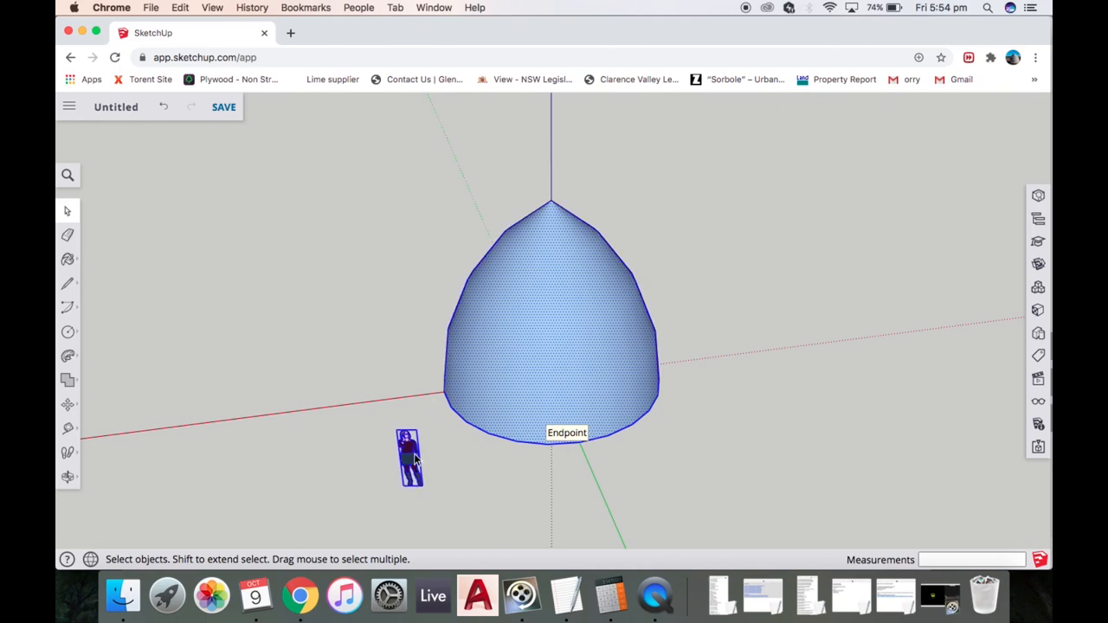
mouse_move(412, 457)
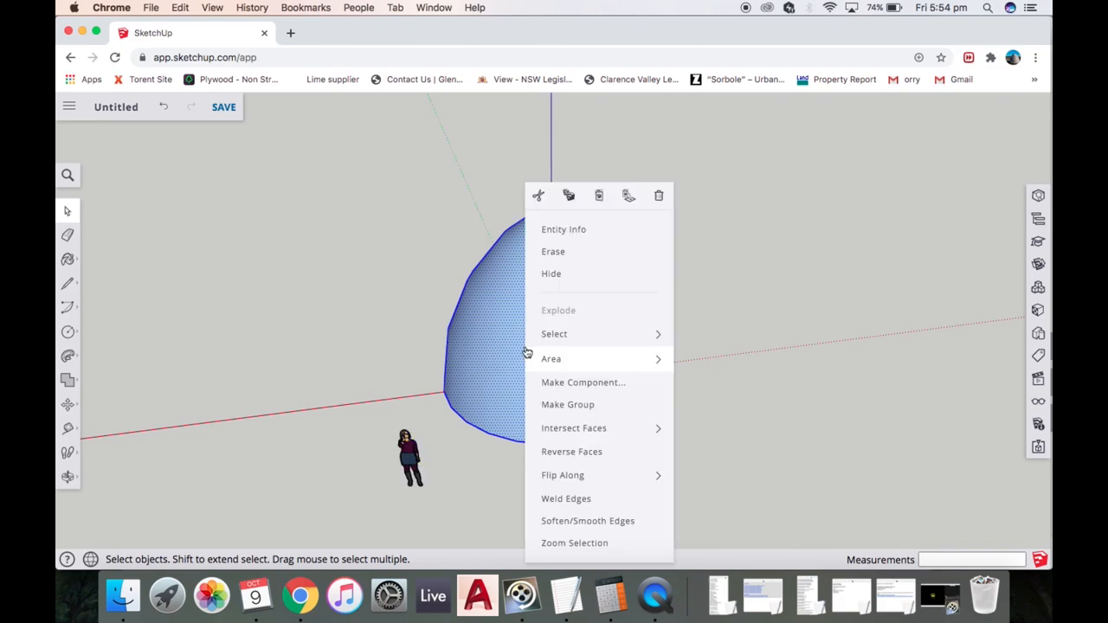
left_click(568, 405)
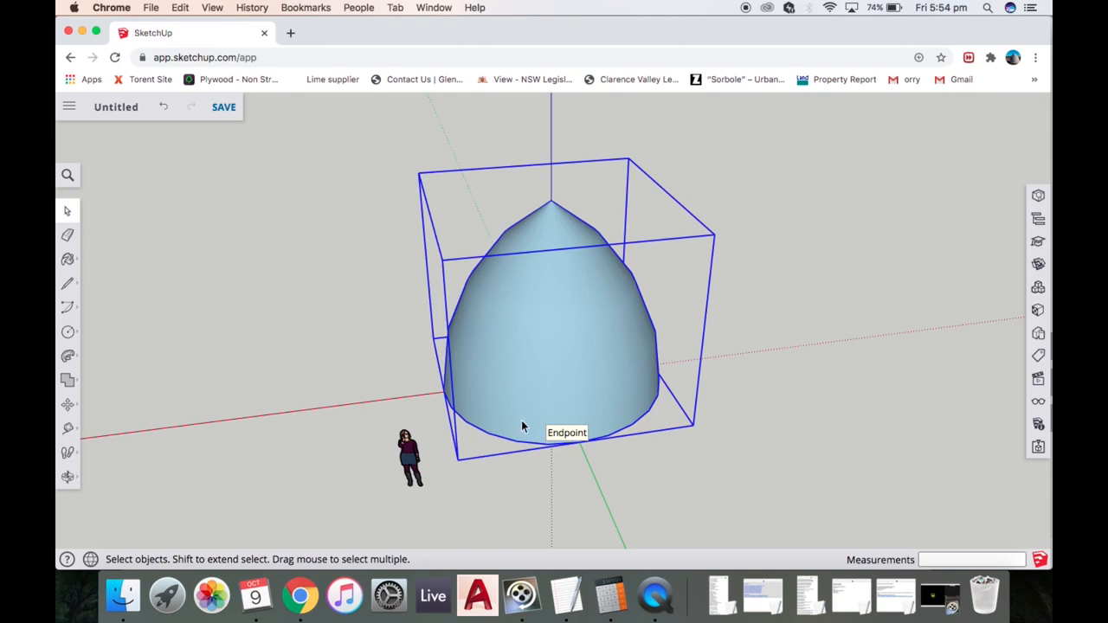
mouse_move(533, 411)
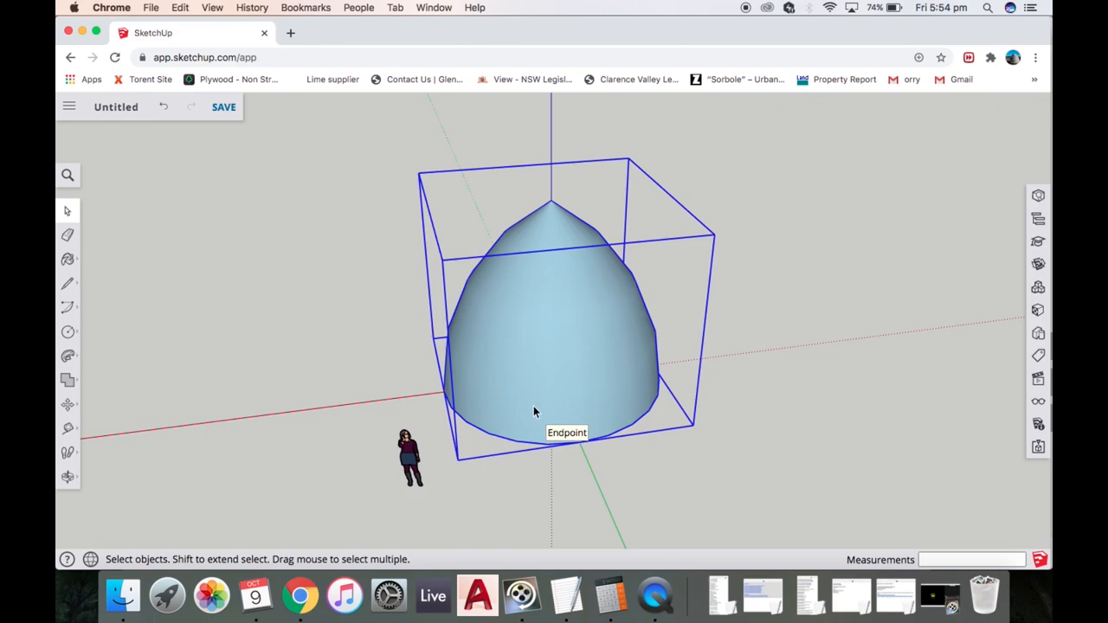
mouse_move(499, 303)
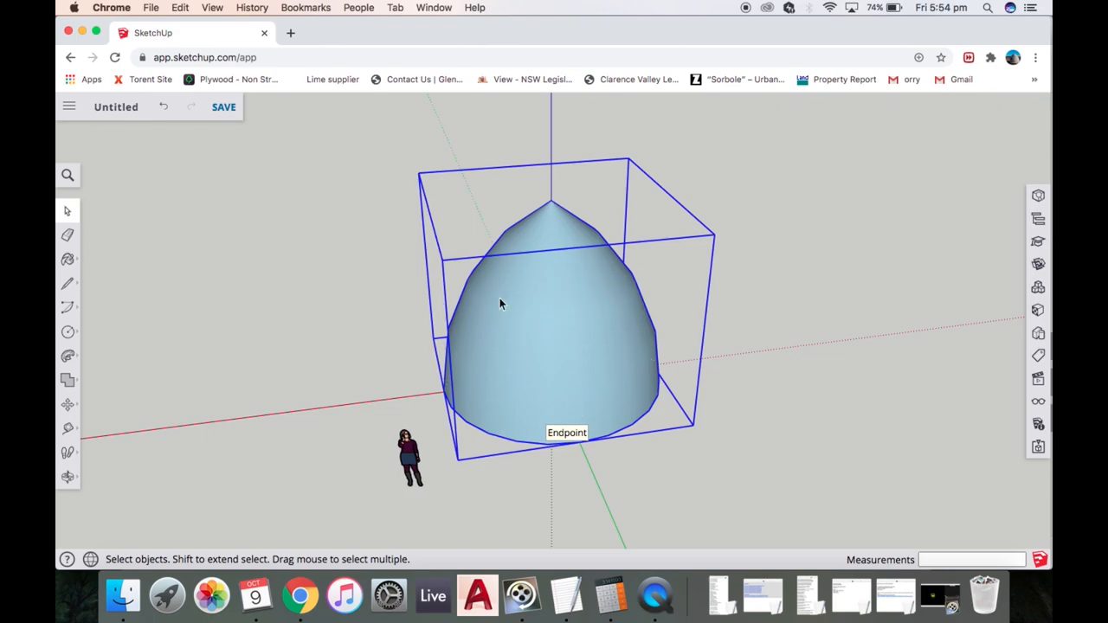
mouse_move(406, 290)
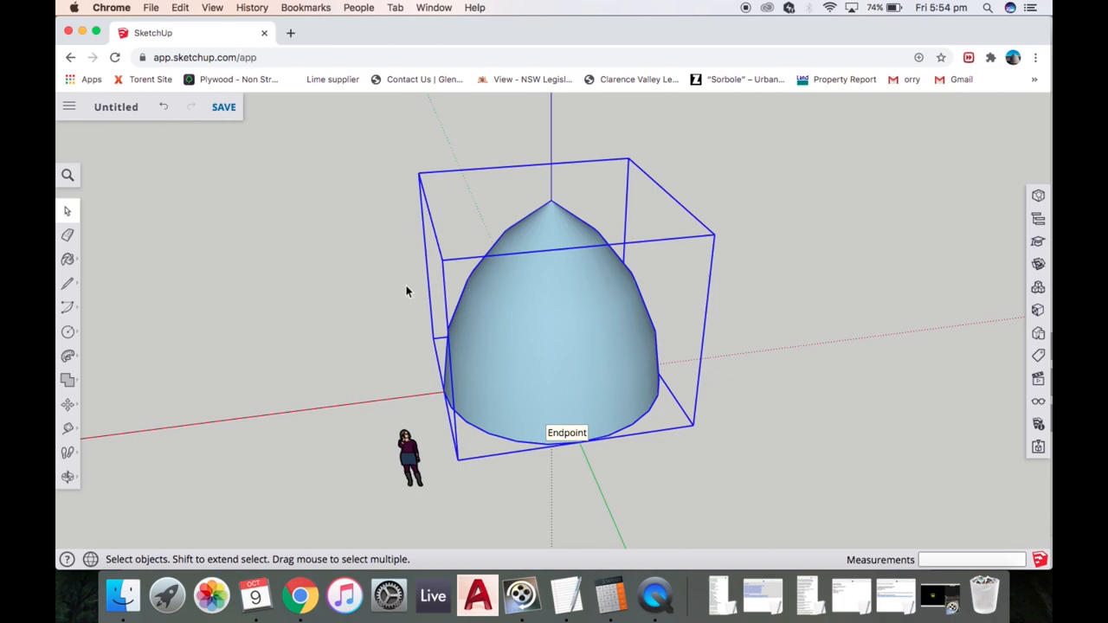
mouse_move(371, 336)
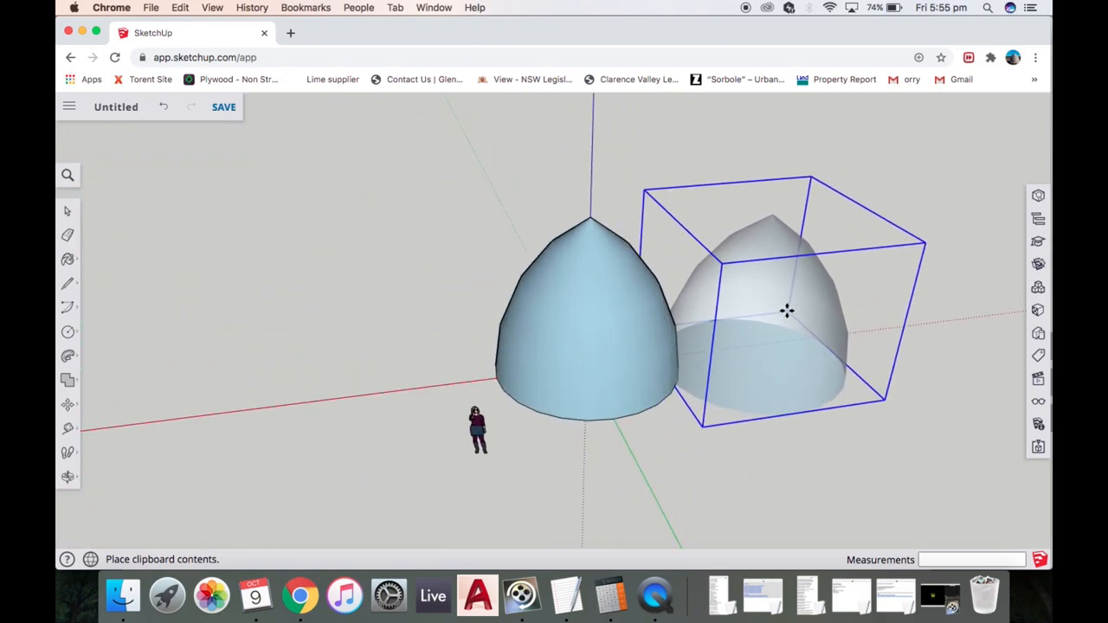
- Paste dome copies beside the original and off to the left
left_click(785, 311)
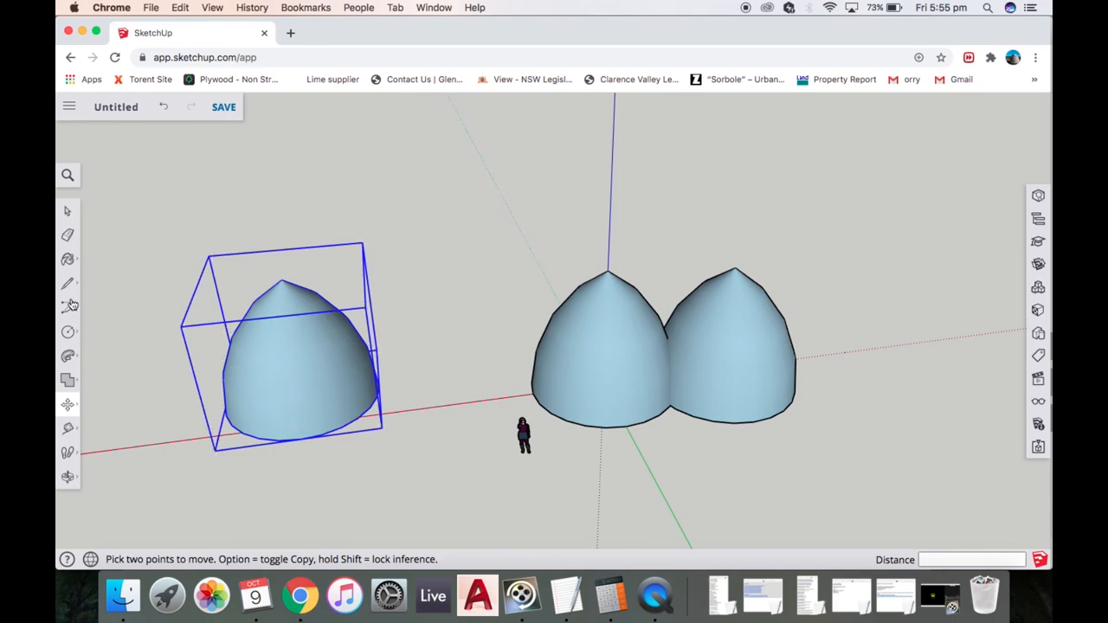
mouse_move(69, 308)
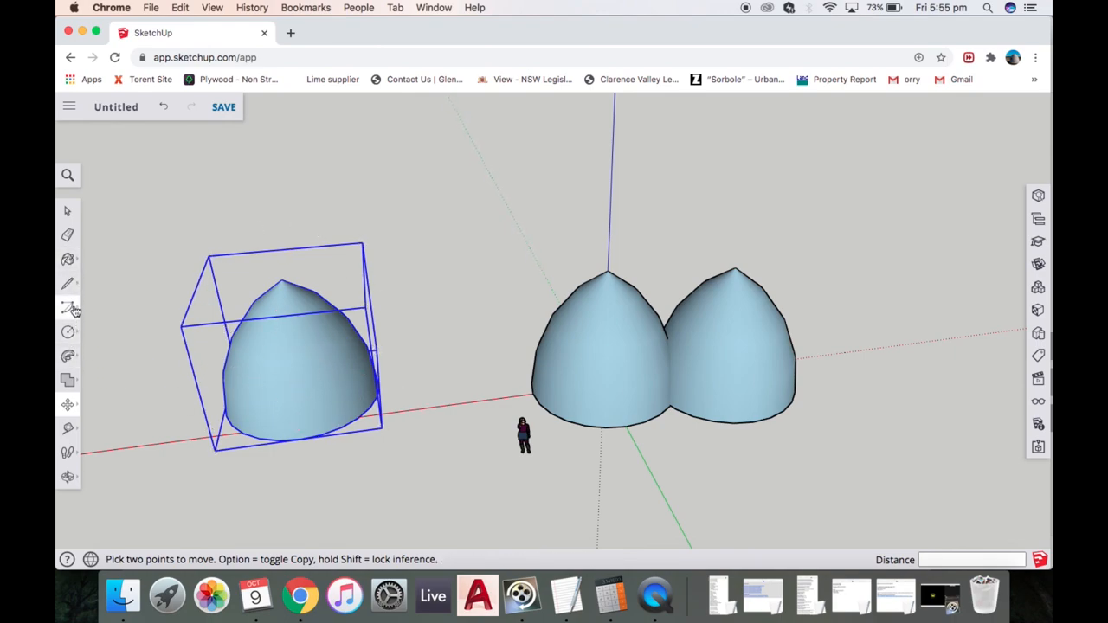
left_click(67, 332)
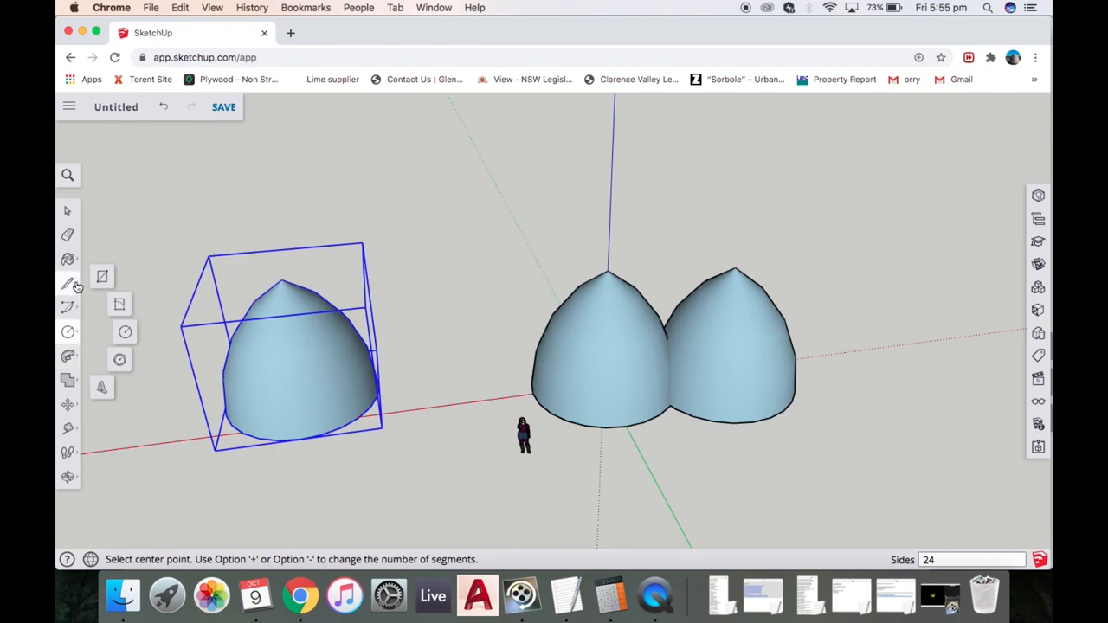
- Scale the left dome down and place a smaller dome copy to the right of the pair
left_click(67, 259)
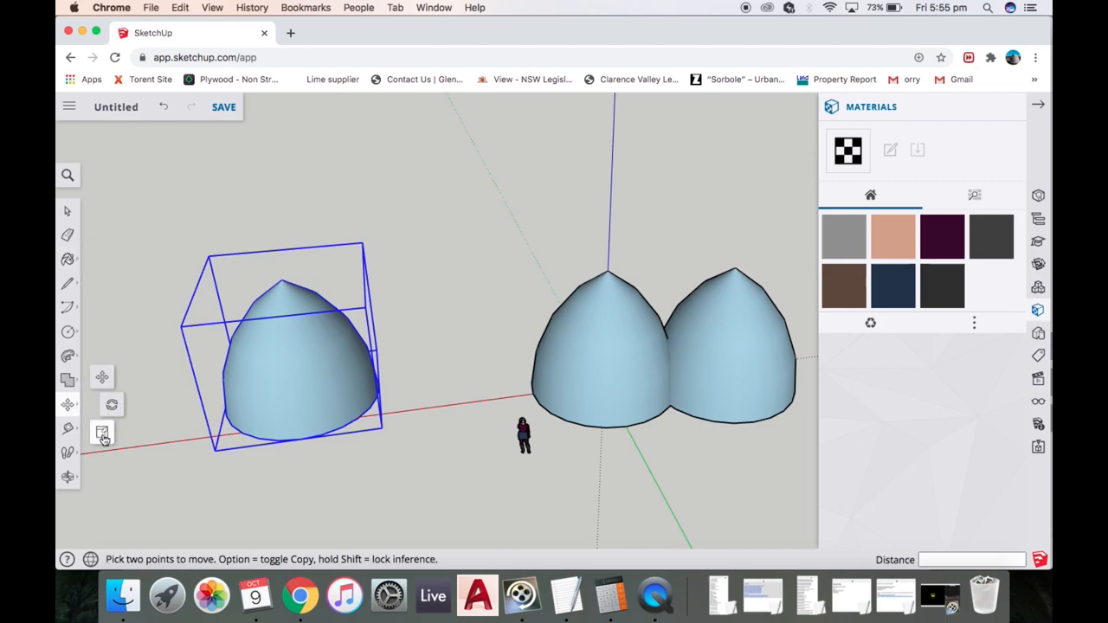
mouse_move(102, 433)
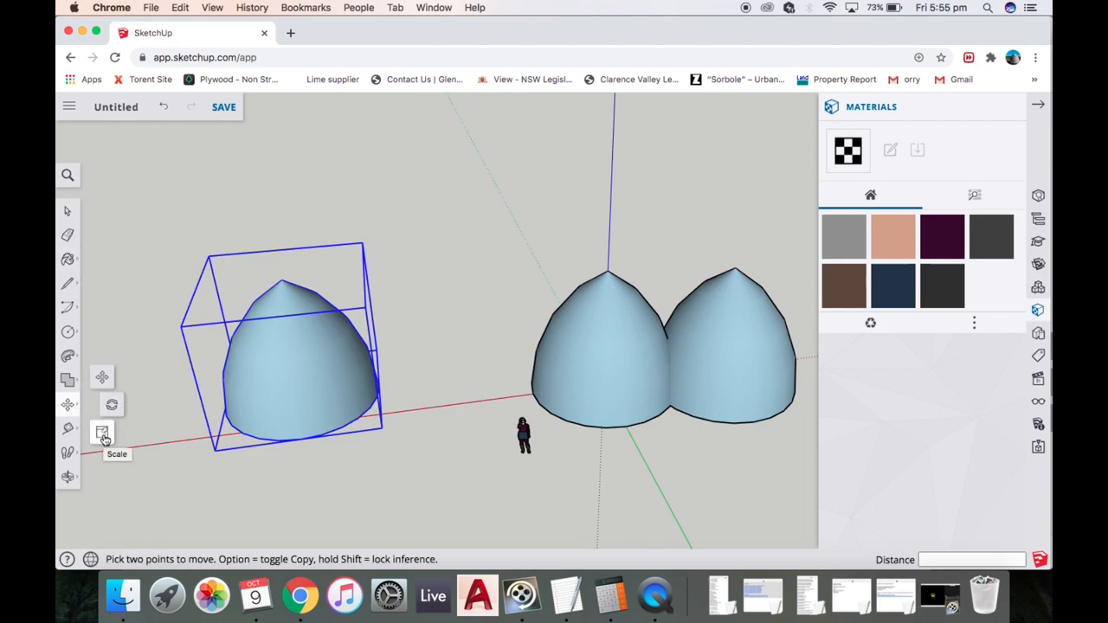
left_click(102, 433)
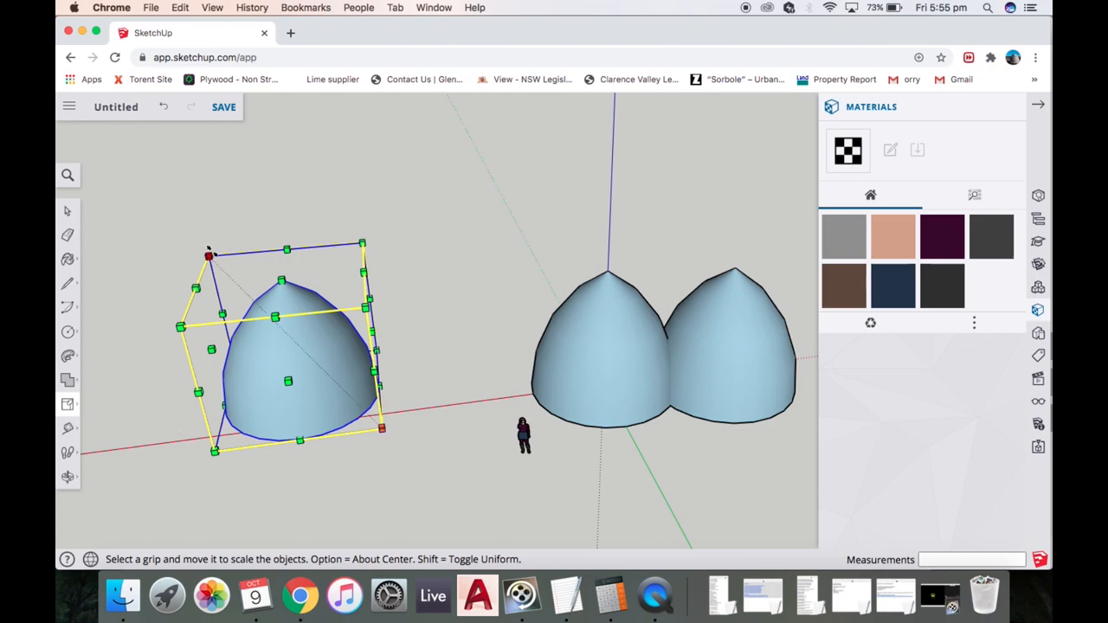
mouse_move(381, 430)
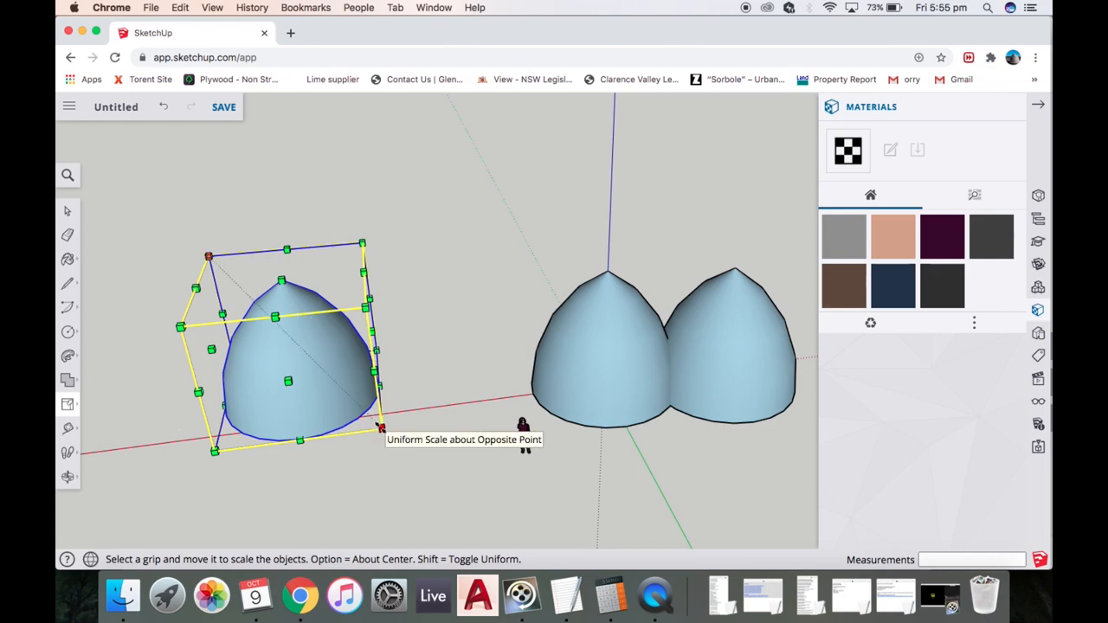
mouse_move(381, 430)
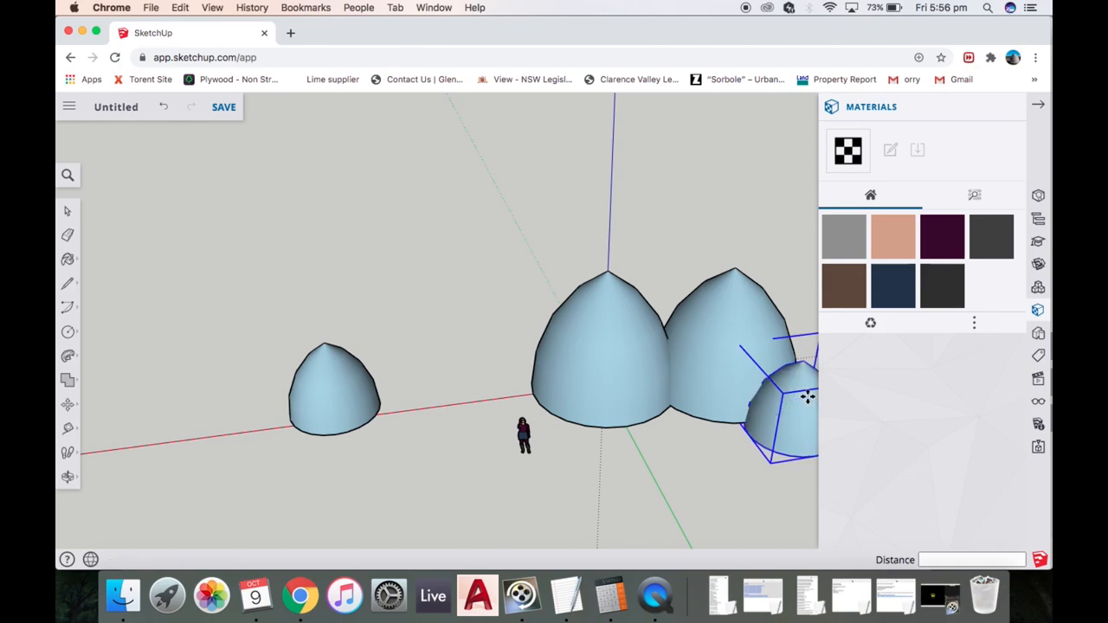
left_click(67, 405)
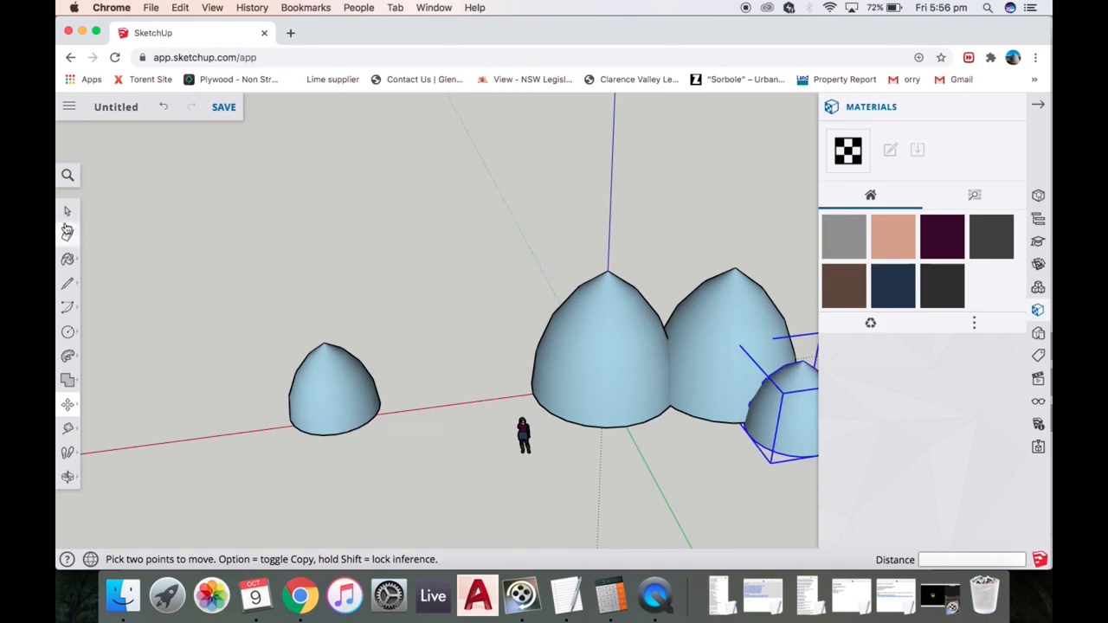
- Move the small separate dome up against the large pair so the four domes overlap as one cluster
left_click(66, 211)
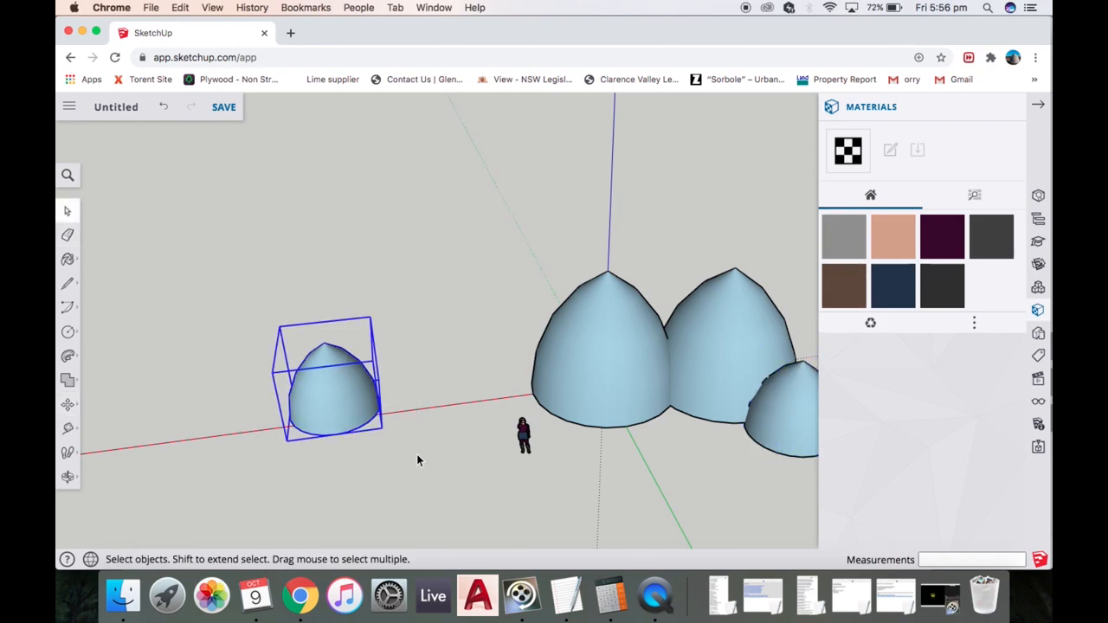
left_click(67, 405)
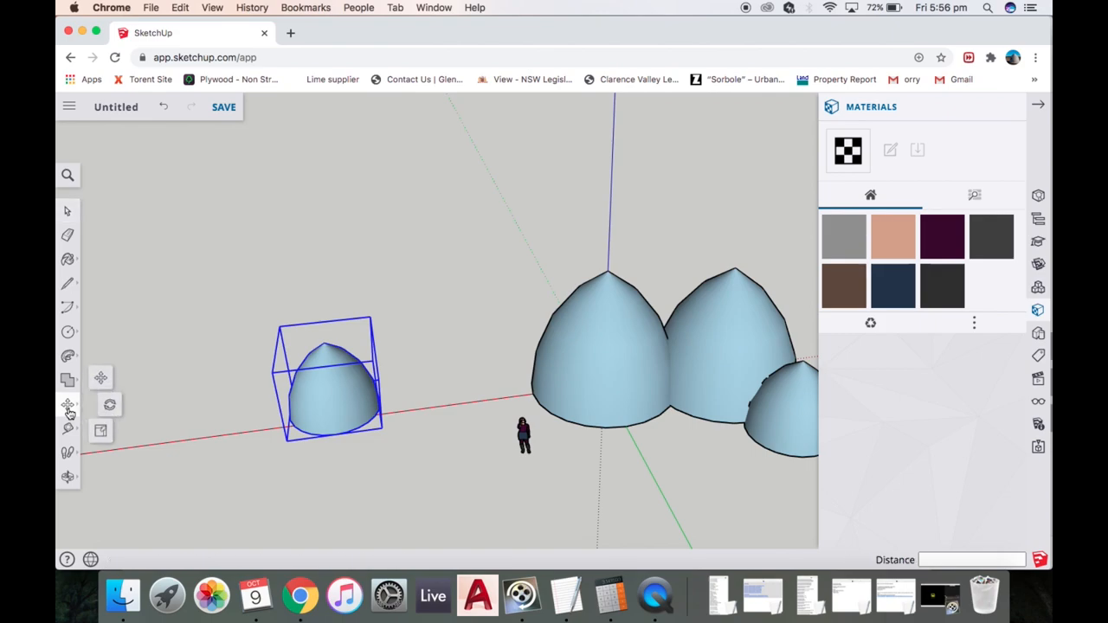
left_click(68, 405)
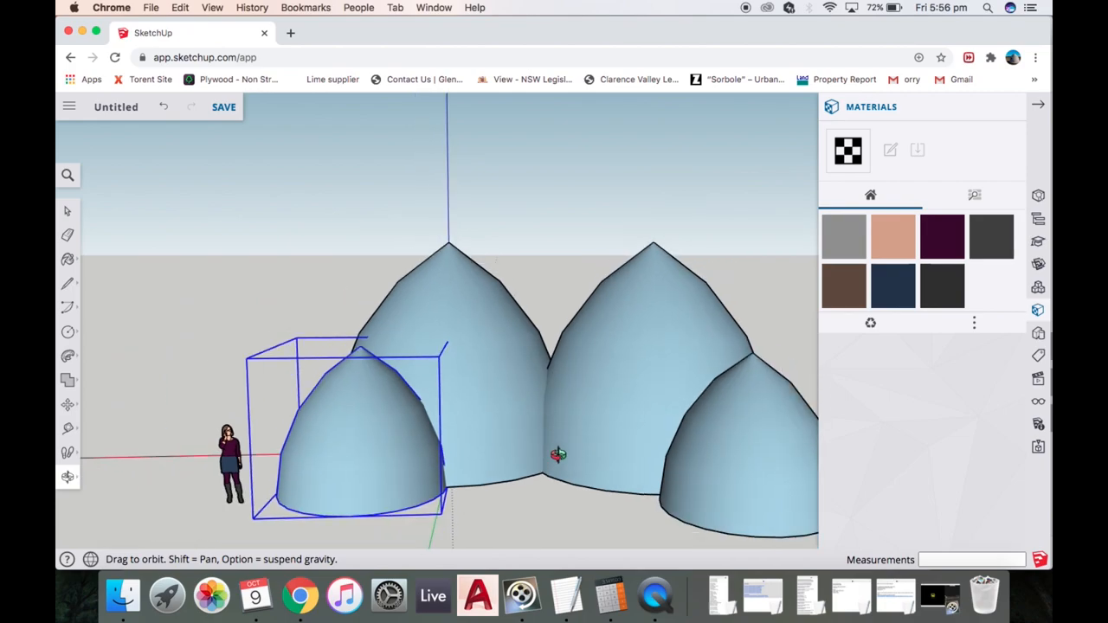
left_click_drag(558, 453, 528, 466)
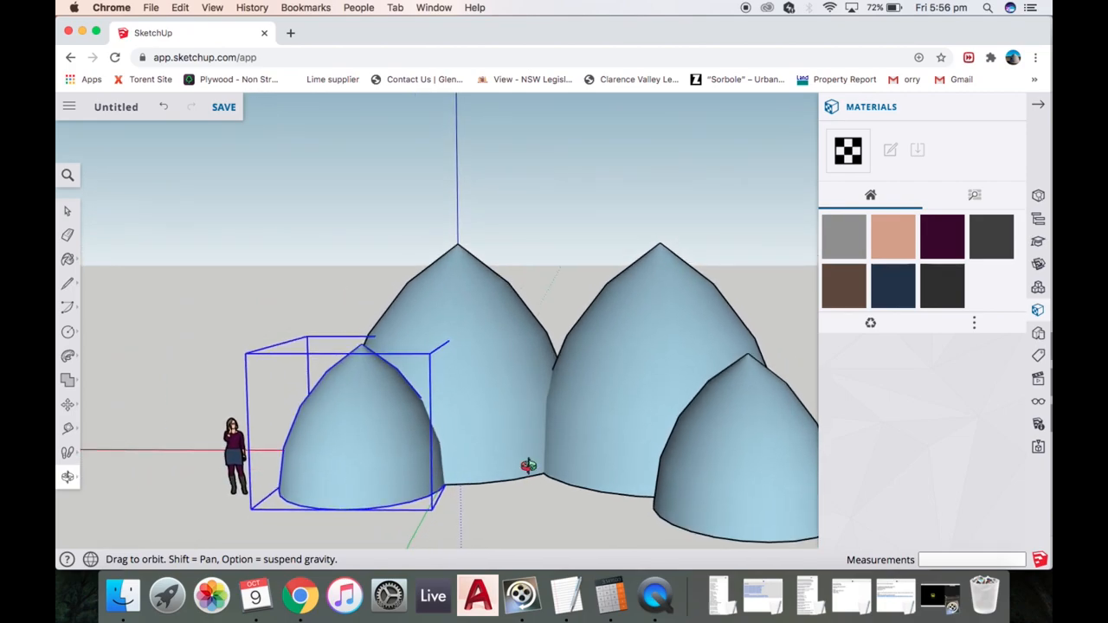
left_click_drag(528, 466, 563, 397)
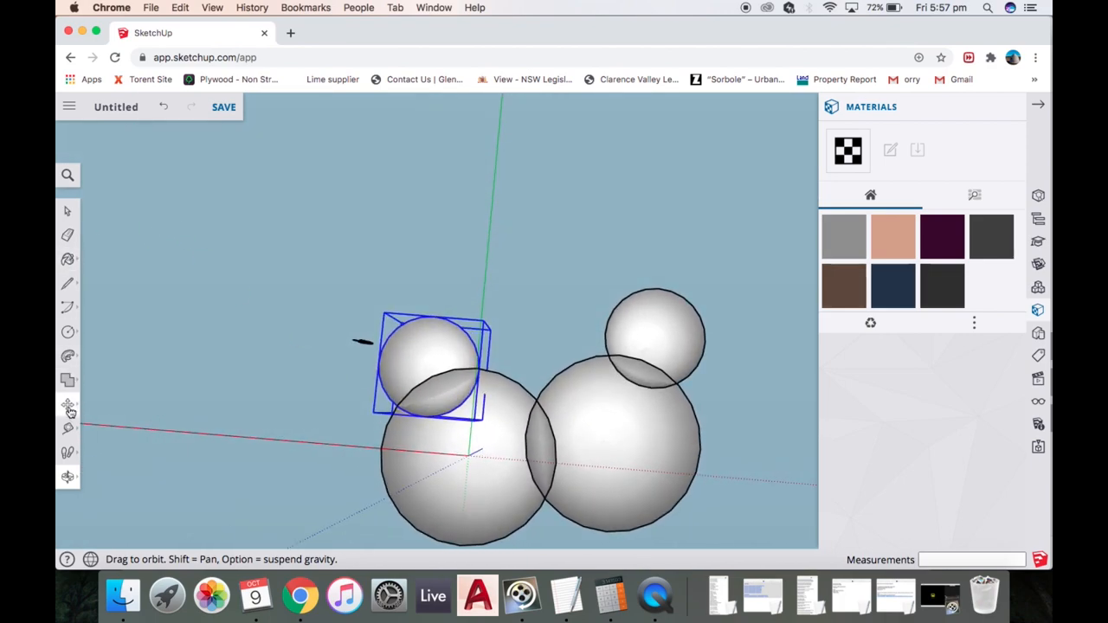
- Reposition the small left dome, then shift the small right dome about 169 mm along the red axis
left_click(68, 405)
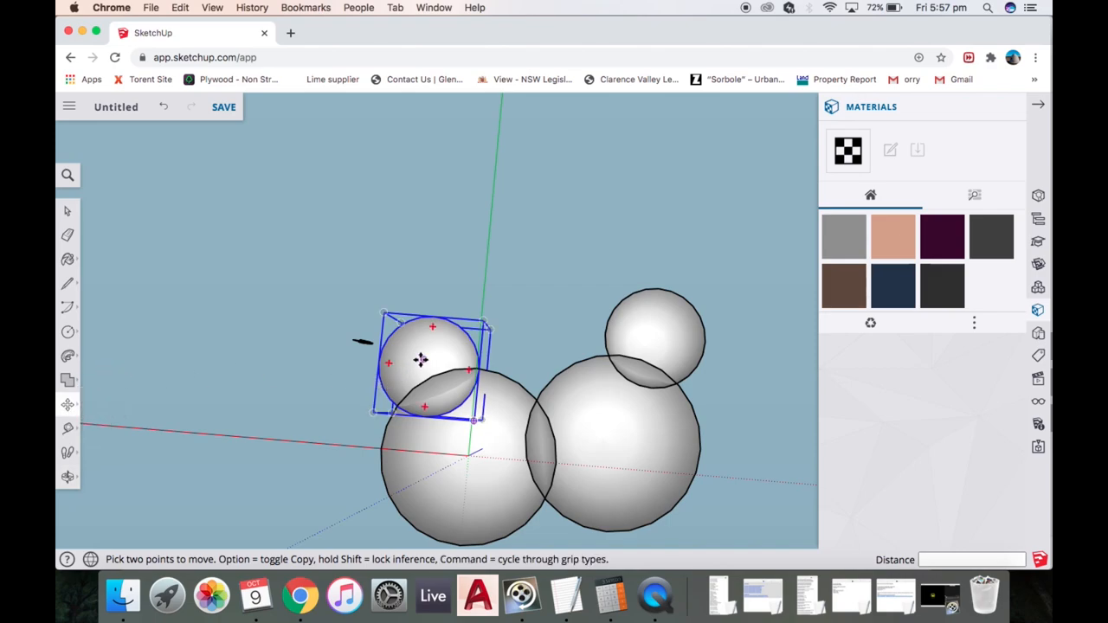
left_click_drag(419, 362, 419, 338)
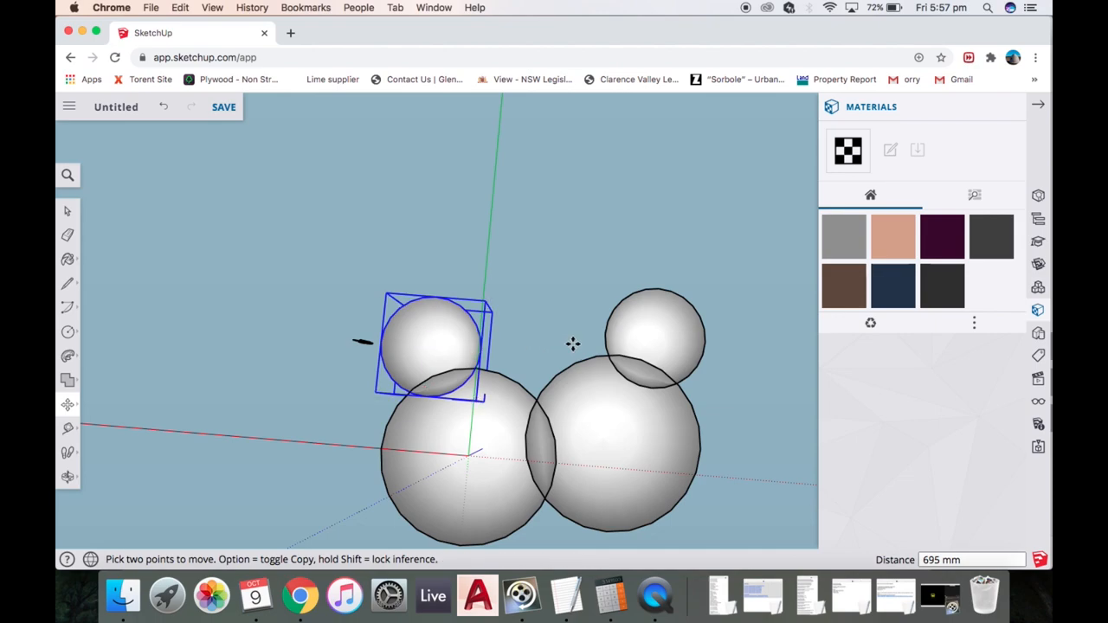
left_click(658, 338)
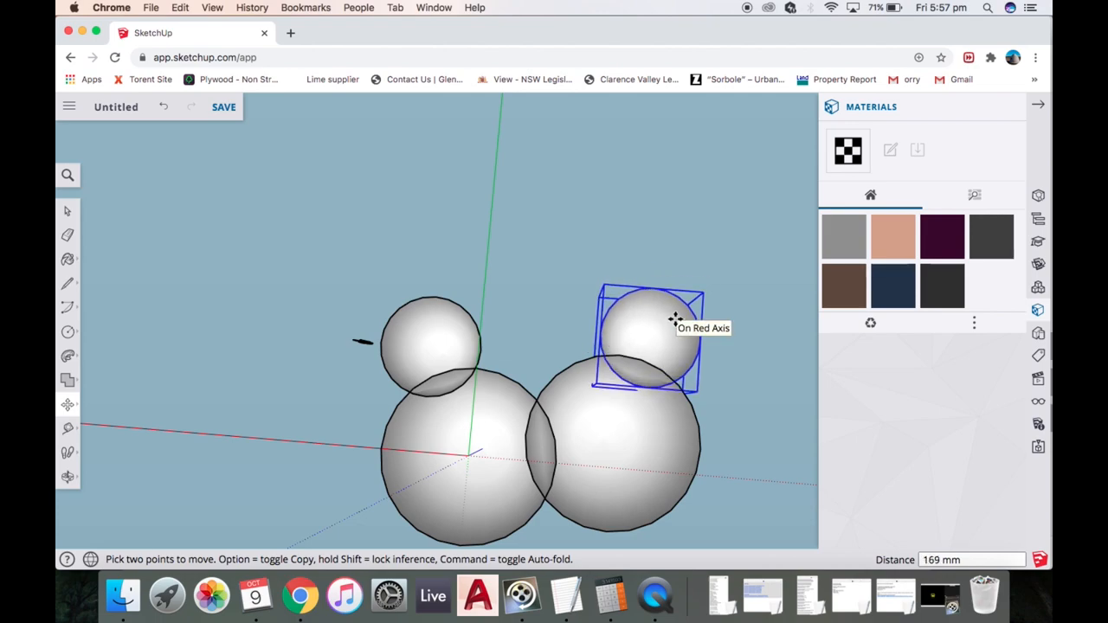
mouse_move(675, 324)
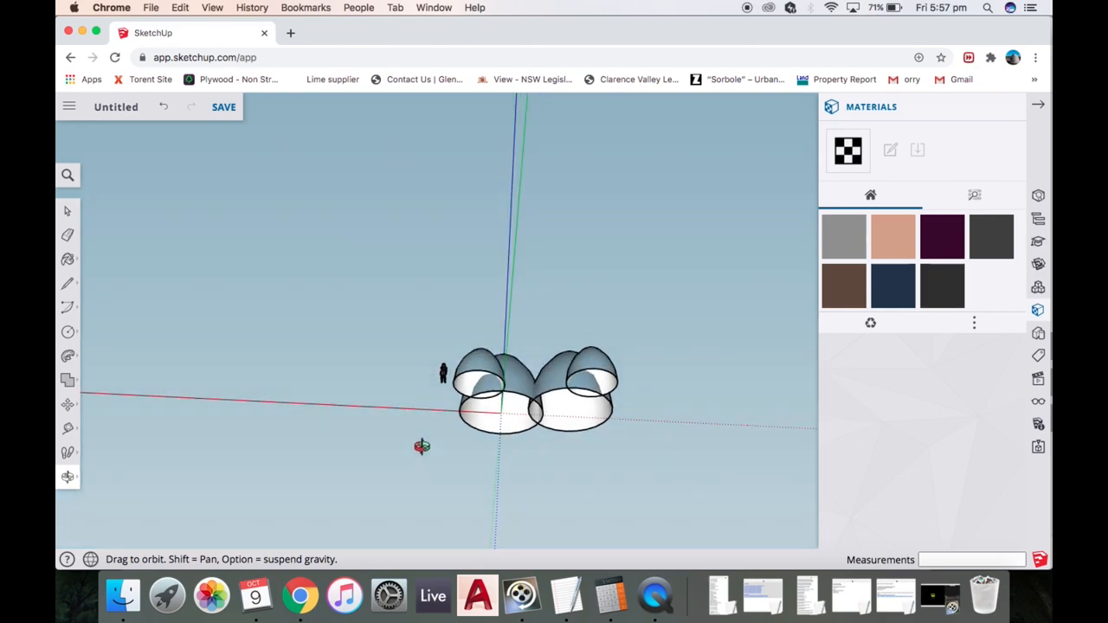
left_click_drag(423, 446, 528, 448)
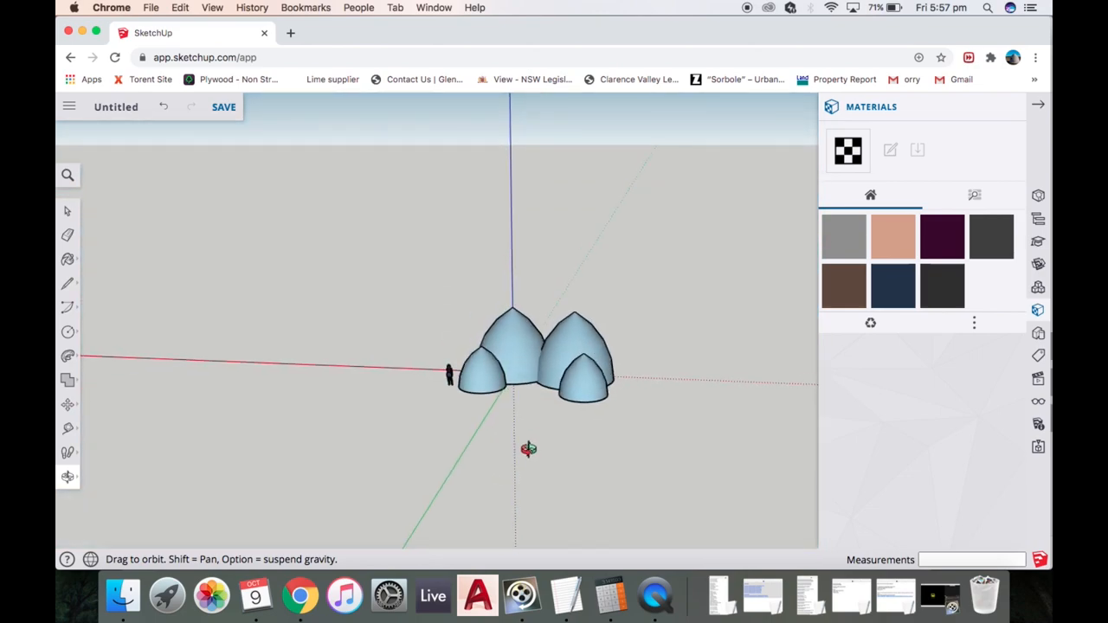
left_click_drag(527, 448, 609, 363)
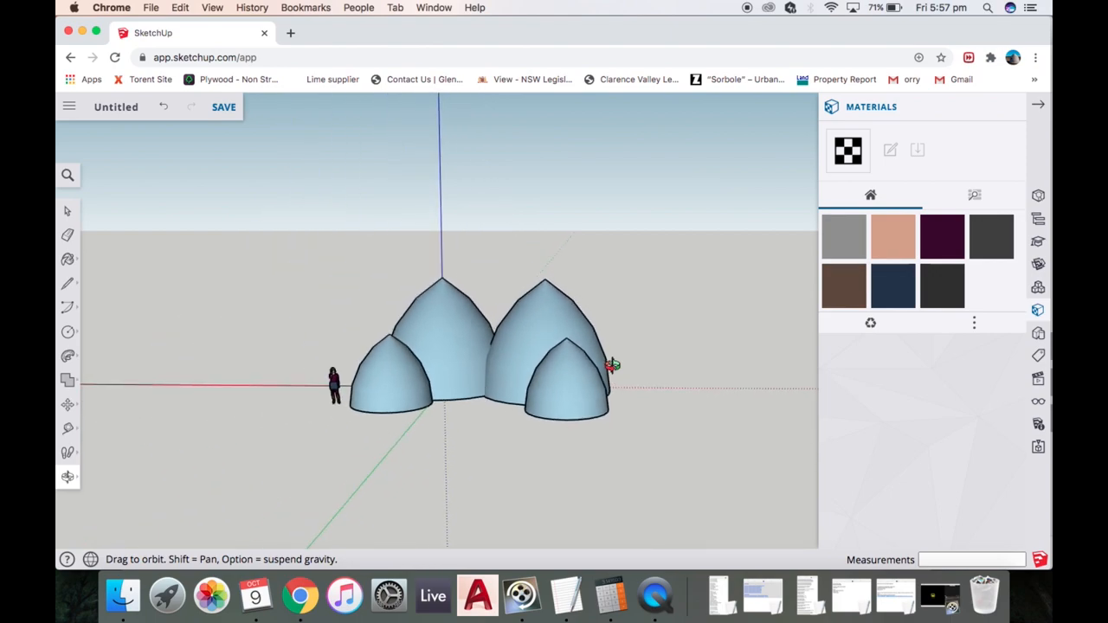
mouse_move(641, 327)
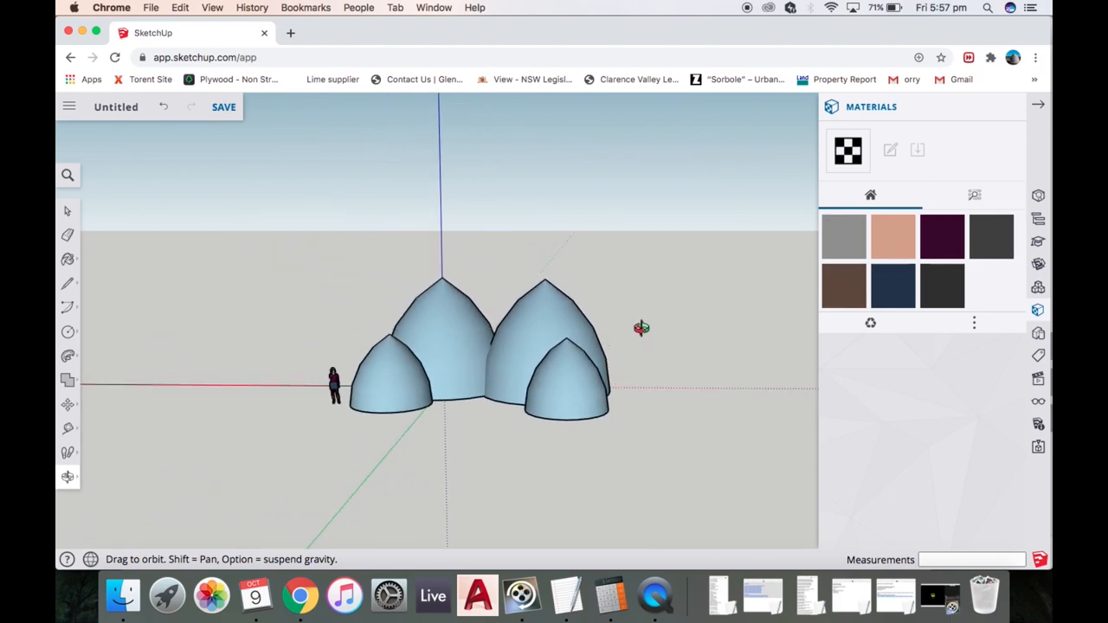
mouse_move(467, 292)
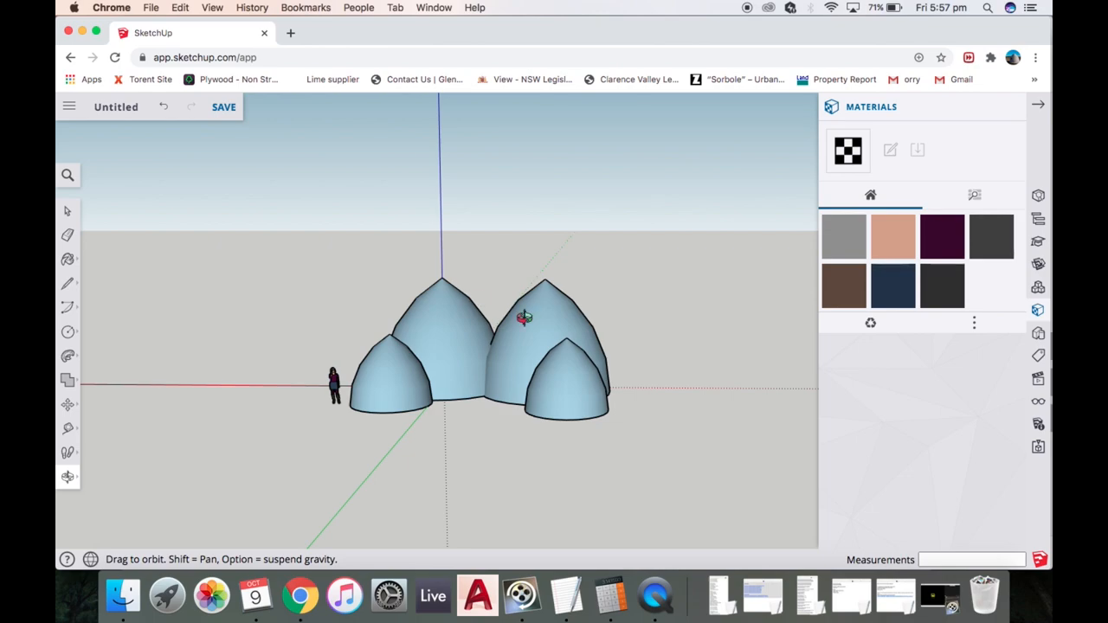
left_click_drag(526, 319, 570, 421)
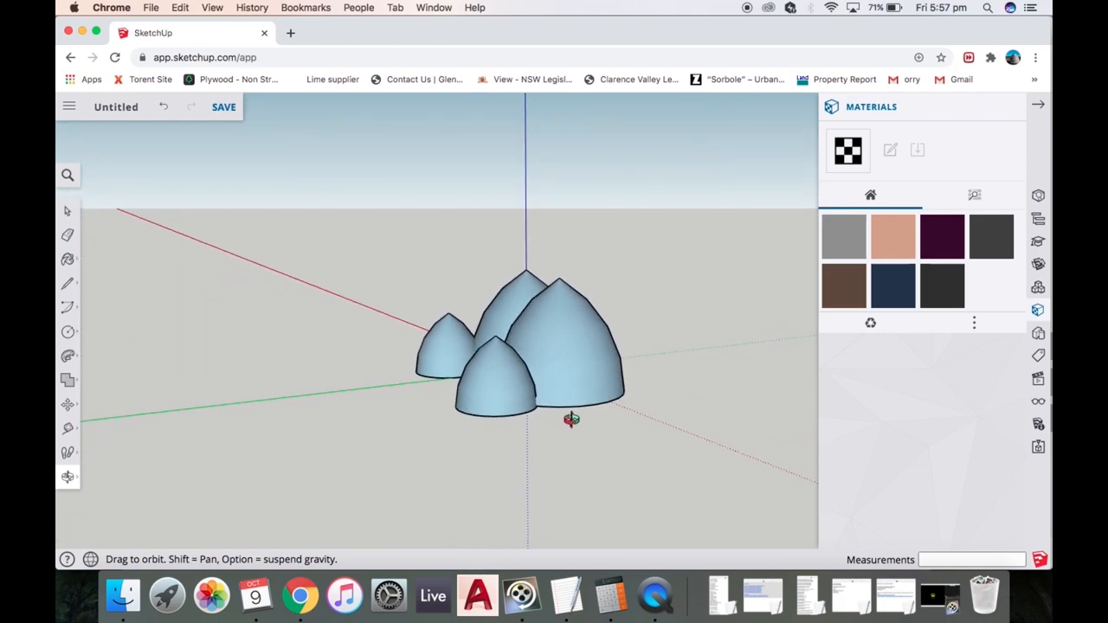
left_click_drag(572, 421, 703, 443)
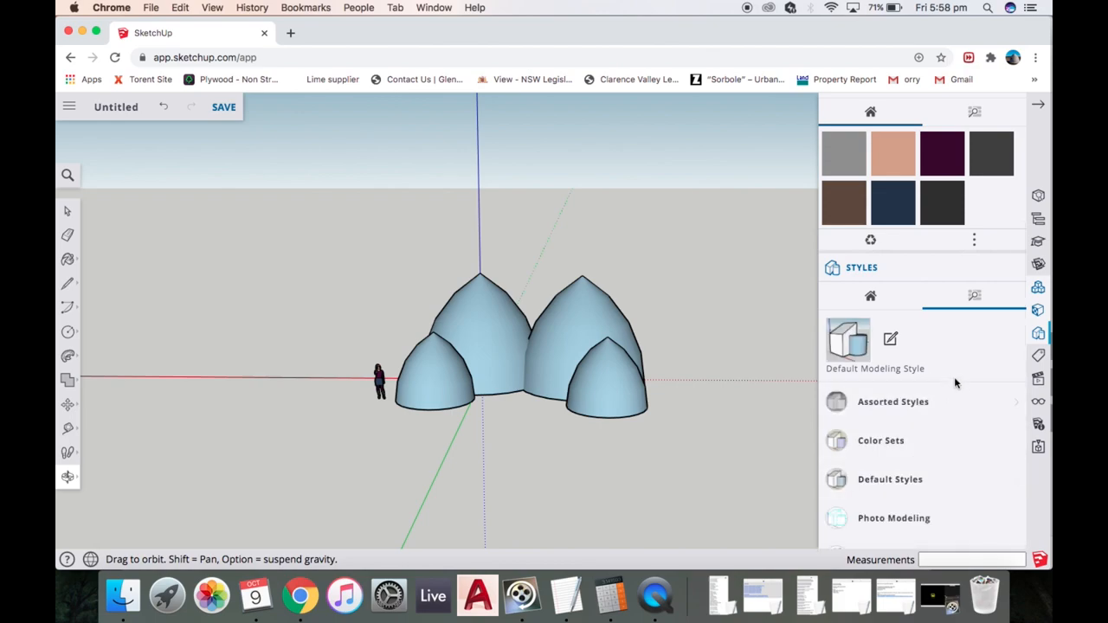
- From the Sketchy Edges collection, try the Brush Strokes Wide and Charcoal Loose styles on the domes
scroll("down", 3)
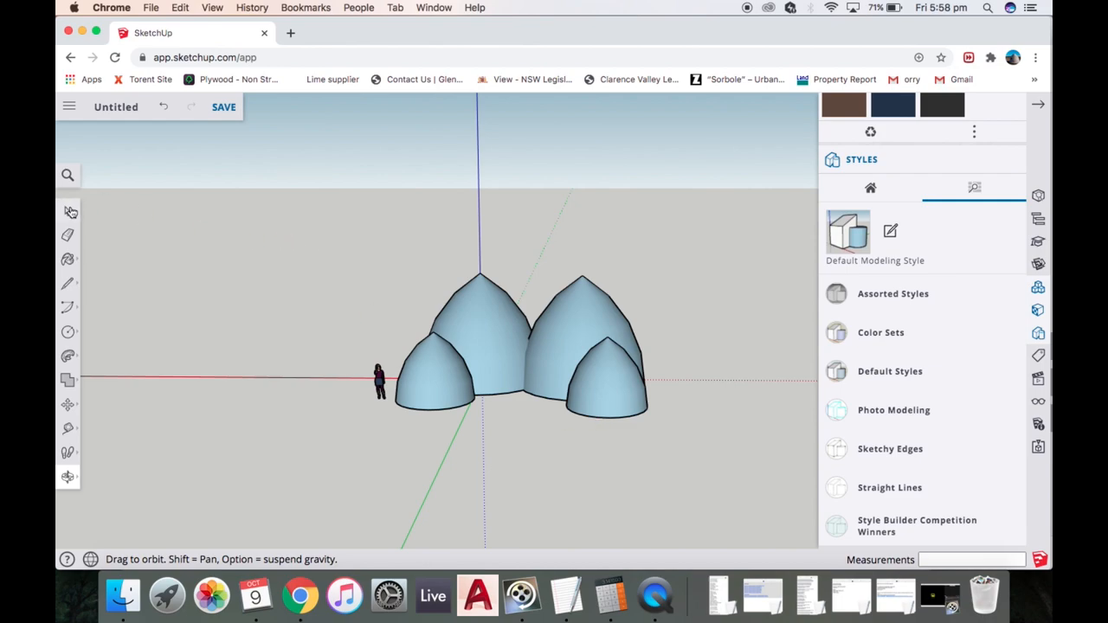
left_click(68, 212)
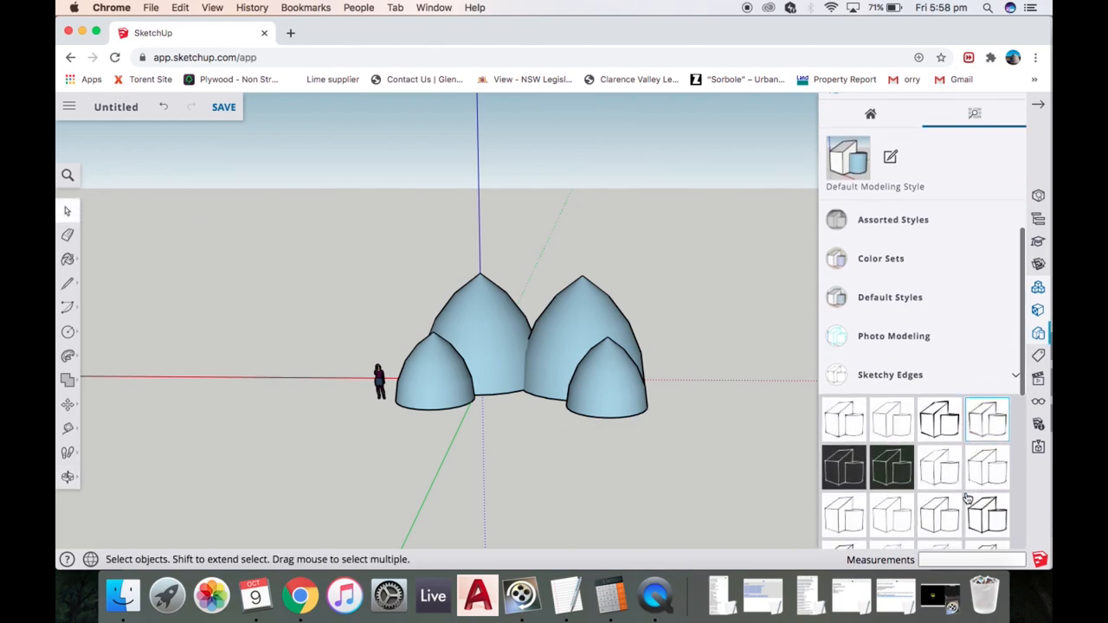
left_click(938, 417)
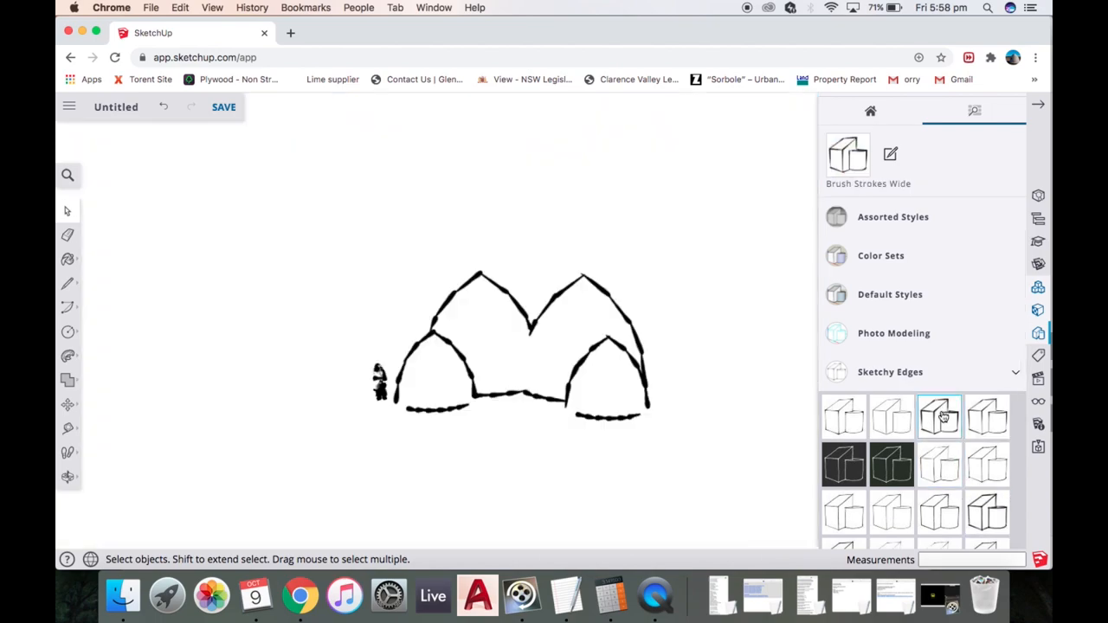
mouse_move(938, 465)
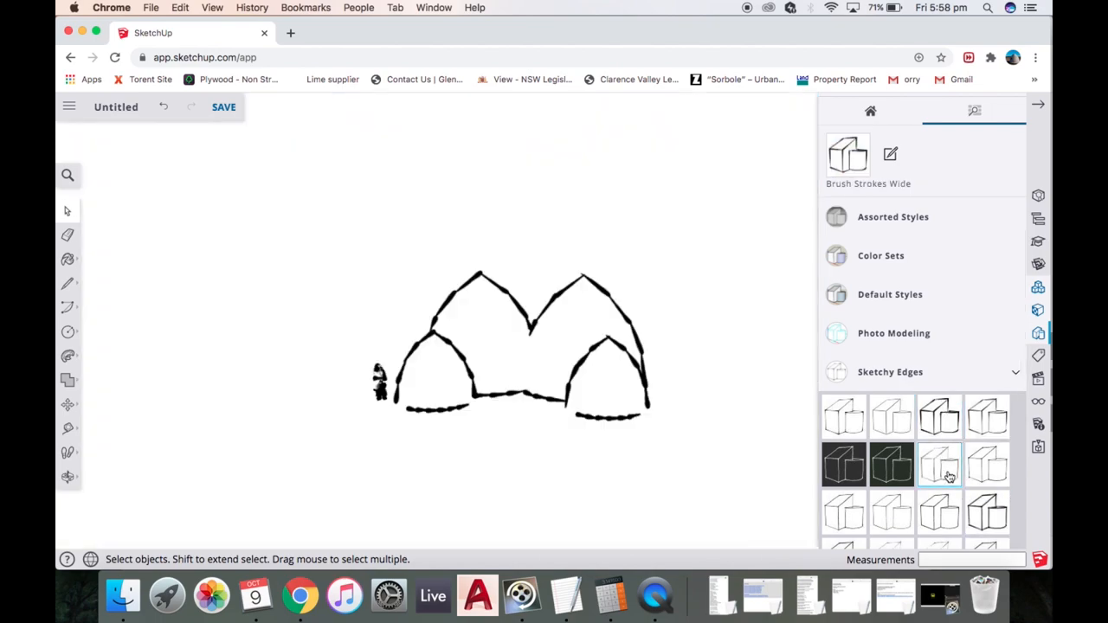
left_click(938, 464)
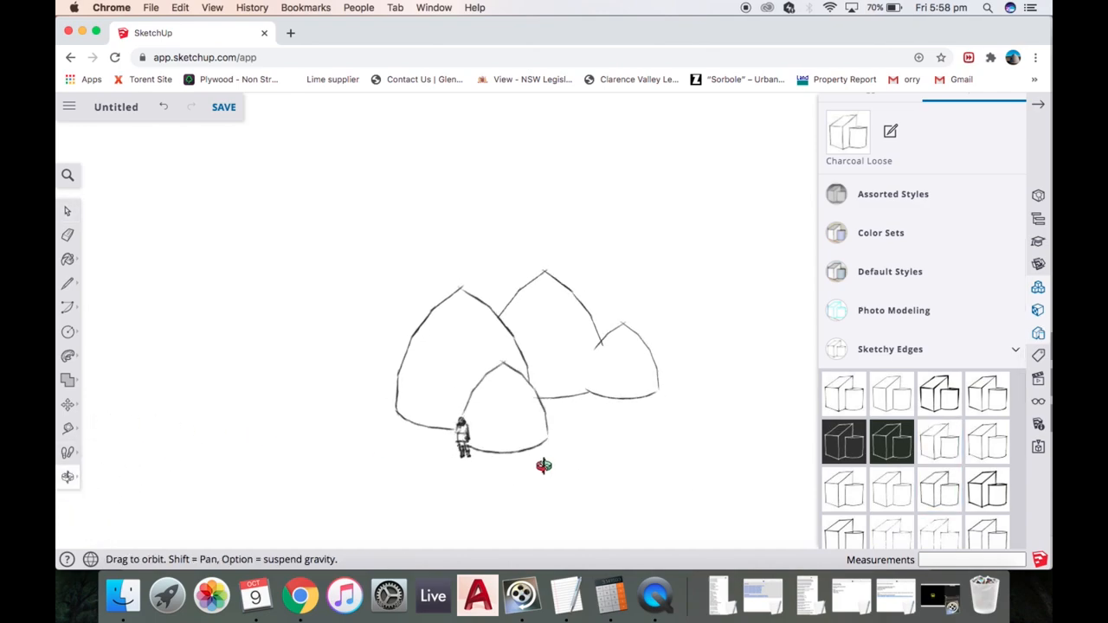
- Try Cross Stitch, then settle on the Dry Erase Marker edge style for the dome cluster
left_click_drag(544, 466, 260, 433)
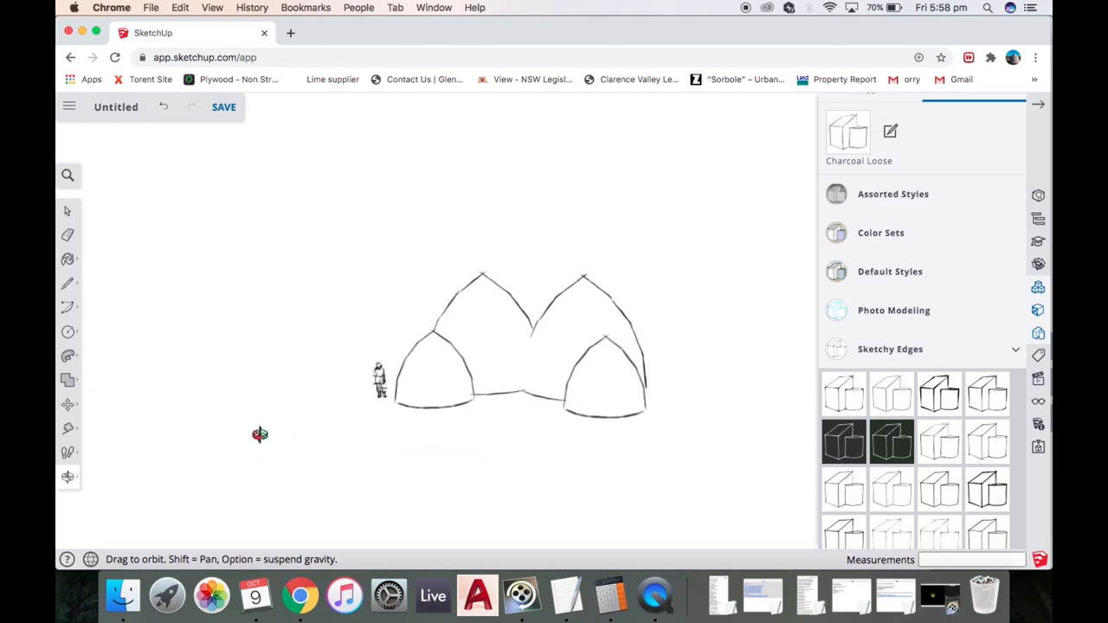
left_click_drag(260, 434, 390, 434)
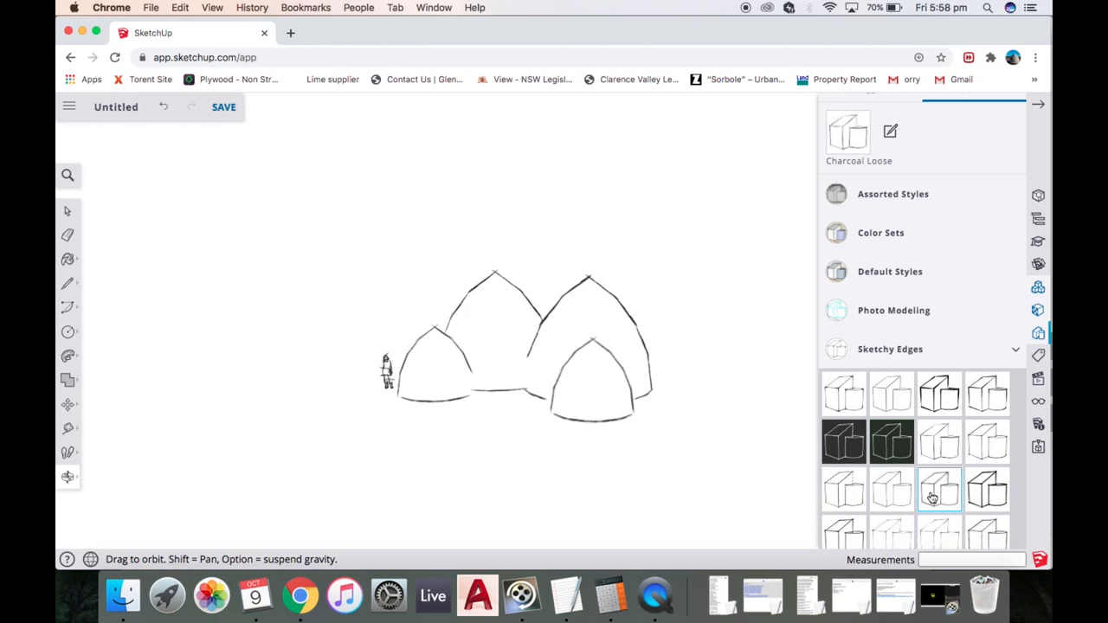
left_click(843, 533)
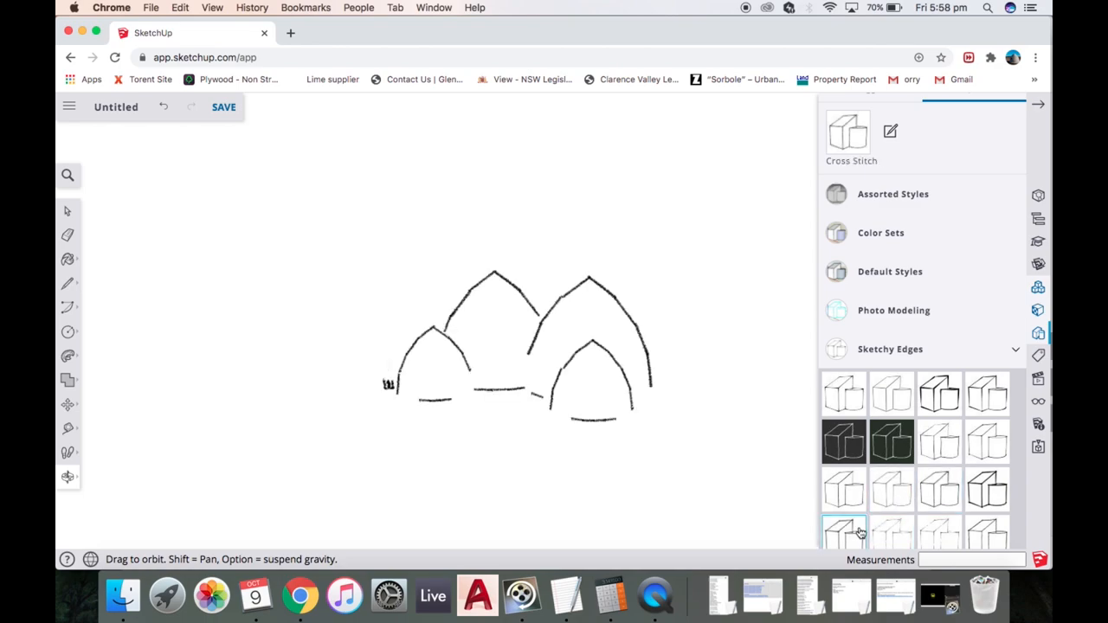
left_click(844, 488)
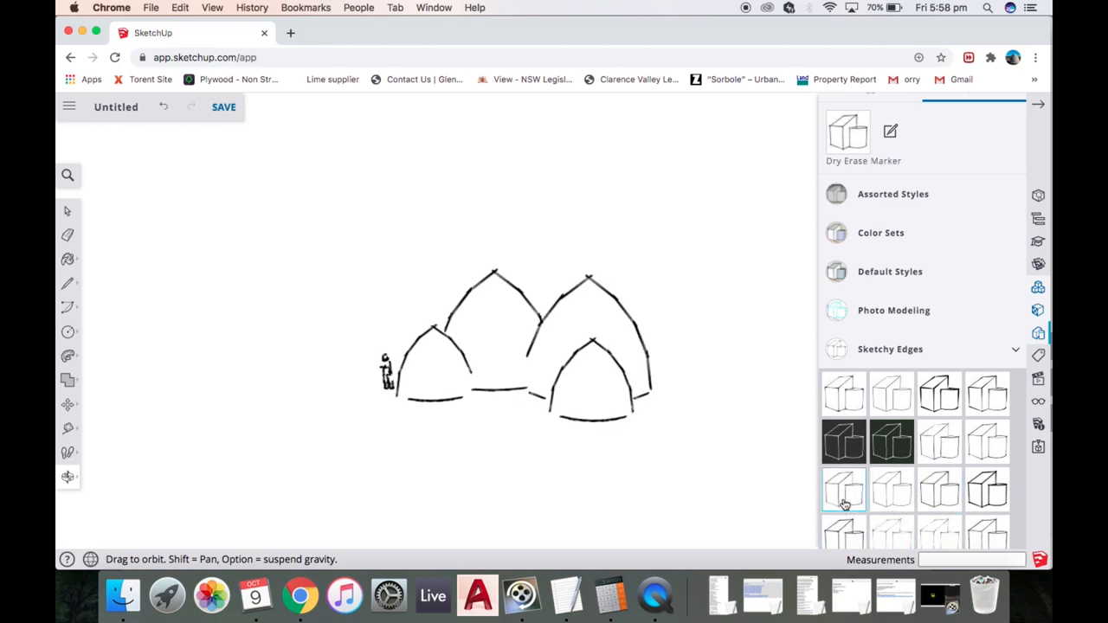